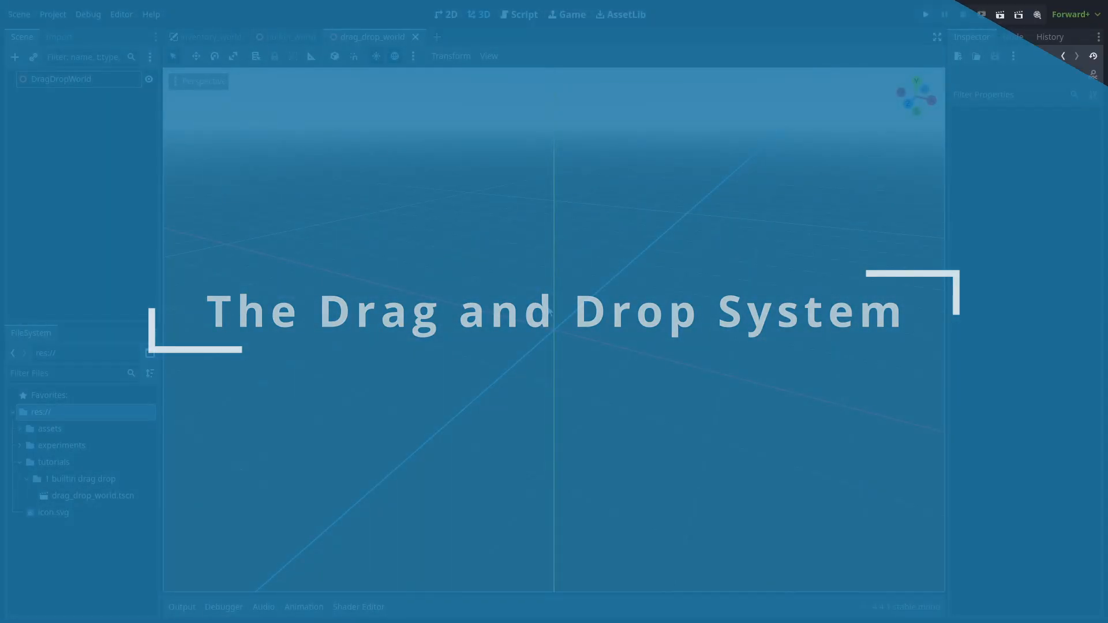
# Step: Add a CanvasLayer node under the DragDropWorld root and begin adding a child beneath it
pyautogui.click(12, 61)
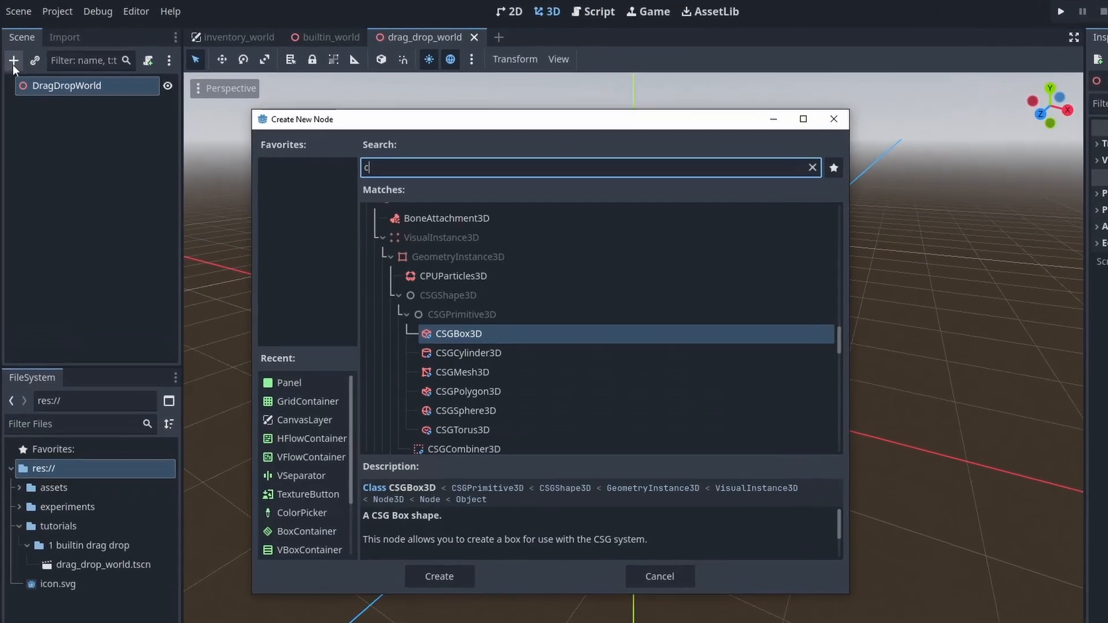
pyautogui.write('anvas')
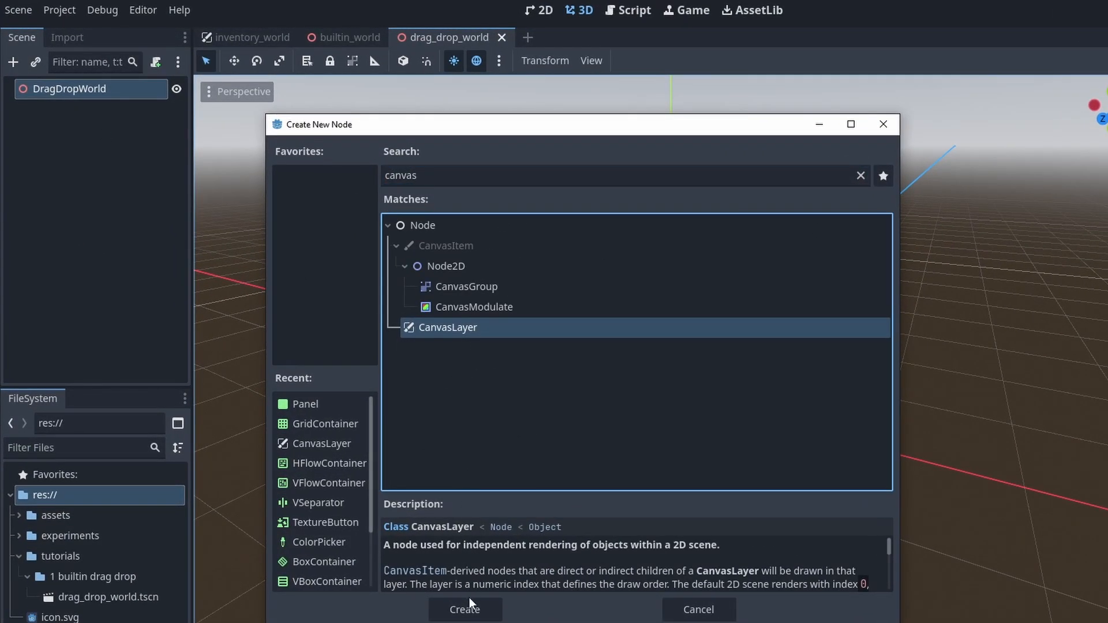
pyautogui.click(464, 609)
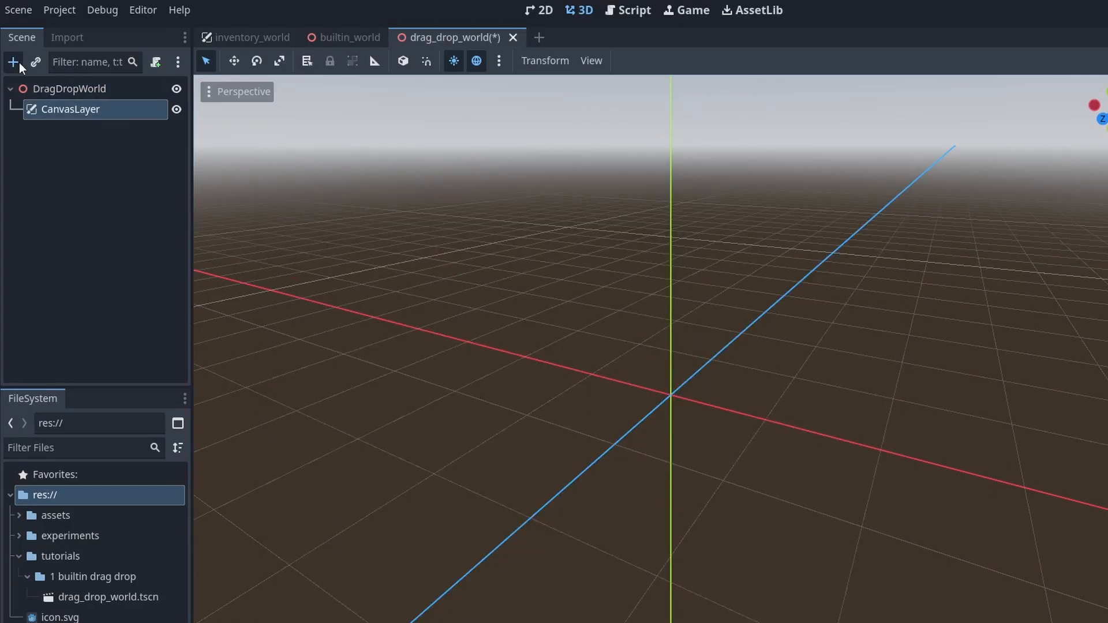
pyautogui.click(12, 62)
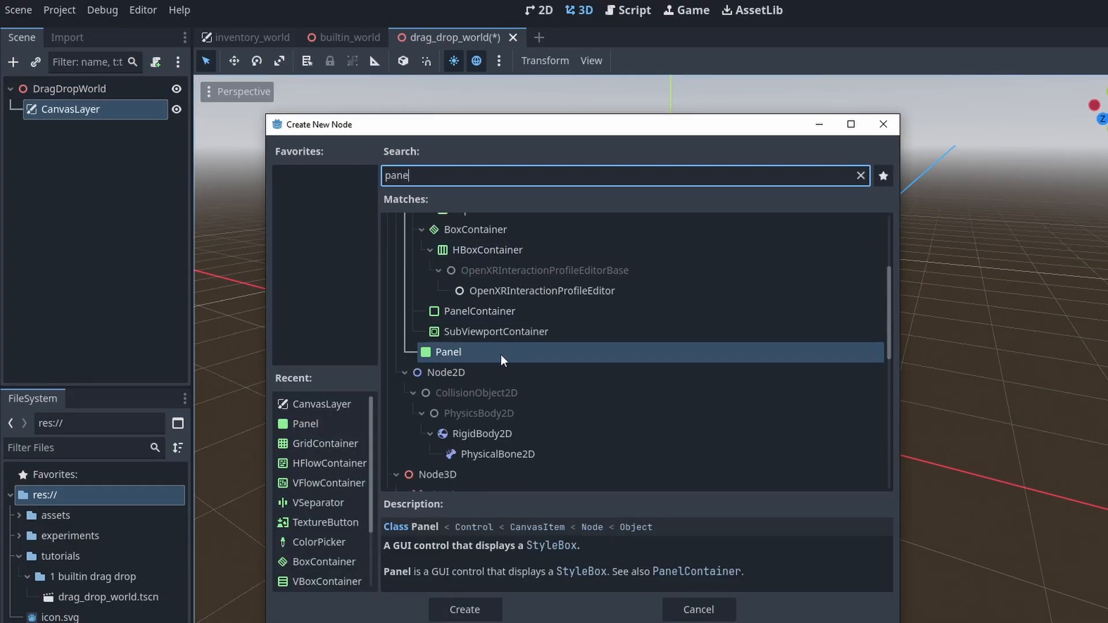
# Step: Create a Panel under CanvasLayer, stretch it, set its height to 115, and anchor it centered
pyautogui.click(464, 609)
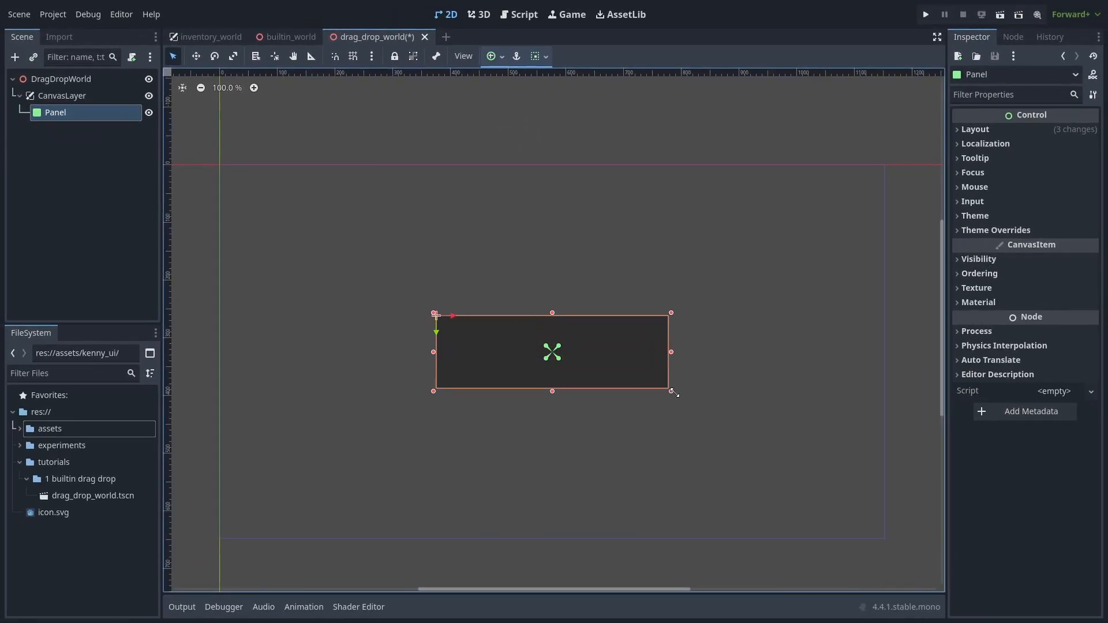
pyautogui.moveTo(671, 392); pyautogui.dragTo(708, 395)
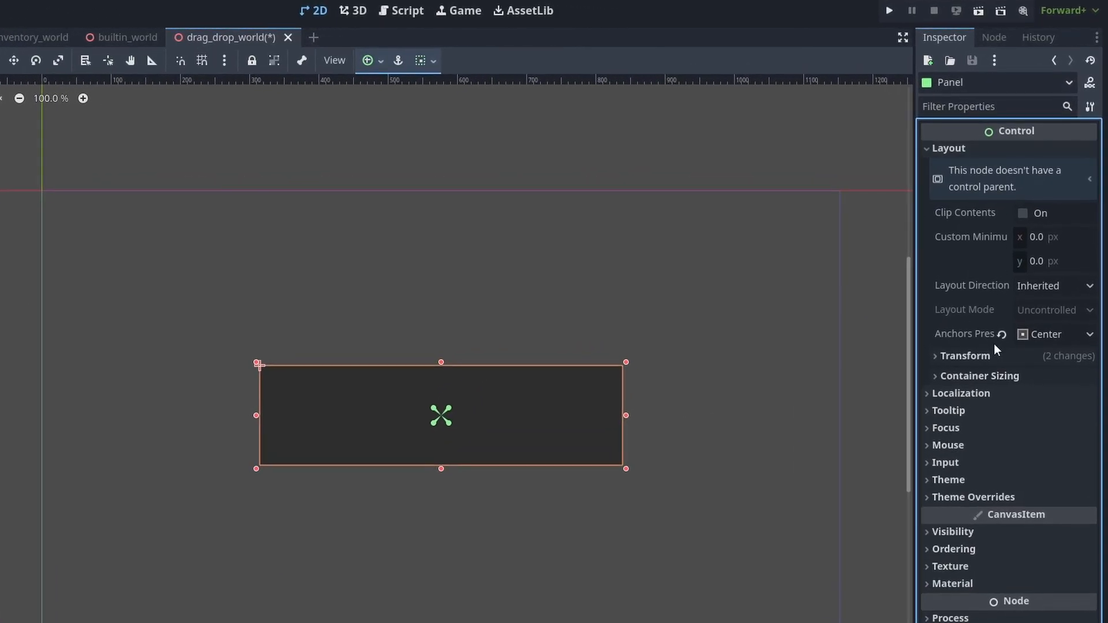
pyautogui.click(965, 356)
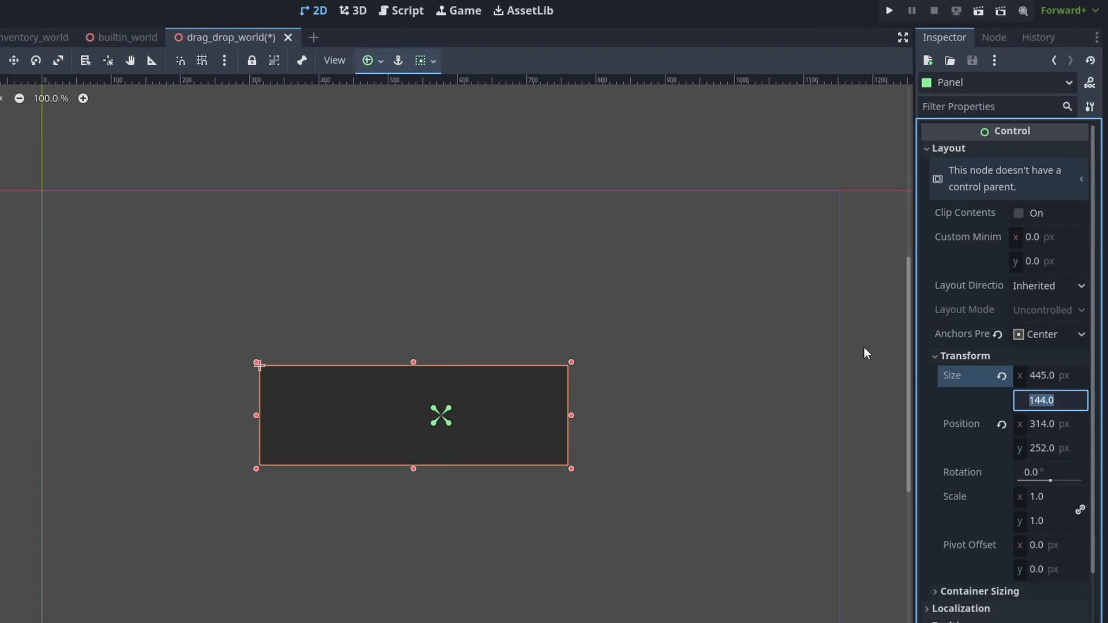
pyautogui.write('115.0')
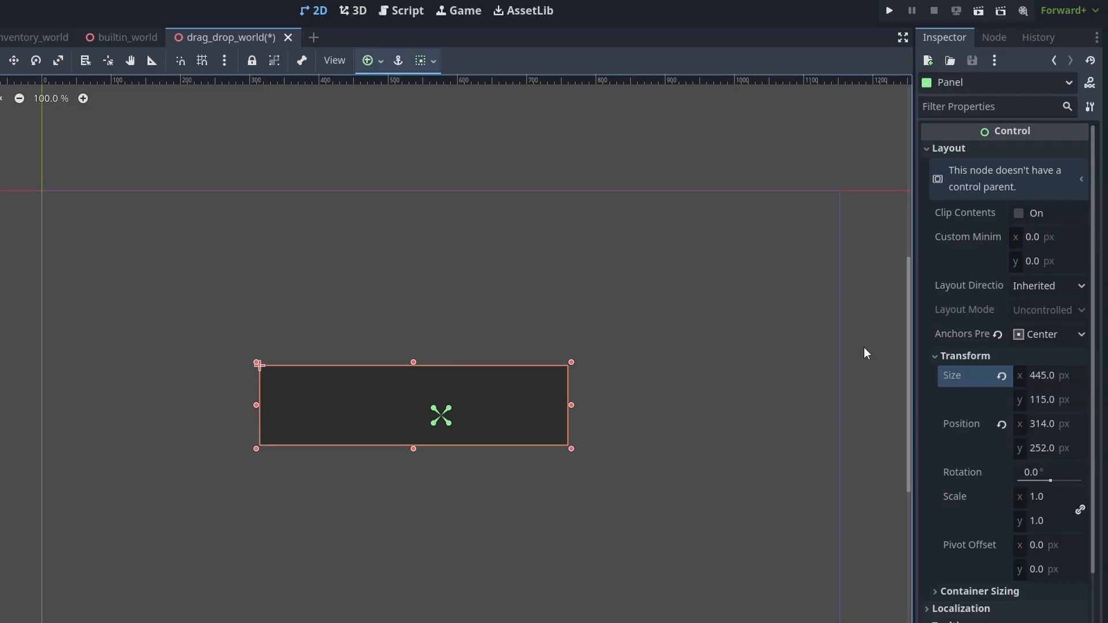
pyautogui.click(367, 60)
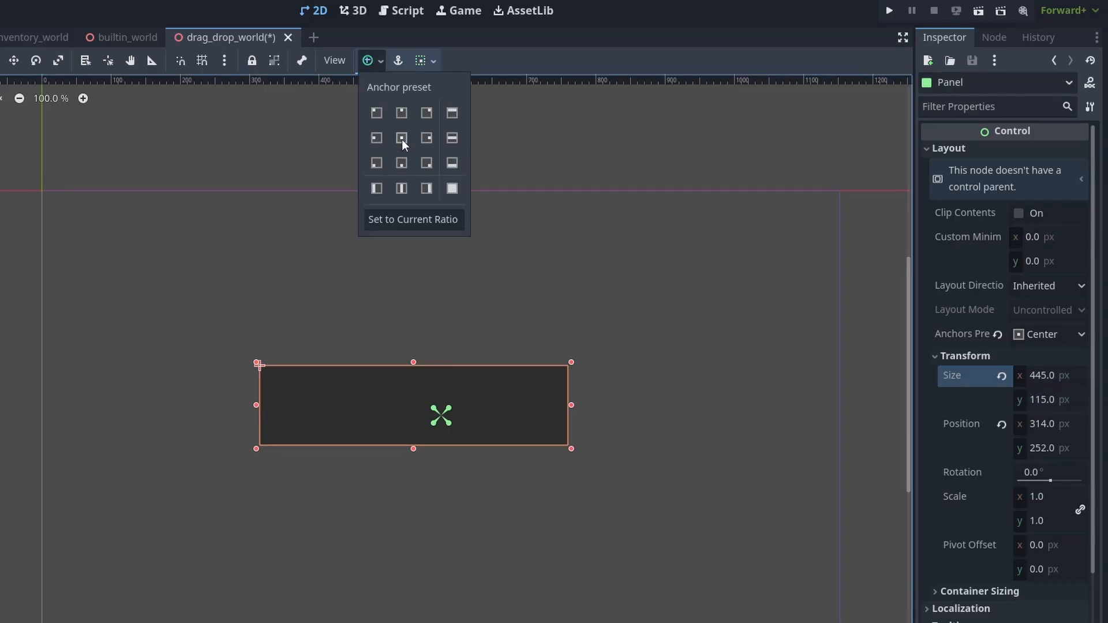
pyautogui.click(402, 138)
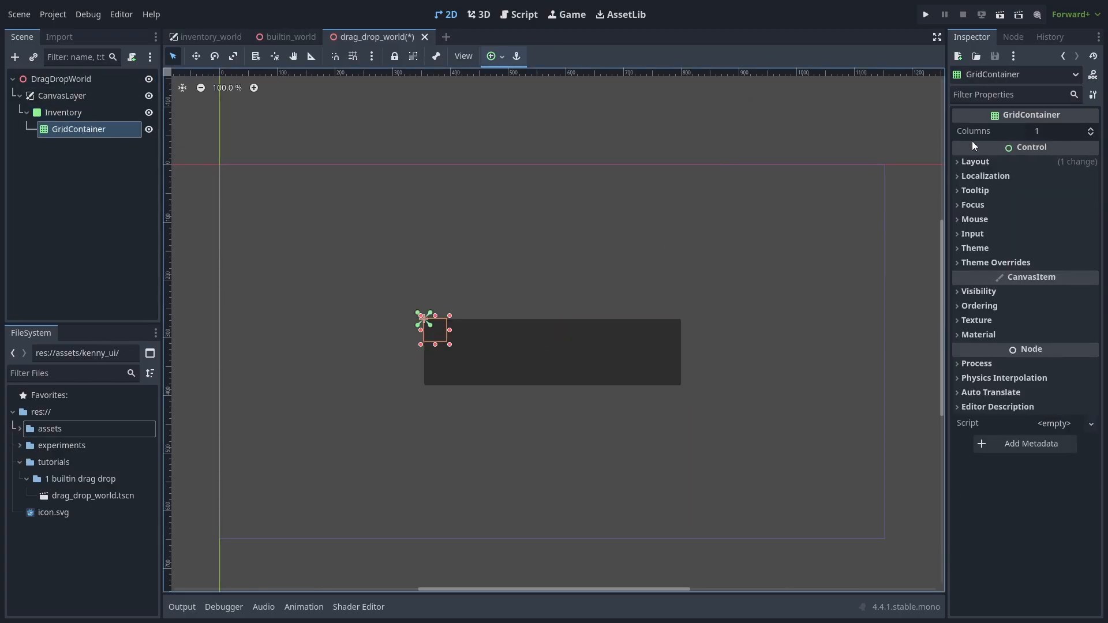
pyautogui.moveTo(119, 133)
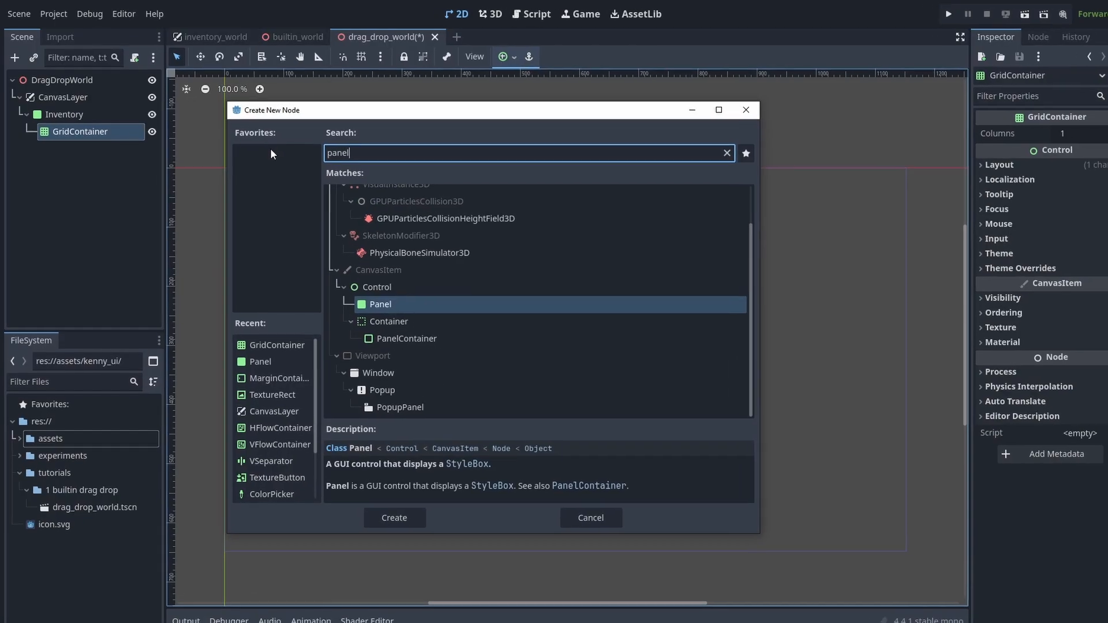
# Step: Add a Panel slot under the GridContainer with a 50×50 minimum size
pyautogui.click(394, 517)
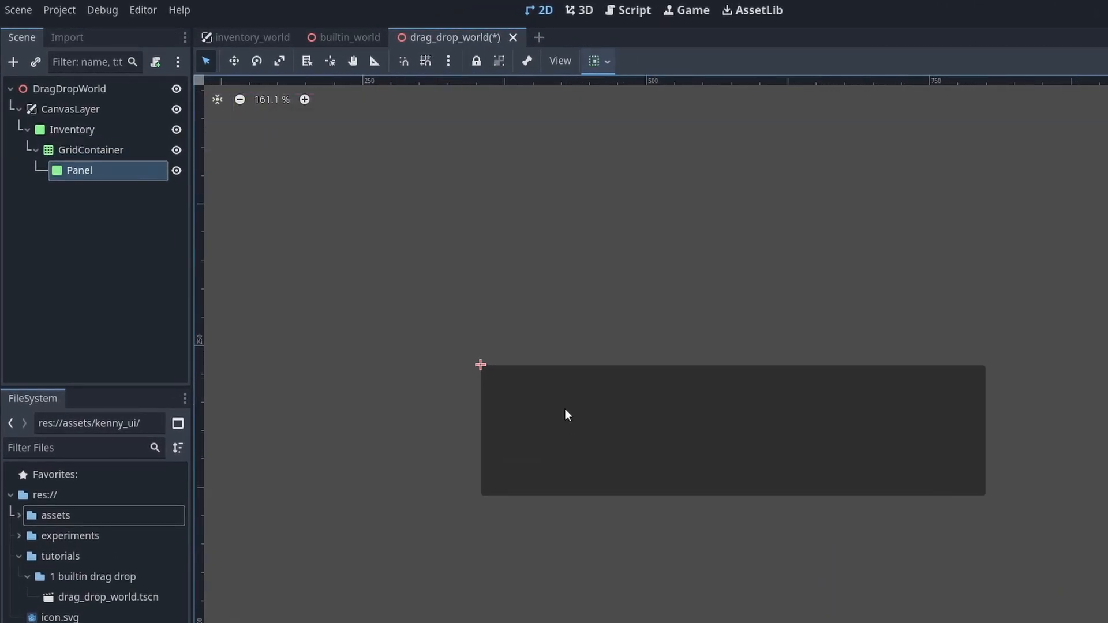
pyautogui.click(72, 129)
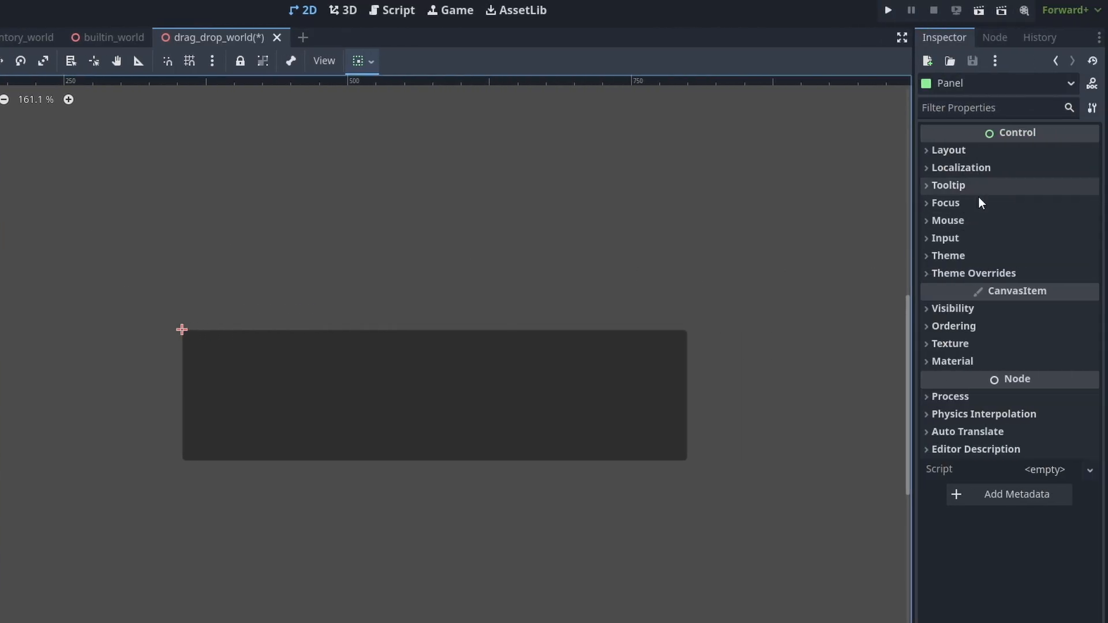
pyautogui.click(948, 150)
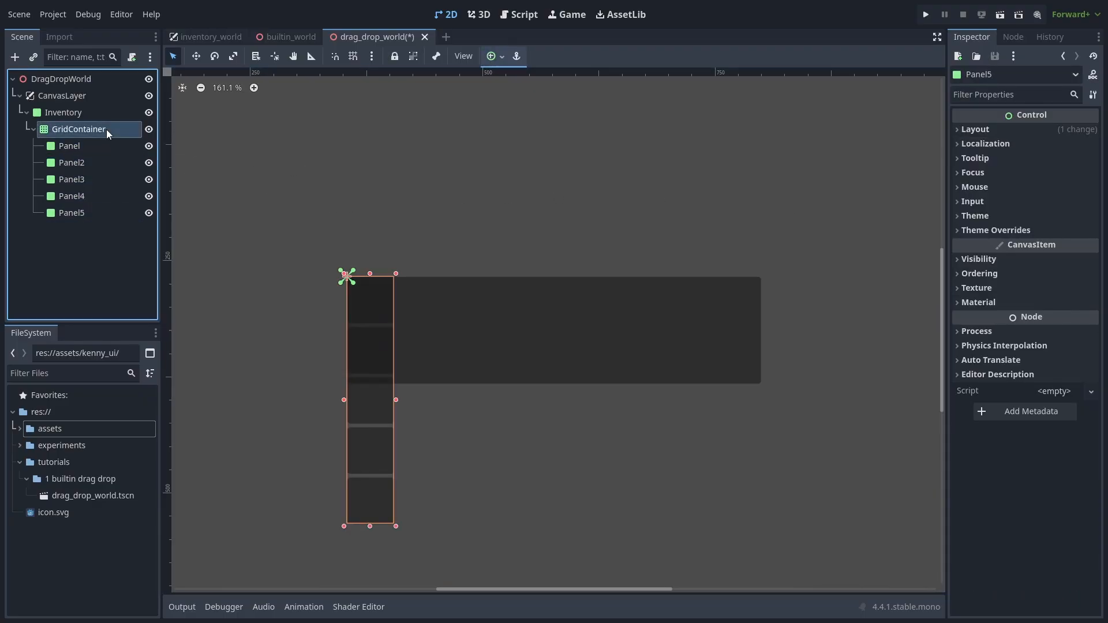
pyautogui.click(79, 129)
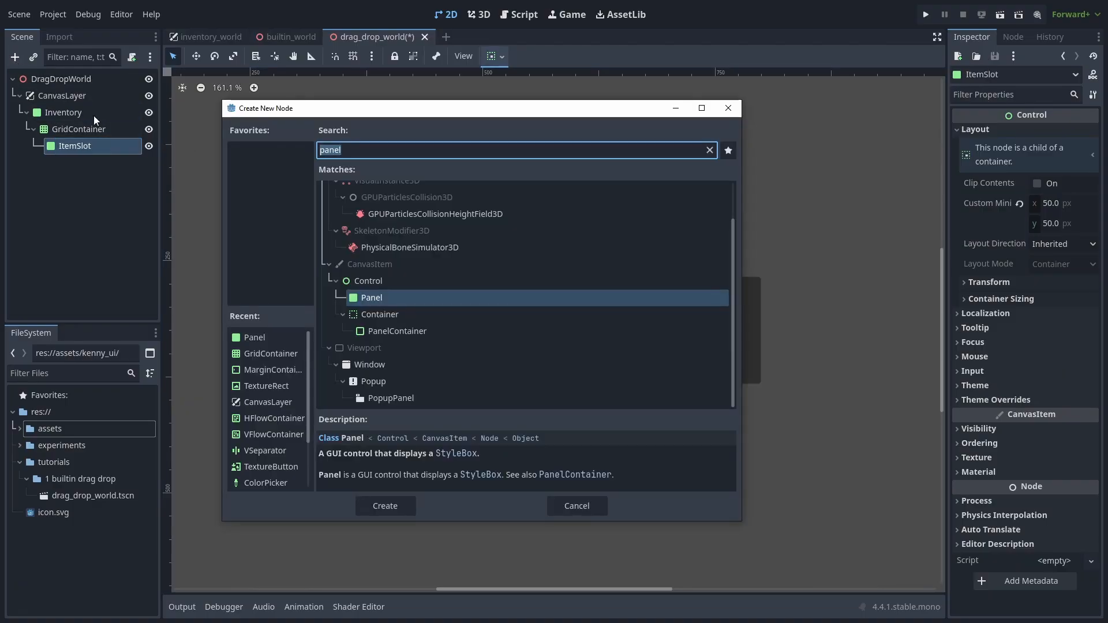
# Step: Add a TextureRect icon inside the slot and load the potion image
pyautogui.write('texture')
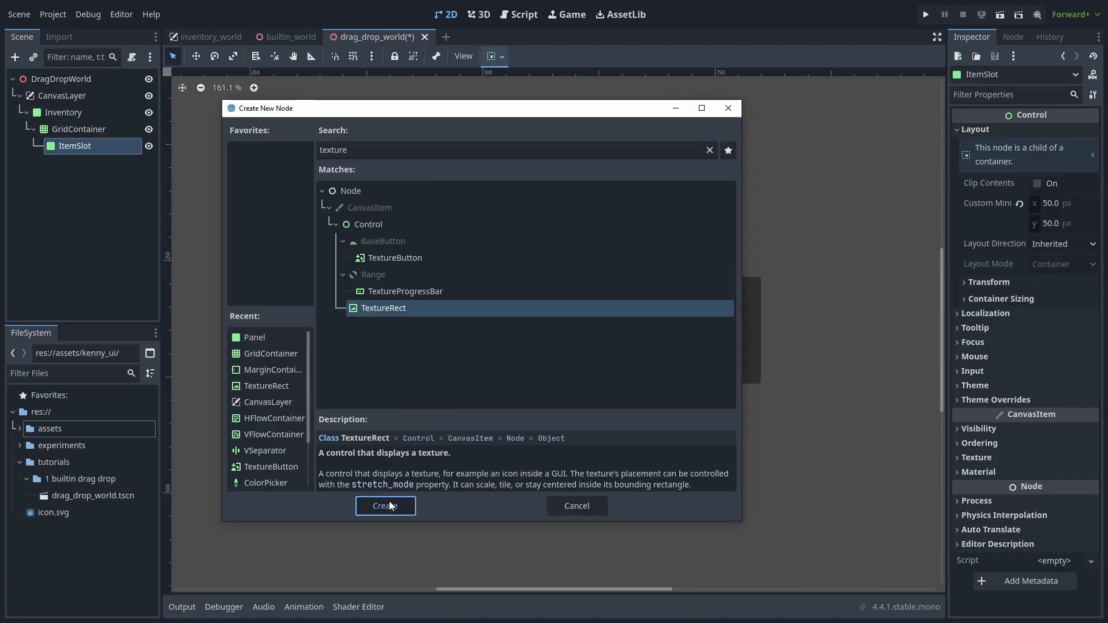
pyautogui.click(385, 506)
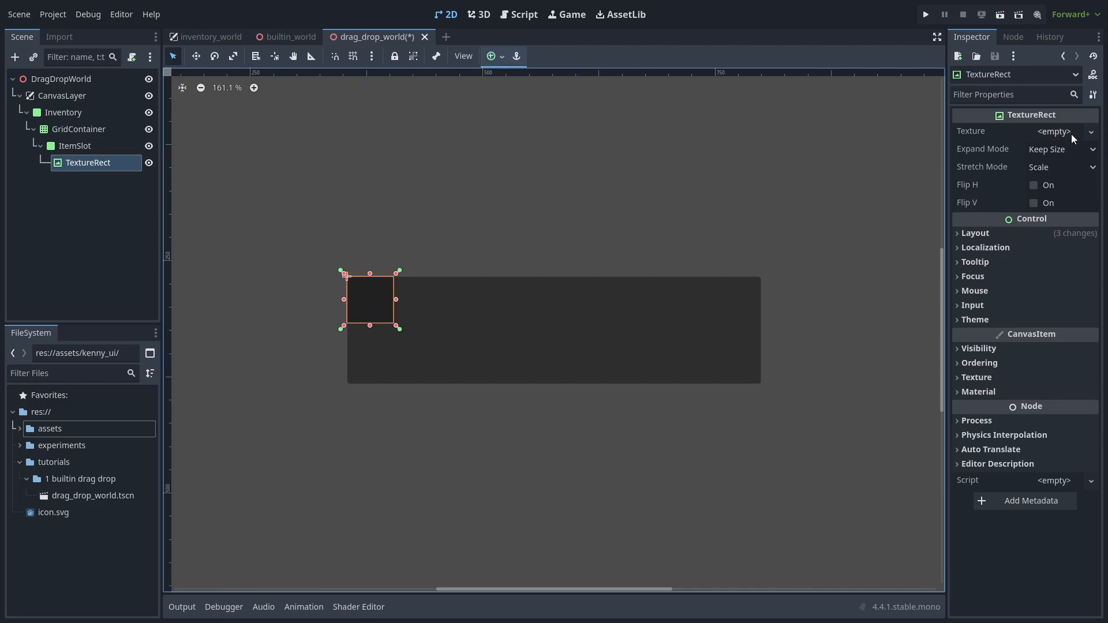
pyautogui.click(1090, 132)
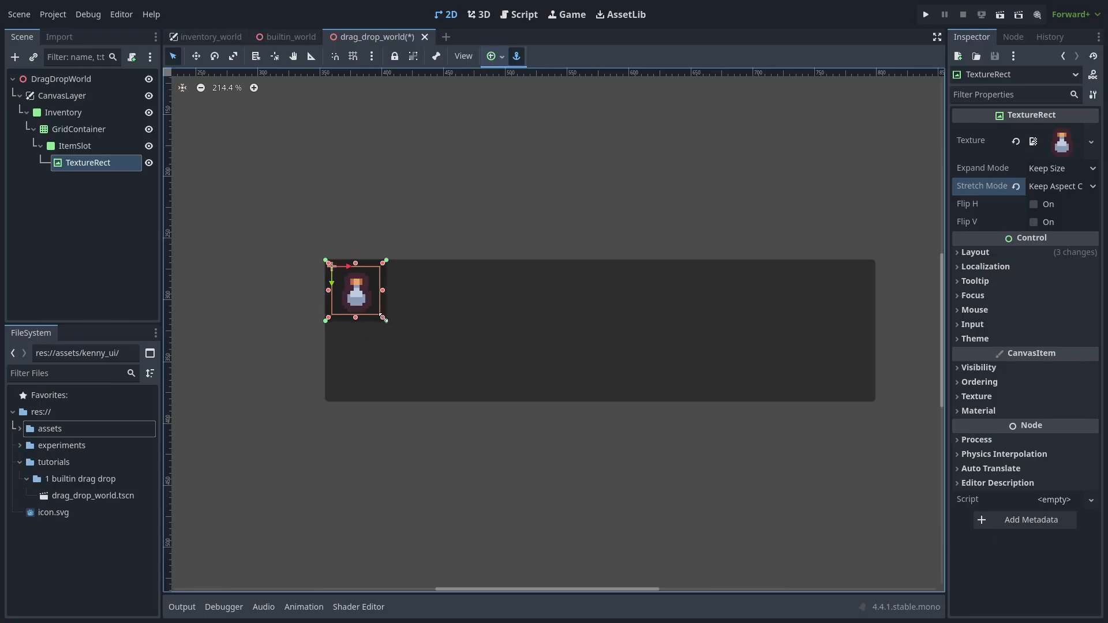
# Step: Set the slot's custom minimum size to 80×80
pyautogui.click(74, 146)
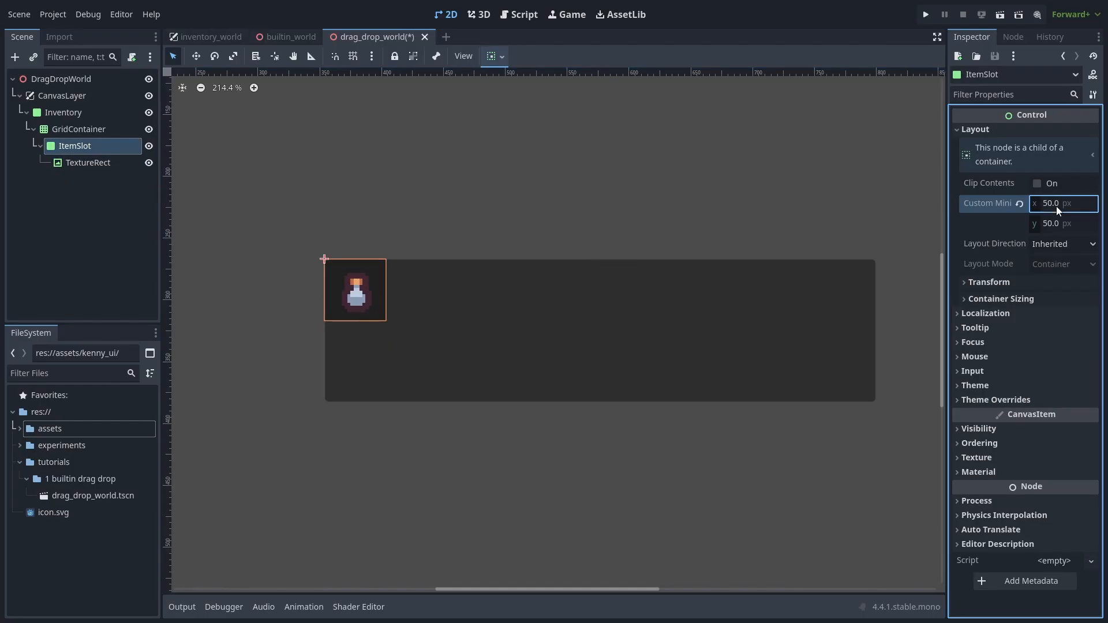
pyautogui.write('80.0')
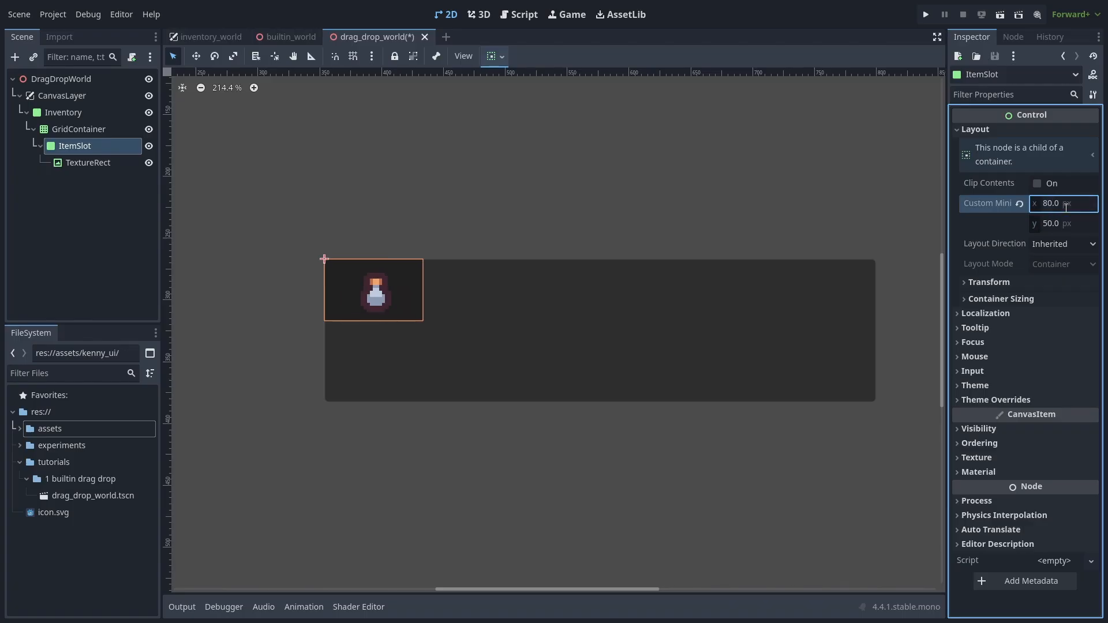
pyautogui.write('80.0')
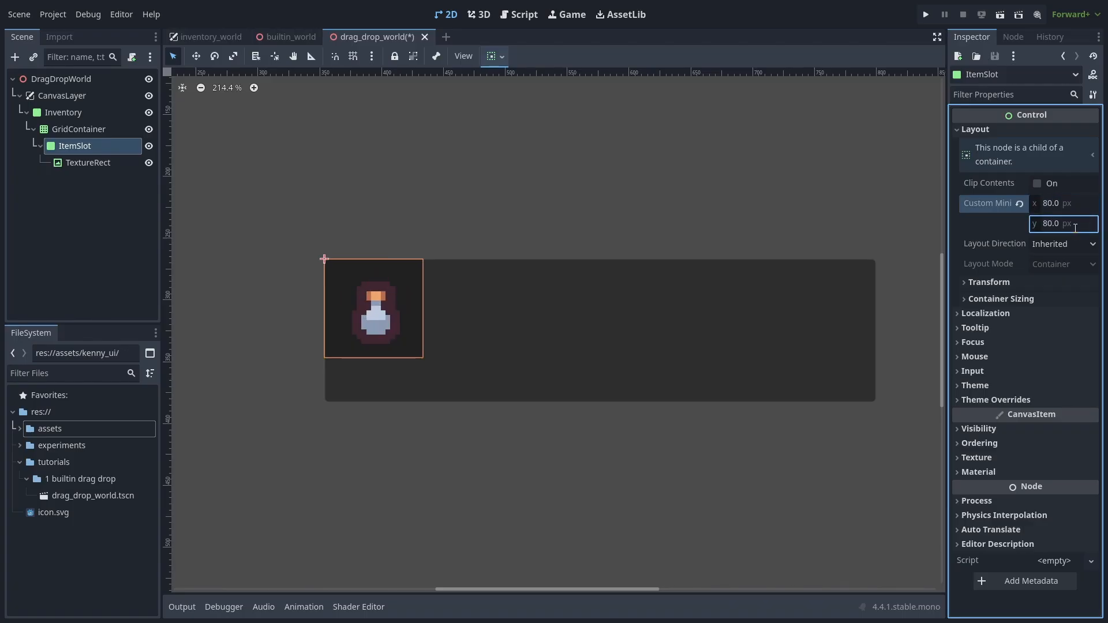
pyautogui.click(966, 203)
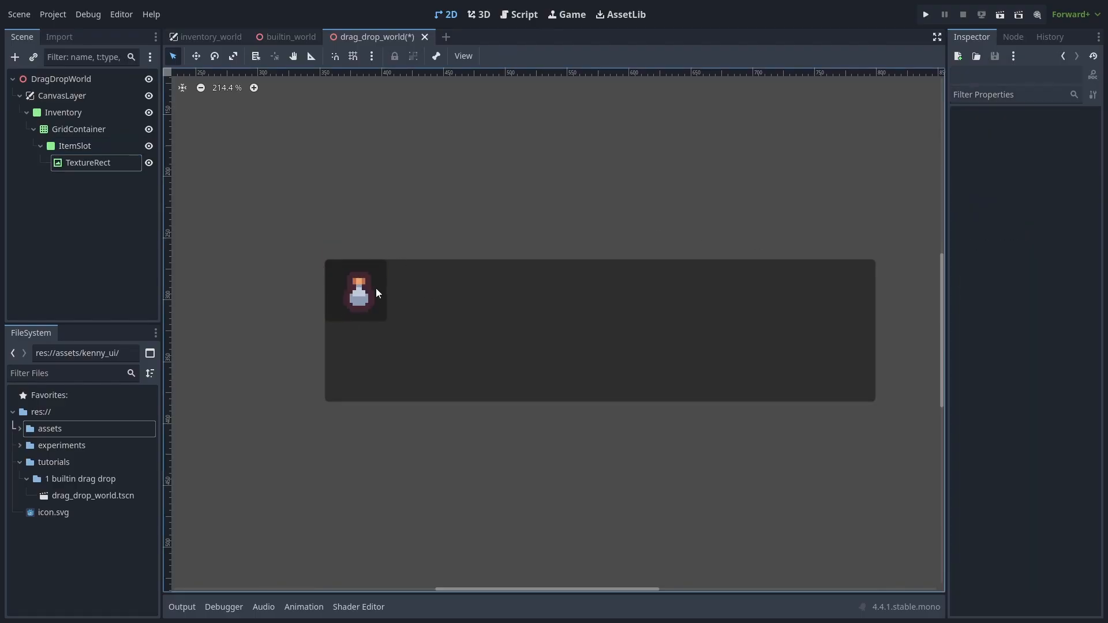
# Step: Inset the potion icon by setting its anchors to 0.1 and 0.9
pyautogui.click(88, 163)
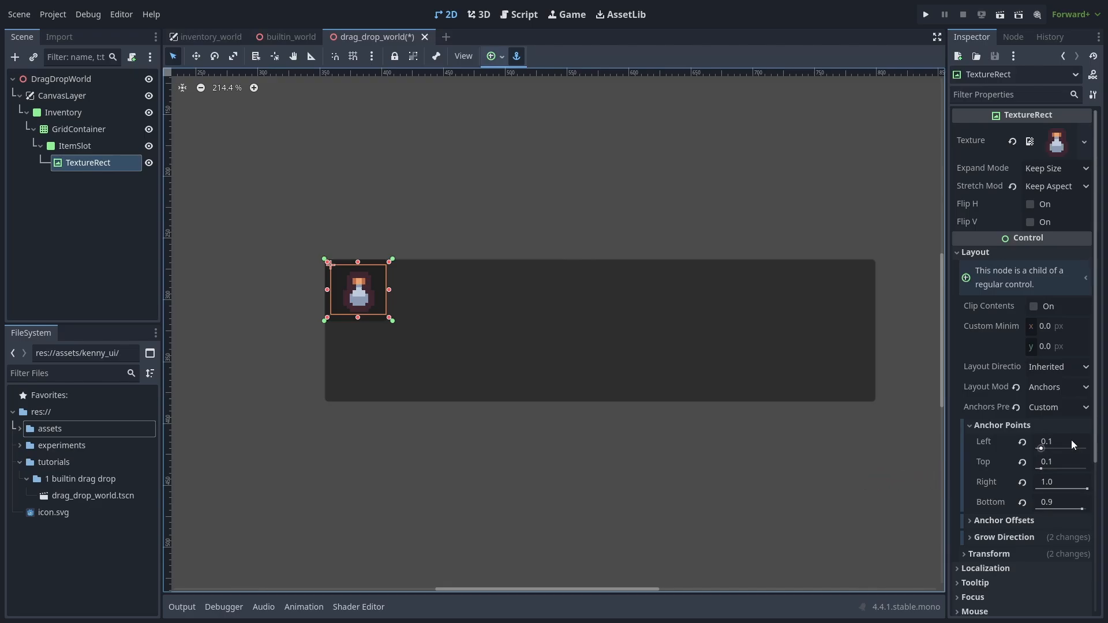
pyautogui.click(1060, 482)
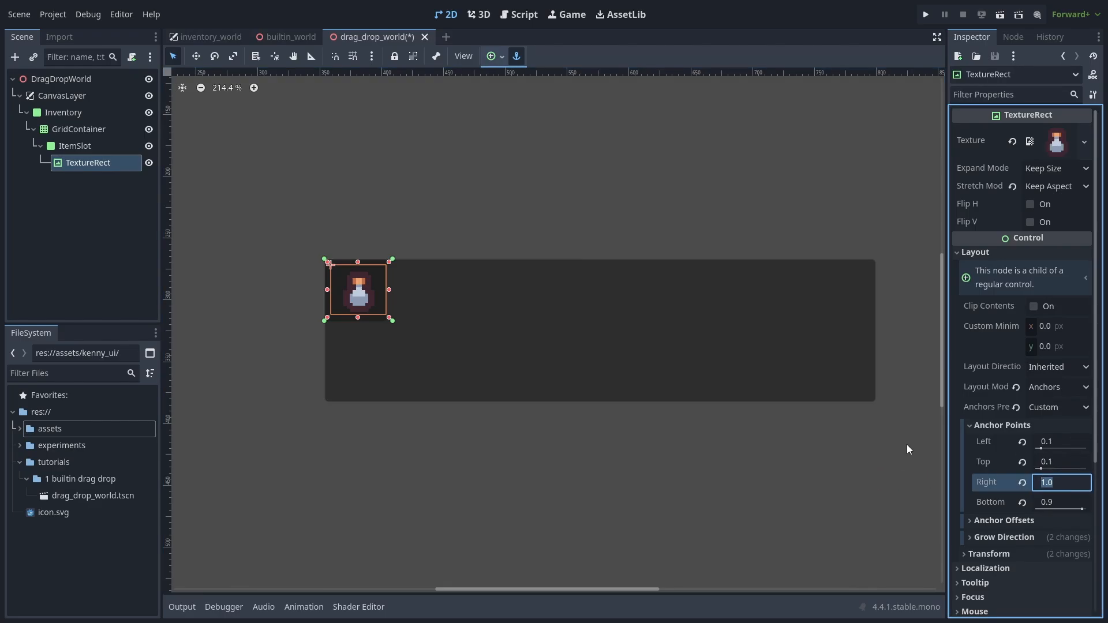
pyautogui.write('0.9')
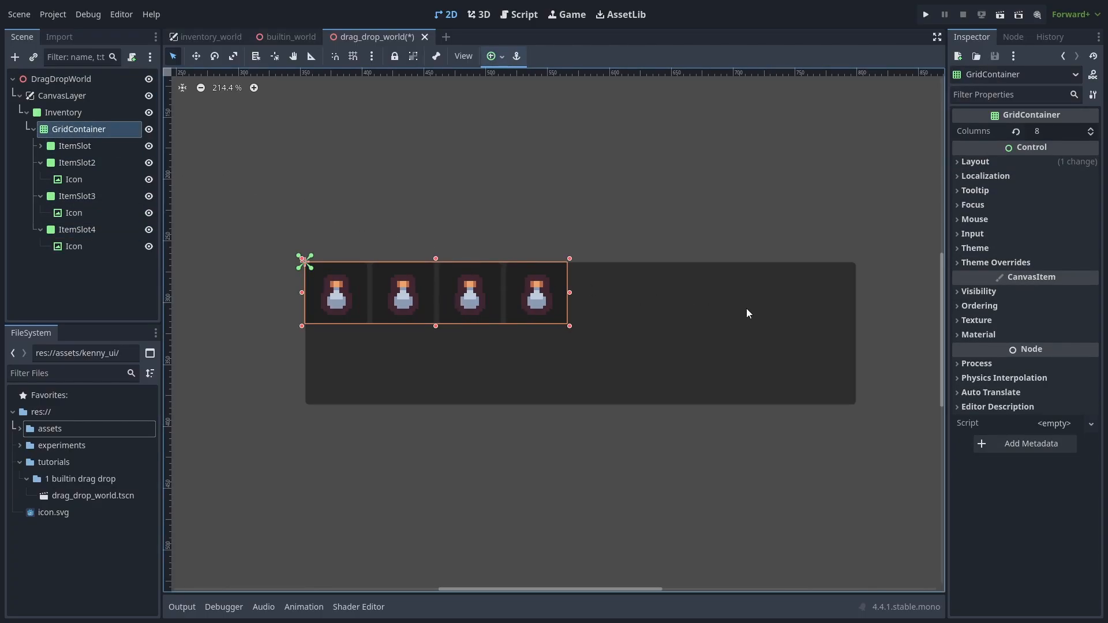
# Step: Adjust the grid's spacing overrides, wrap it in a MarginContainer, and set margins to 5
pyautogui.click(996, 262)
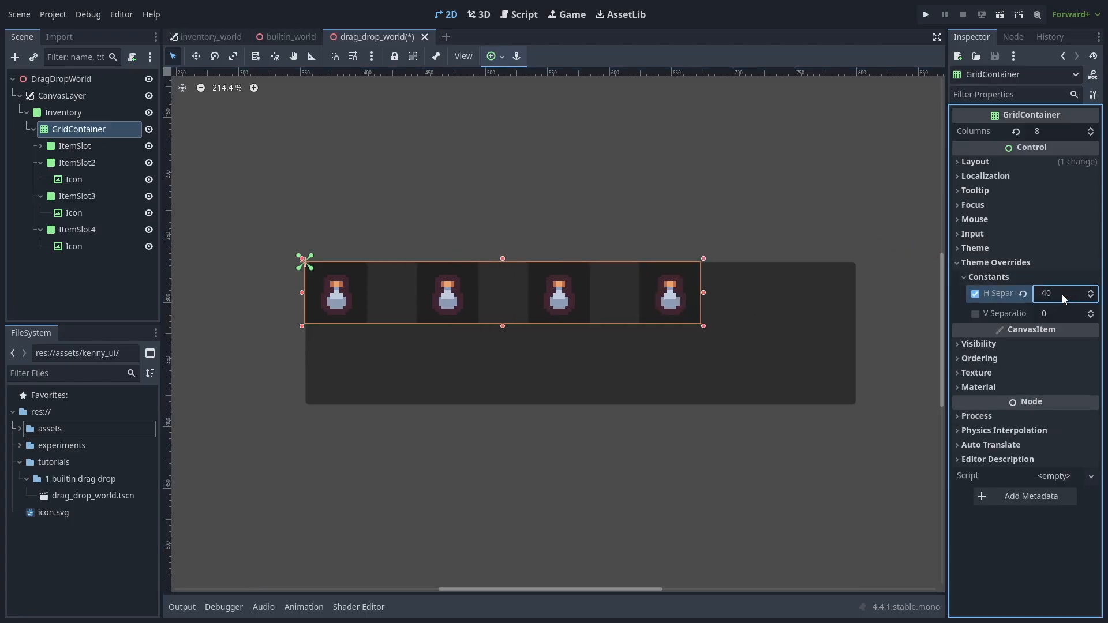
pyautogui.click(1063, 312)
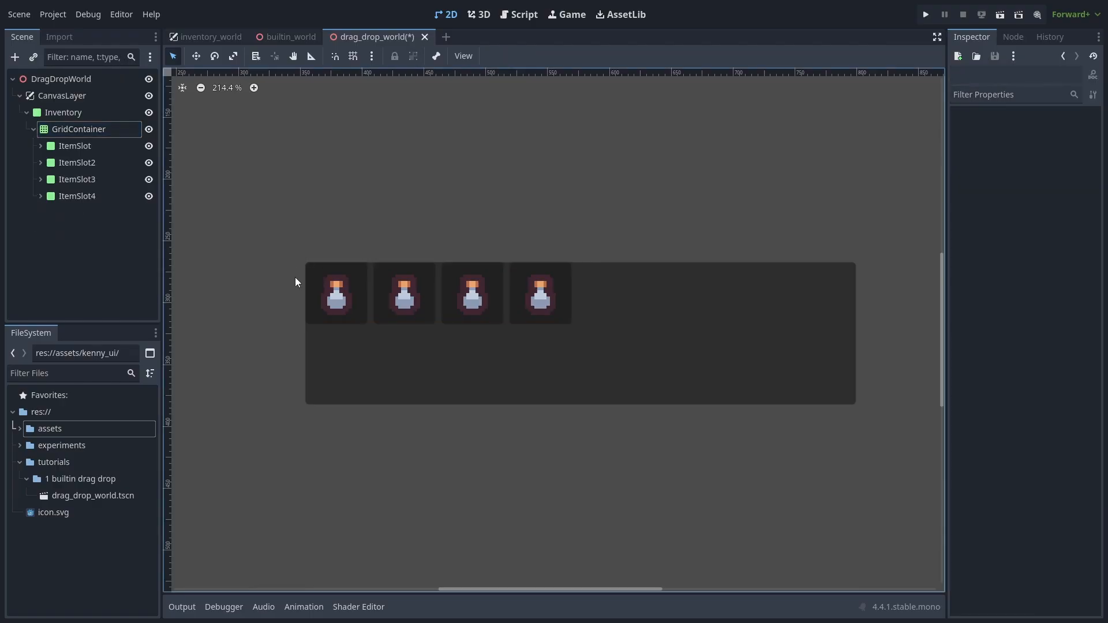
pyautogui.rightClick(78, 129)
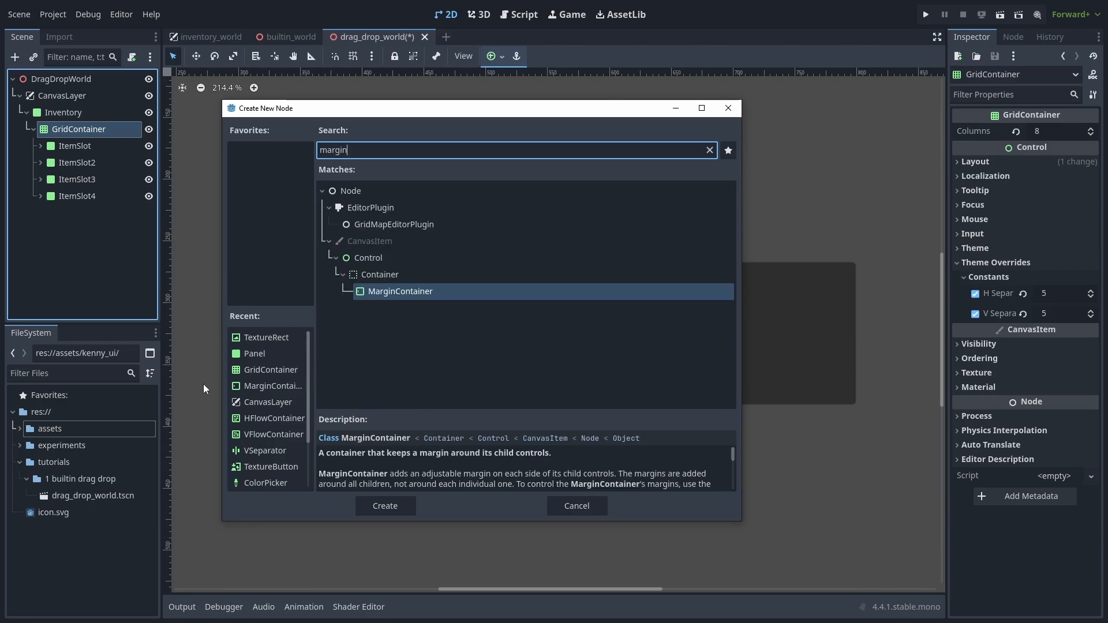
pyautogui.click(383, 506)
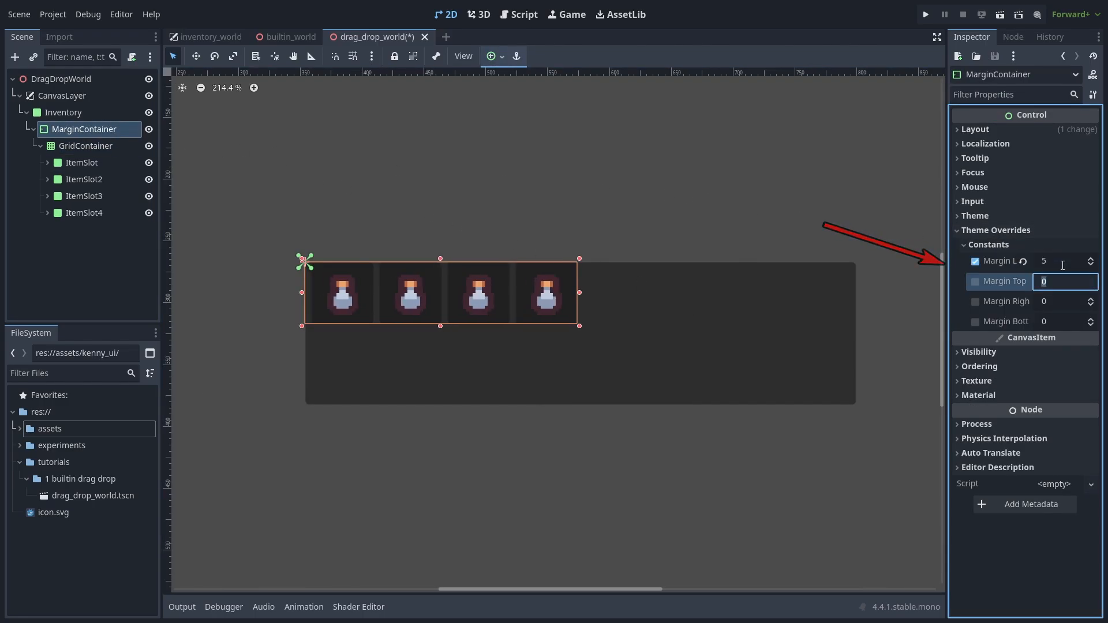
pyautogui.click(413, 206)
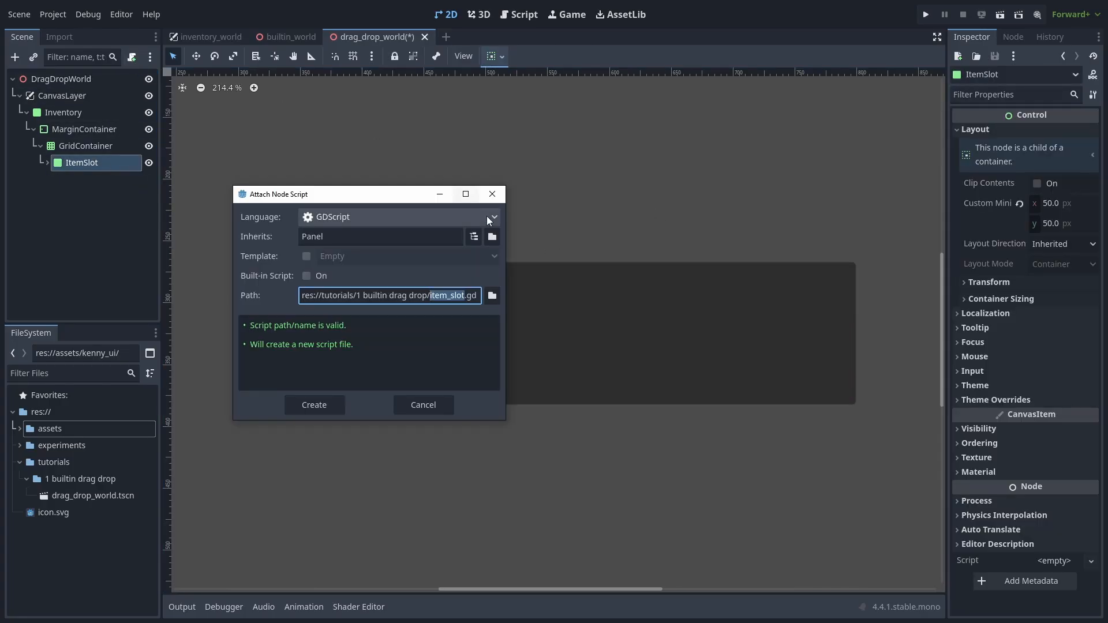
# Step: Create the item_slot.gd GDScript extending Panel on ItemSlot
pyautogui.click(314, 405)
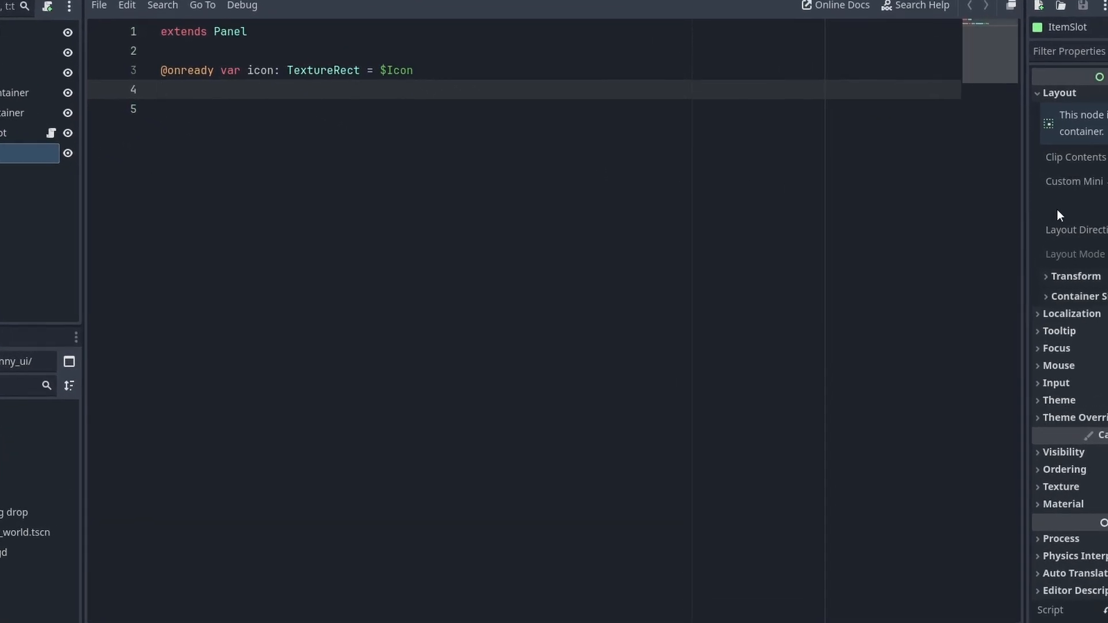
# Step: Start _get_drag_data with an early return when icon.texture == null
pyautogui.press('enter')
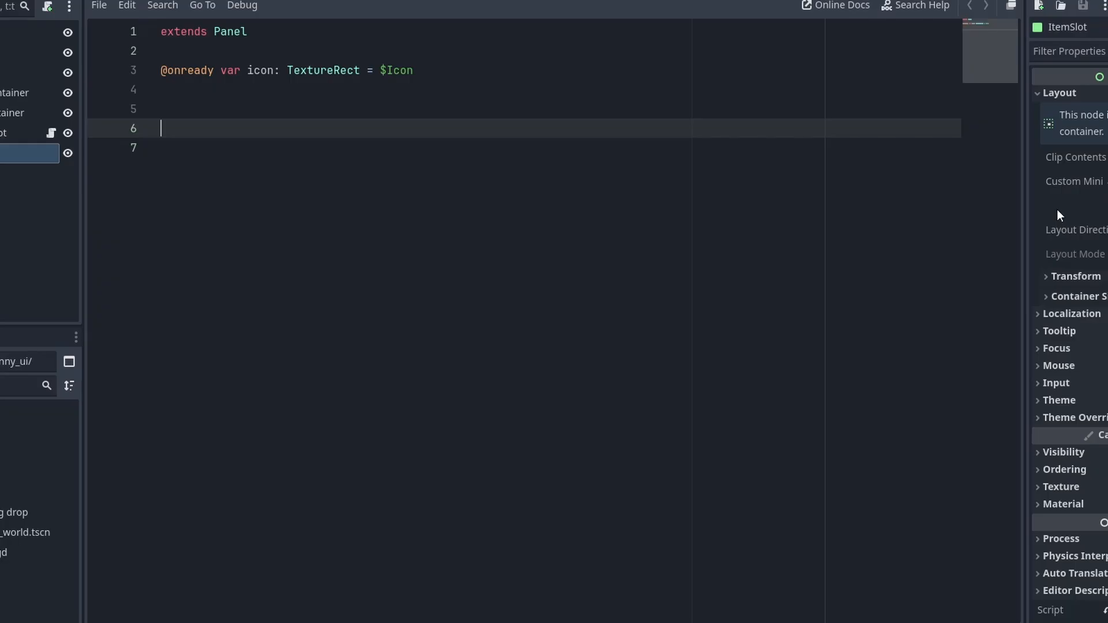
pyautogui.write('func')
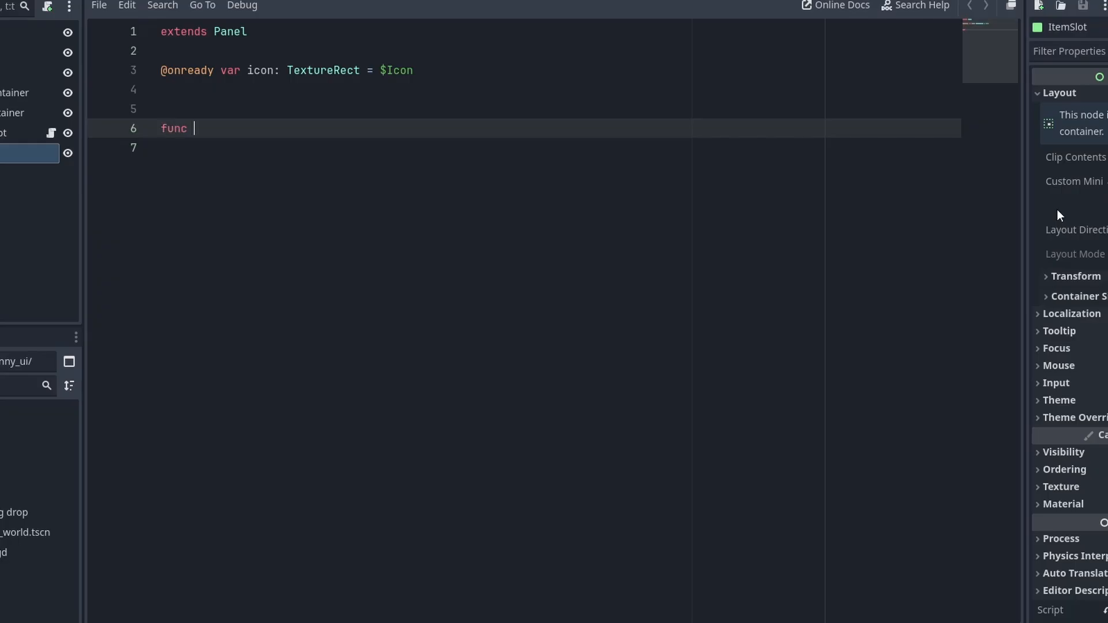
pyautogui.write('_get_drag_data(at_position: Vector2) -> Variant:')
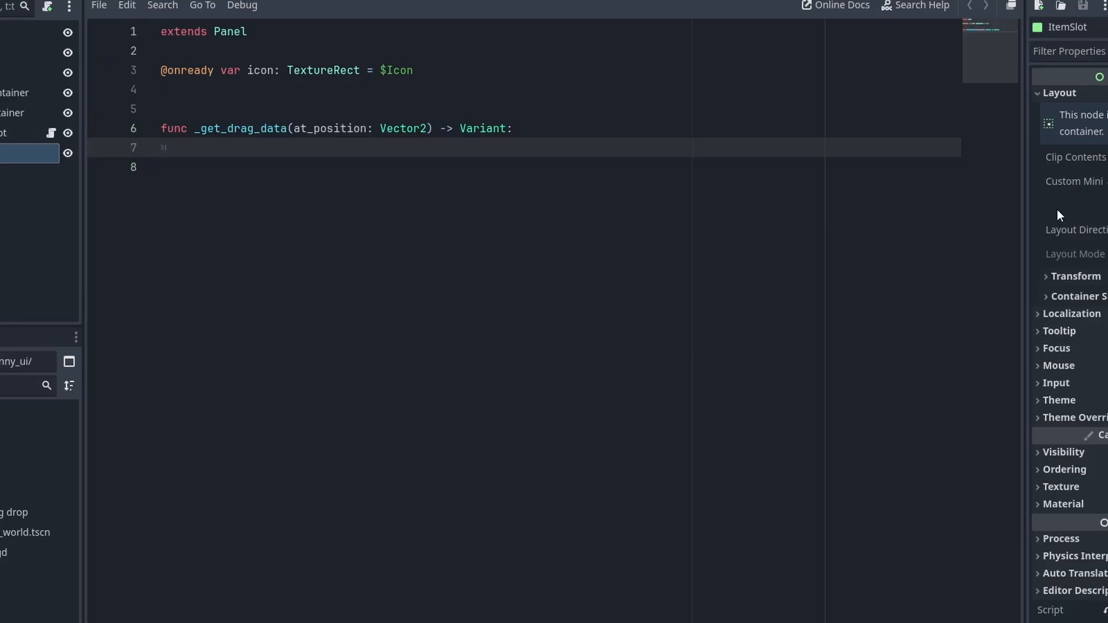
pyautogui.write('if')
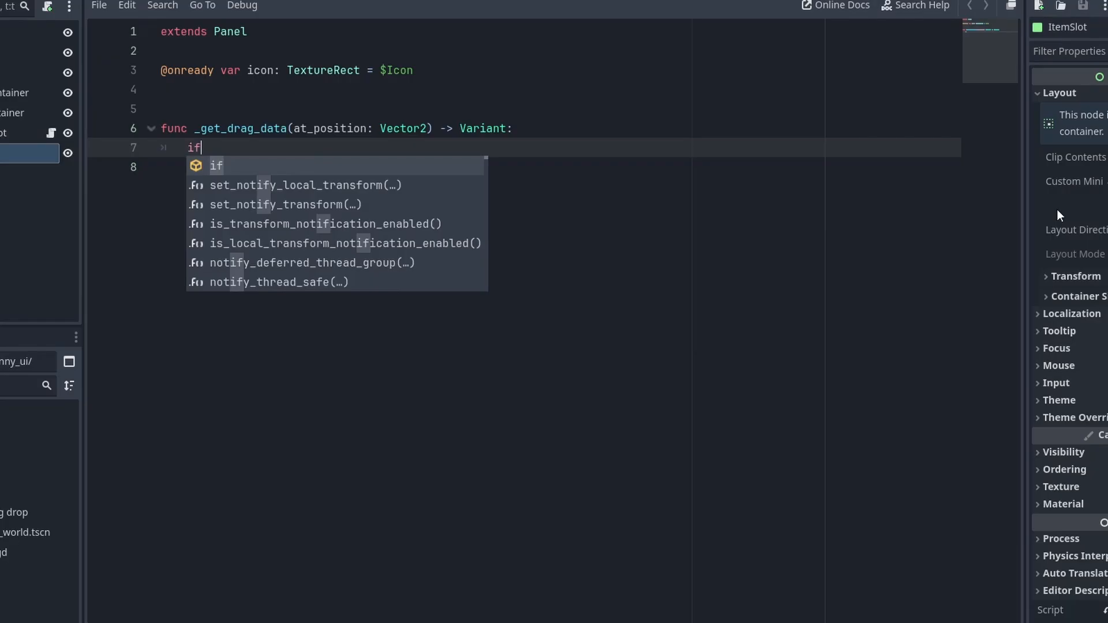
pyautogui.write('icon.texture')
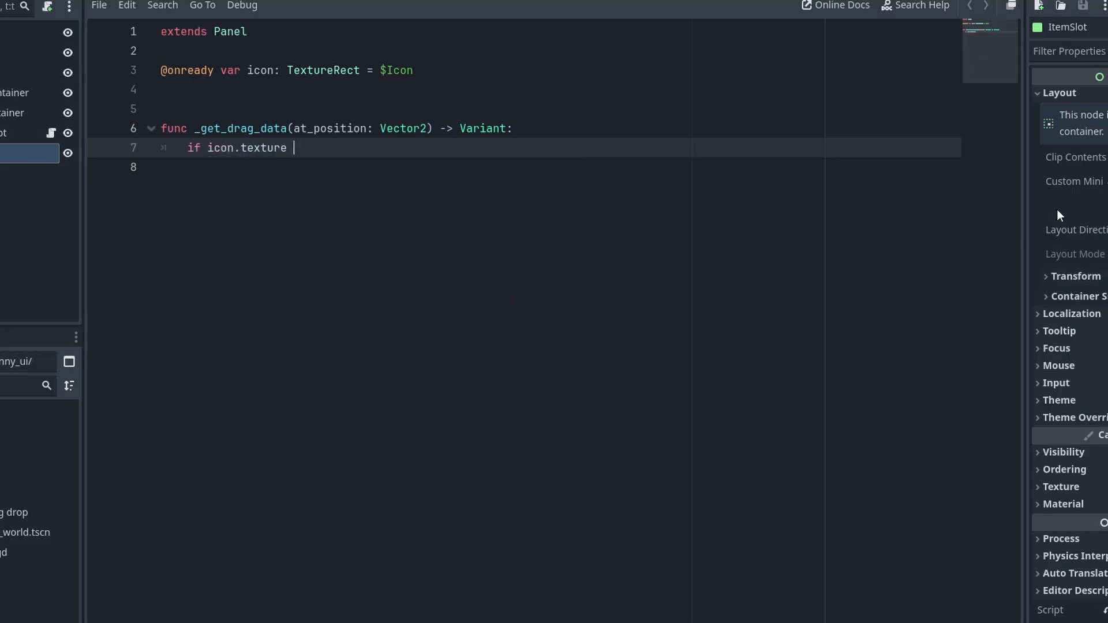
pyautogui.write('== null:')
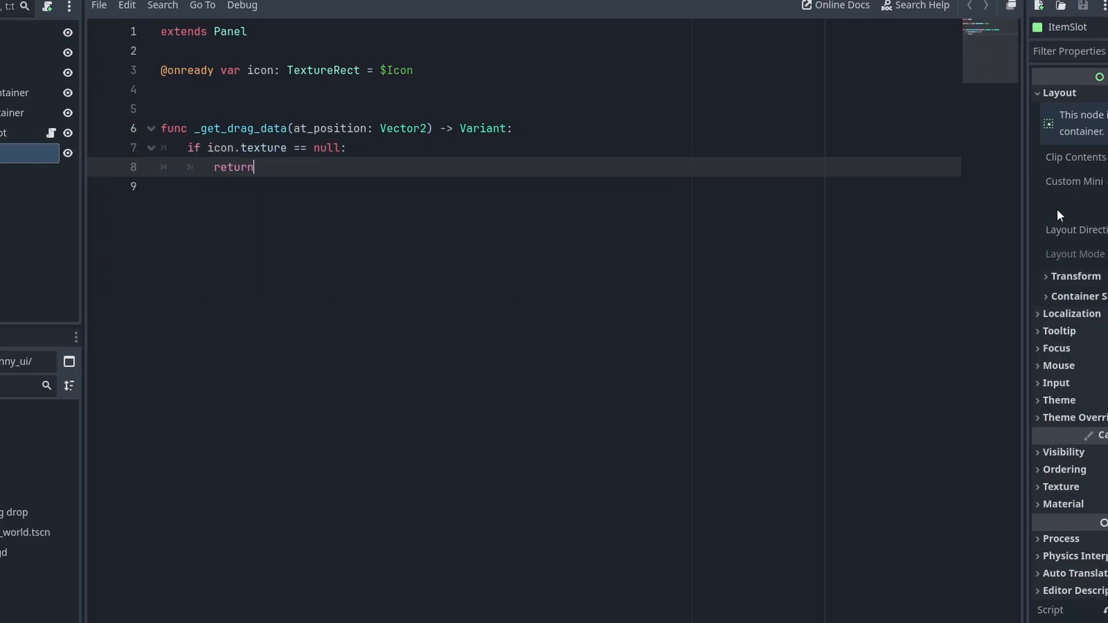
# Step: Set a duplicate() of the slot as drag preview and return icon
pyautogui.write('var')
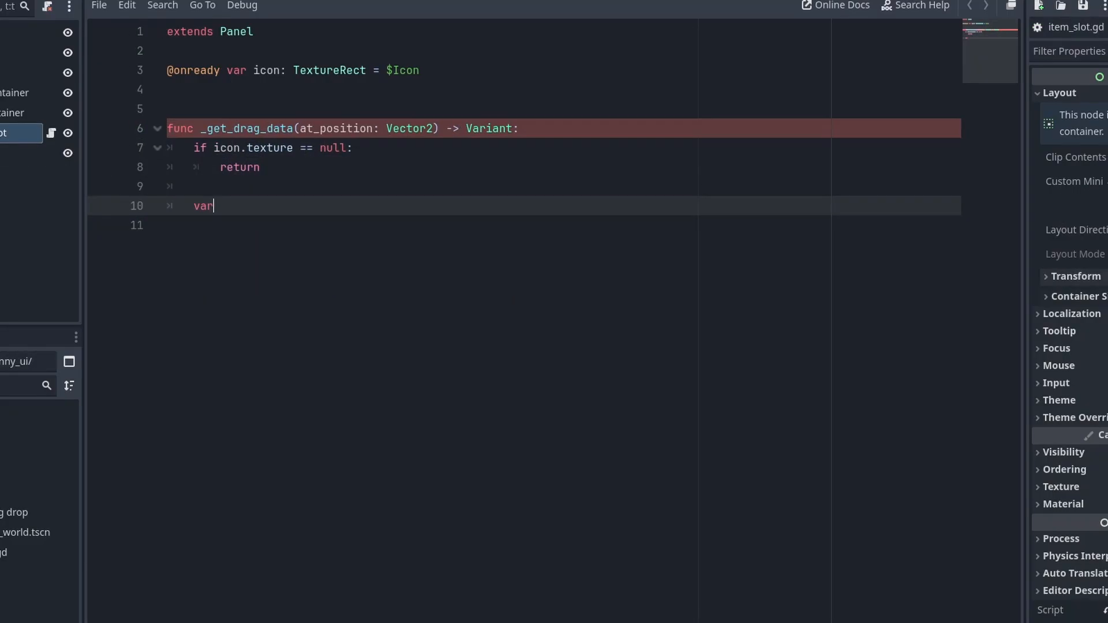
pyautogui.write('preview = duplicate()')
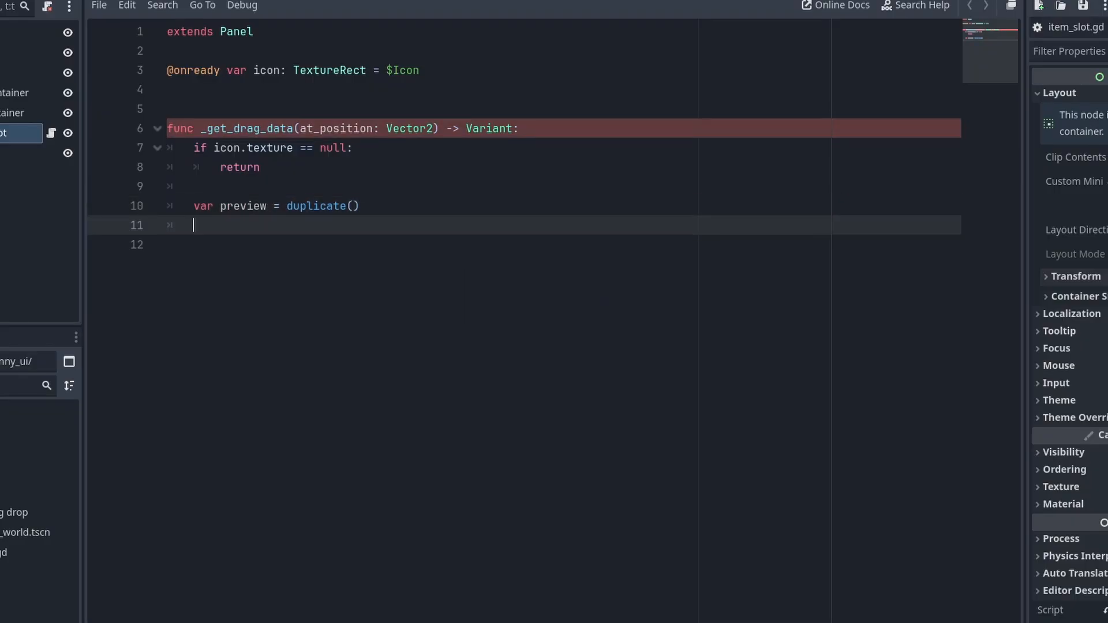
pyautogui.write('set_drag_preview(preview')
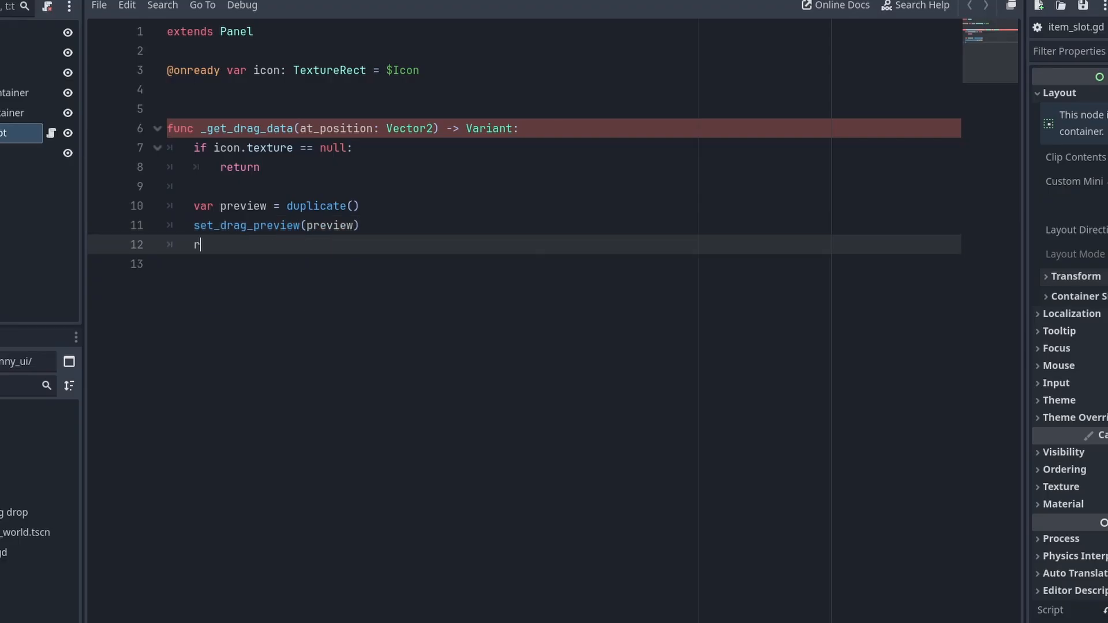
pyautogui.write('eturn icon')
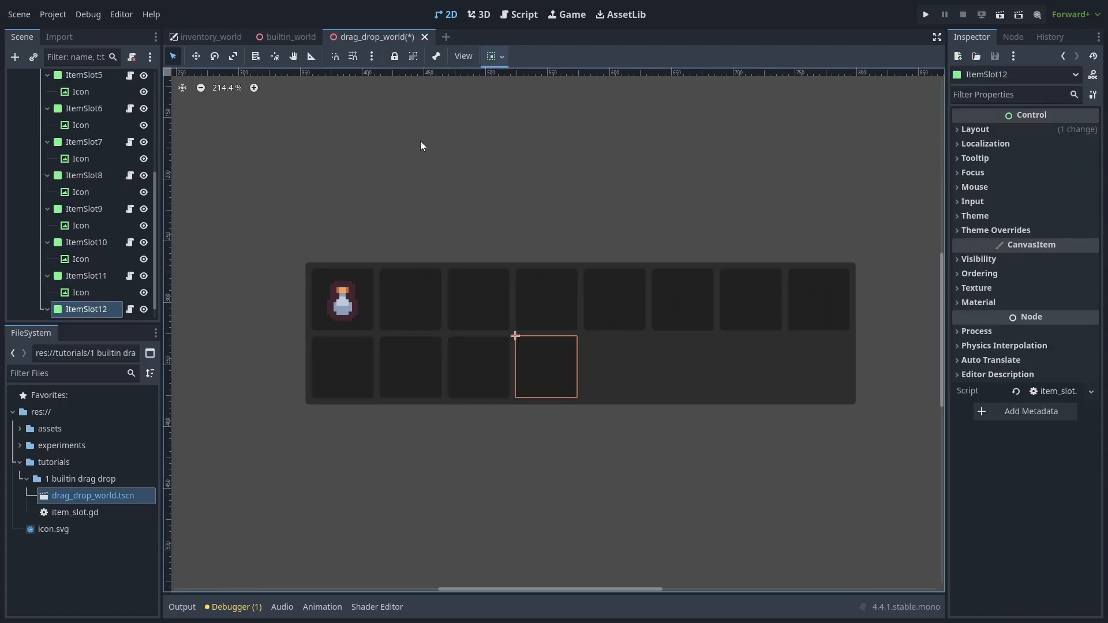
# Step: Run the current scene and drag the potion out of the first slot and back
pyautogui.click(924, 14)
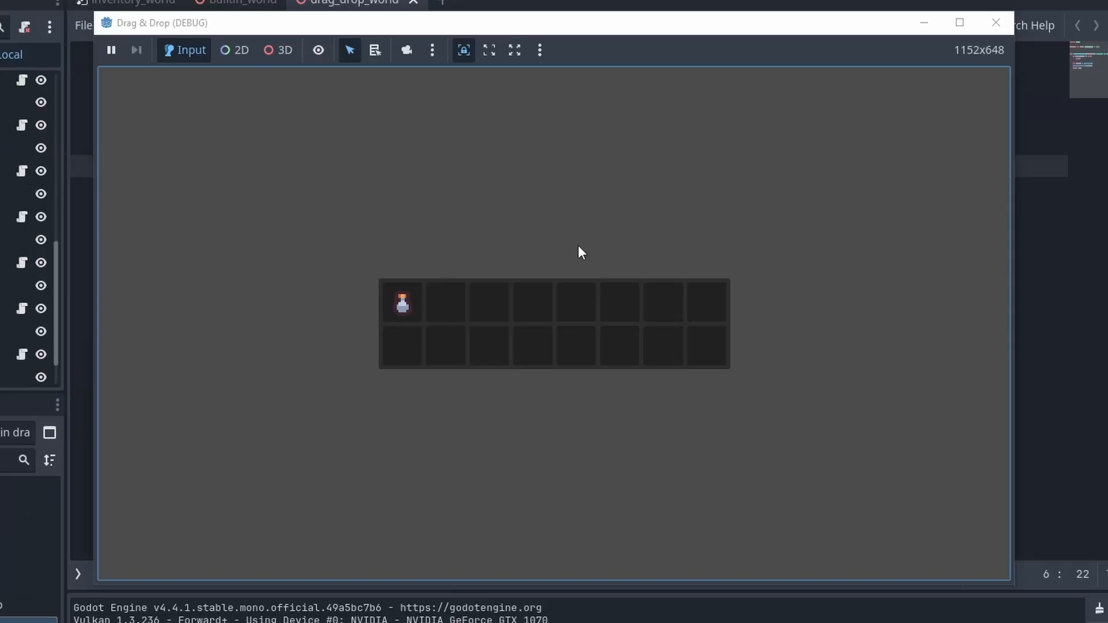
pyautogui.moveTo(402, 302); pyautogui.dragTo(504, 396)
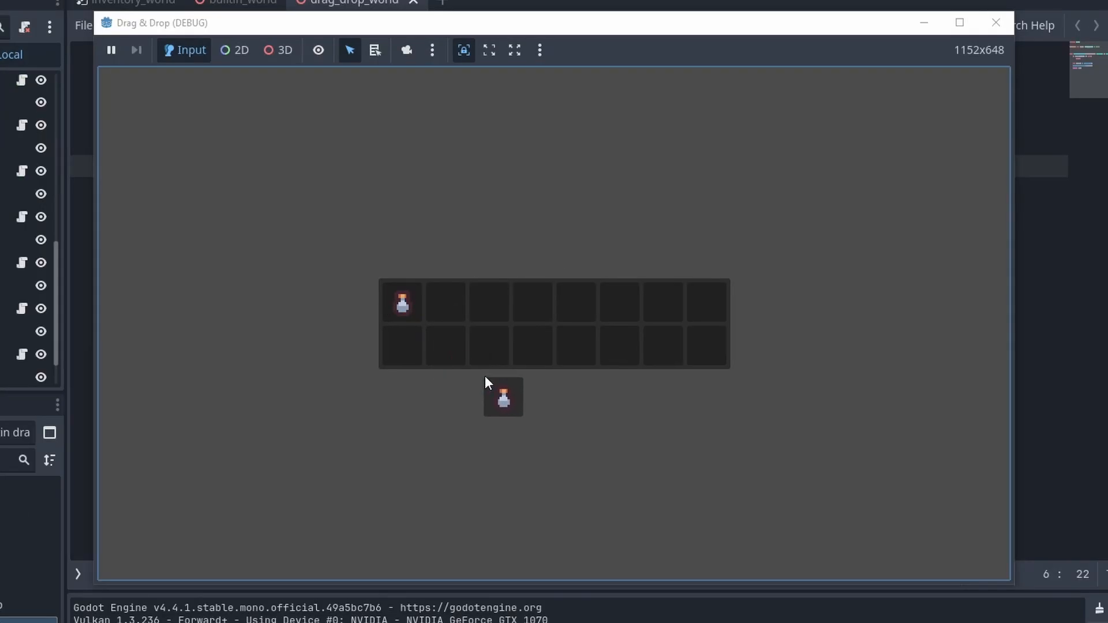
pyautogui.moveTo(503, 395); pyautogui.dragTo(403, 309)
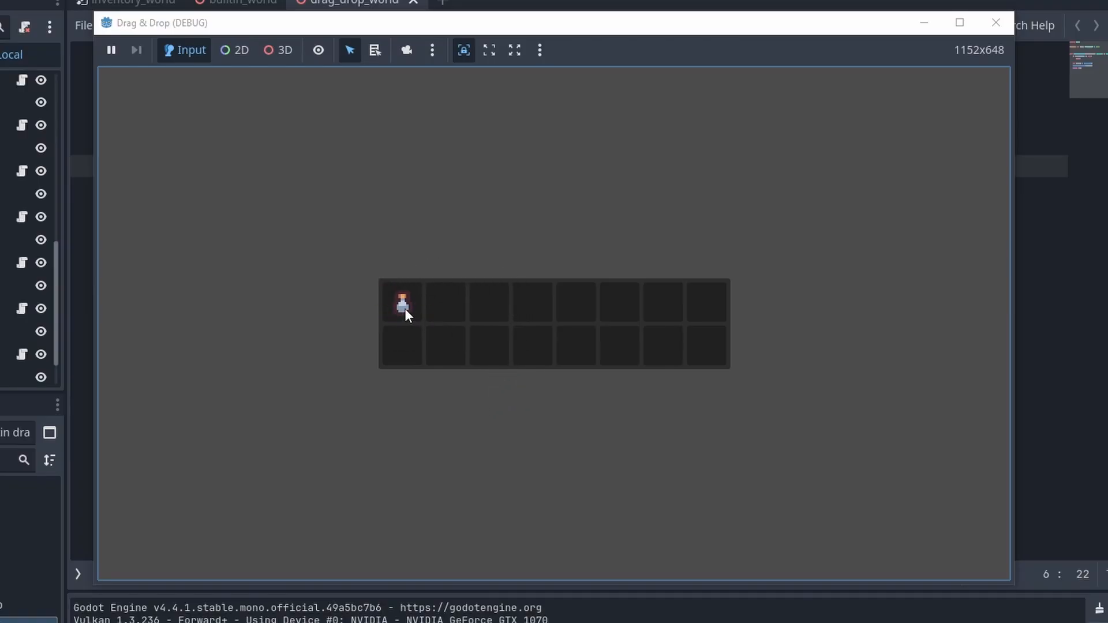
pyautogui.moveTo(583, 232)
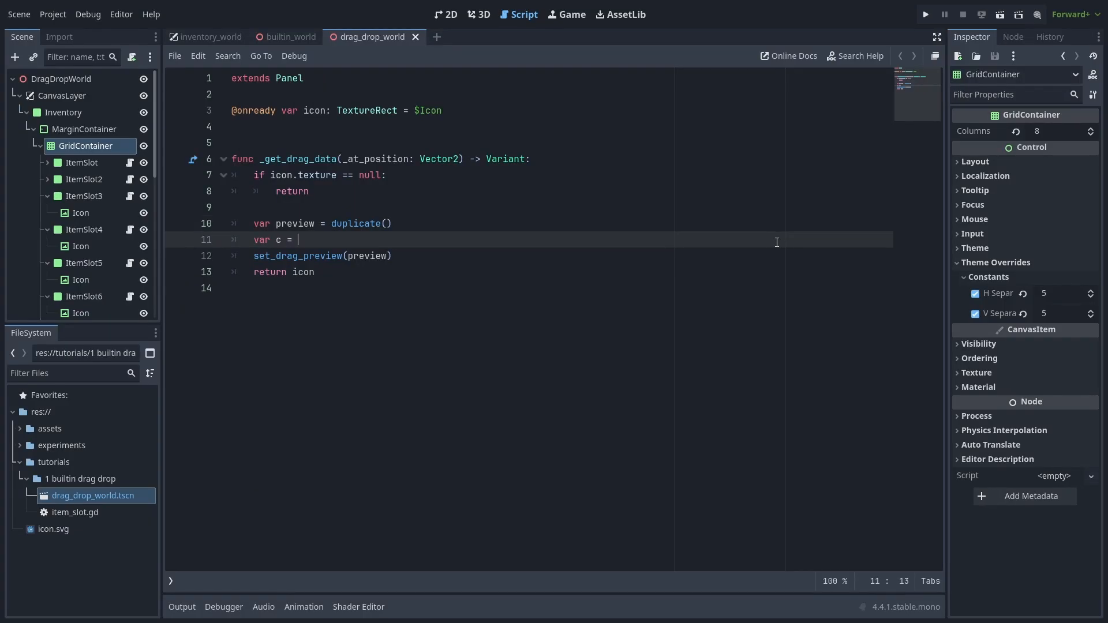
# Step: Wrap the preview in a Control.new(), offset it by Vector2(25,25), and make its background transparent
pyautogui.write('Control.new()')
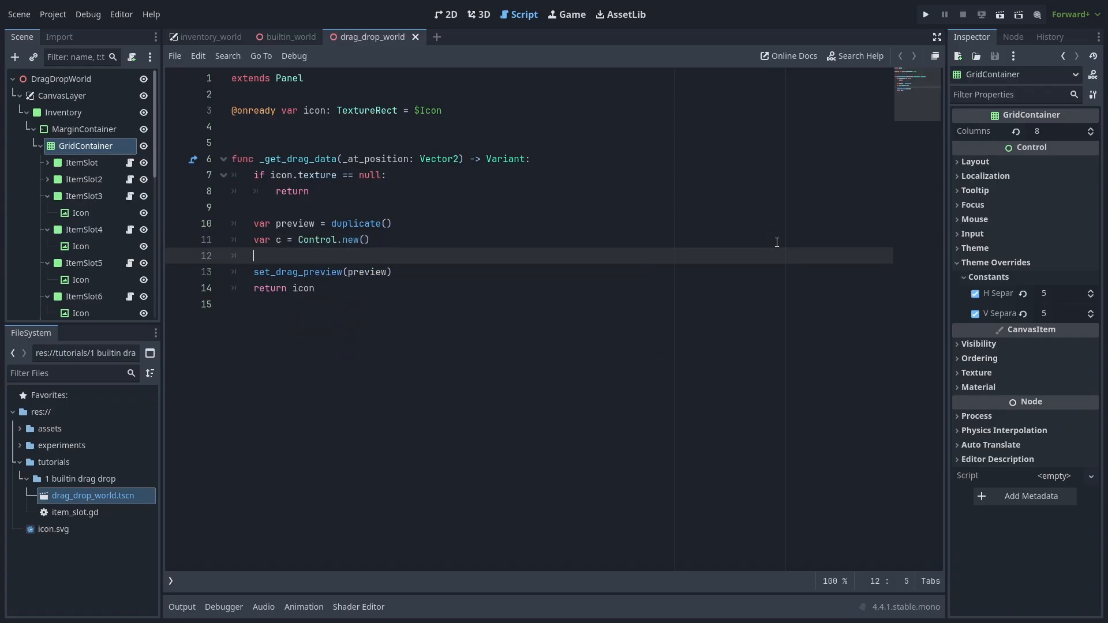
pyautogui.write('c.add_child(preview')
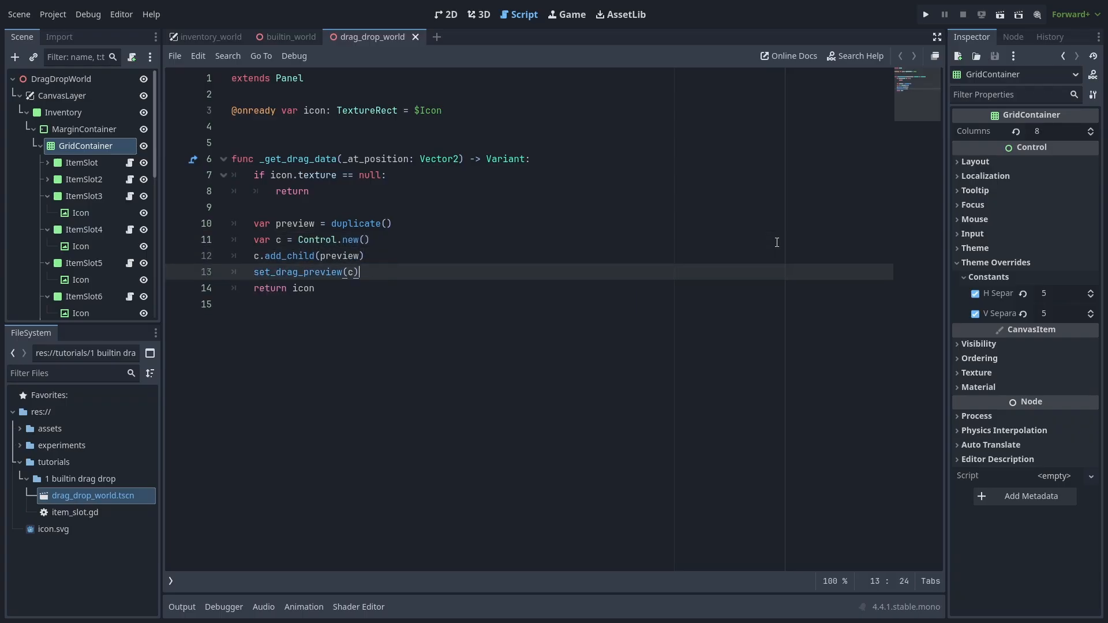
pyautogui.write('preview.position')
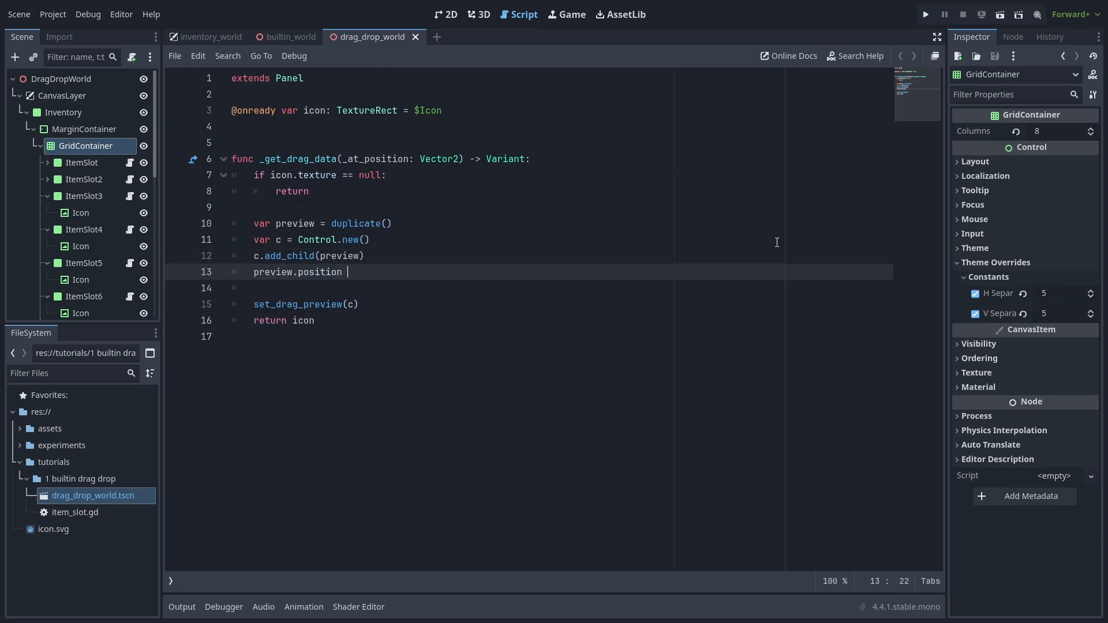
pyautogui.write('-= Vector2(25,25)')
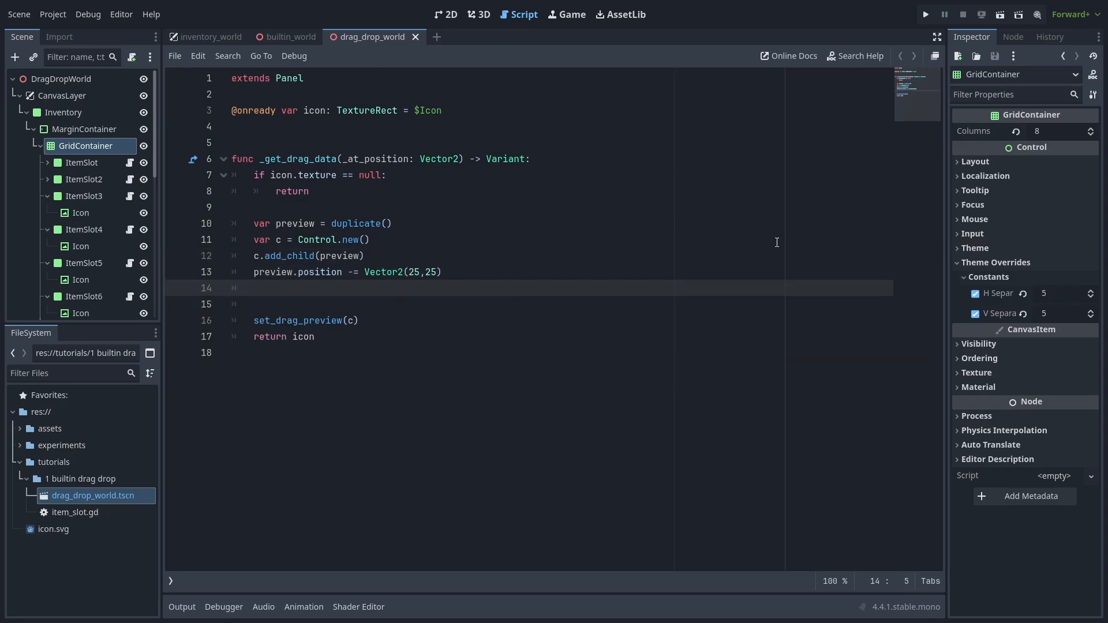
pyautogui.write('preview.self_modulate = Color.TRANSPARENT')
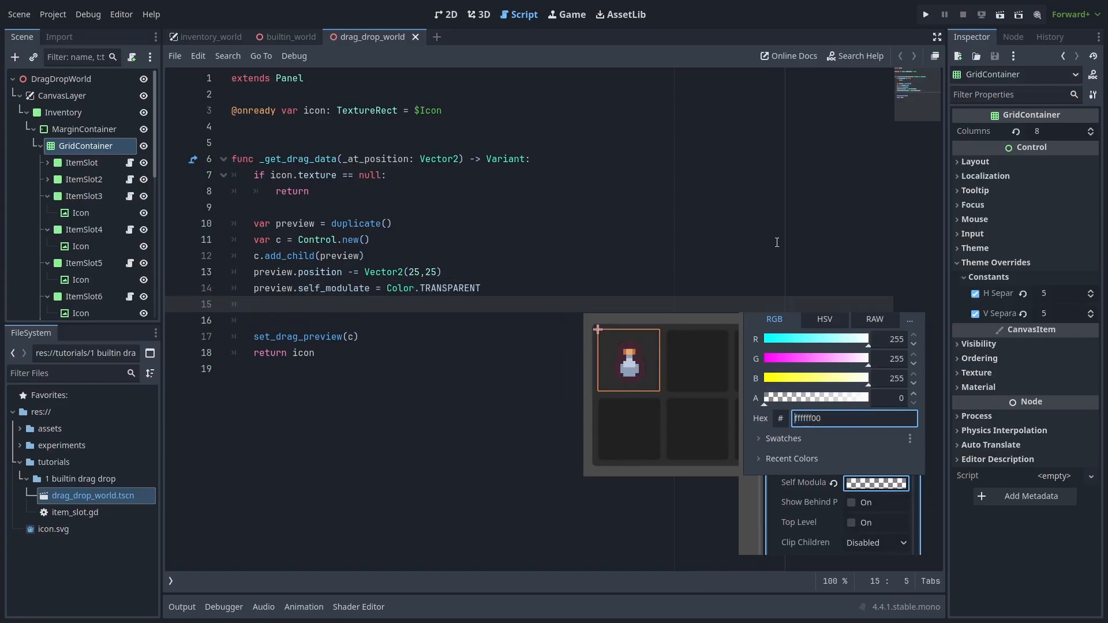
pyautogui.click(775, 242)
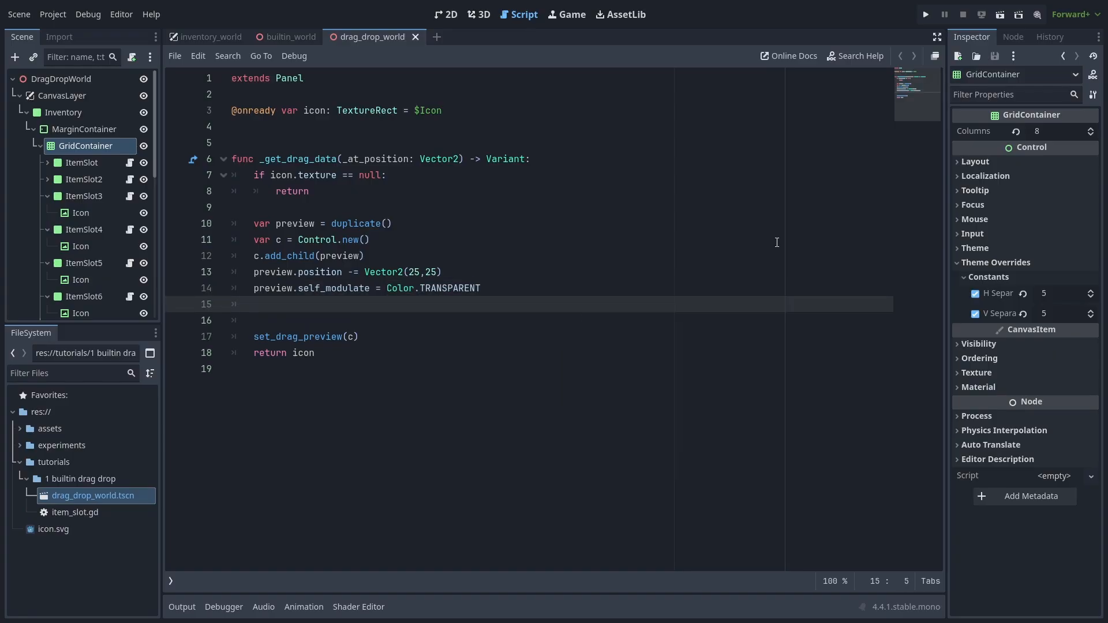
pyautogui.write('c.modulate = Color(c.modulate, 0.5')
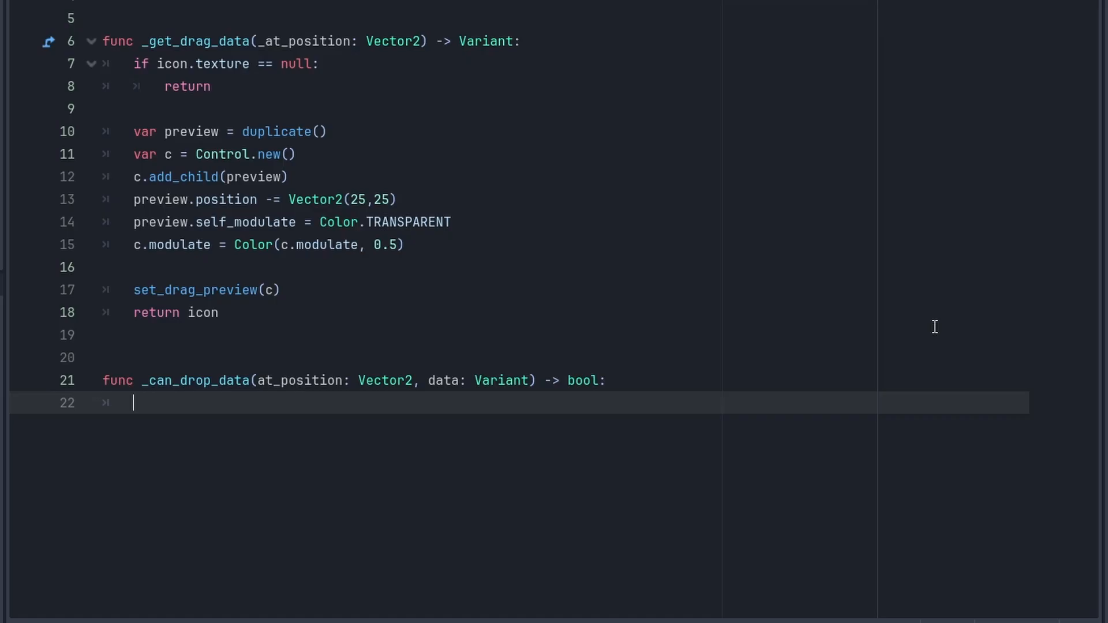
# Step: Return true from _can_drop_data and write _drop_data swapping icon.texture with data.texture
pyautogui.write('return true')
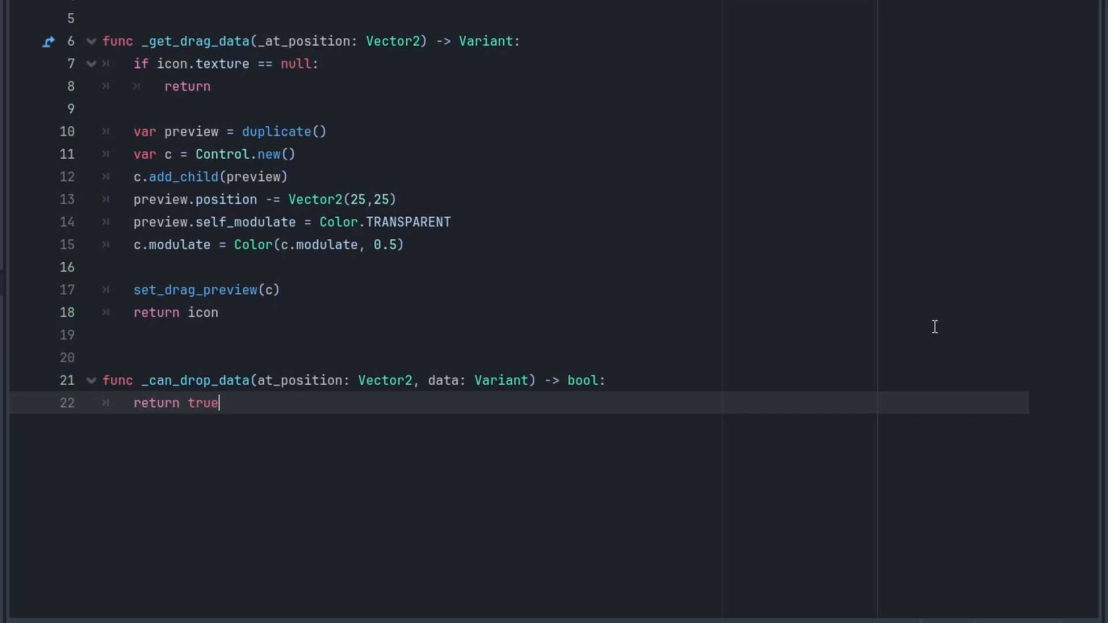
pyautogui.click(263, 381)
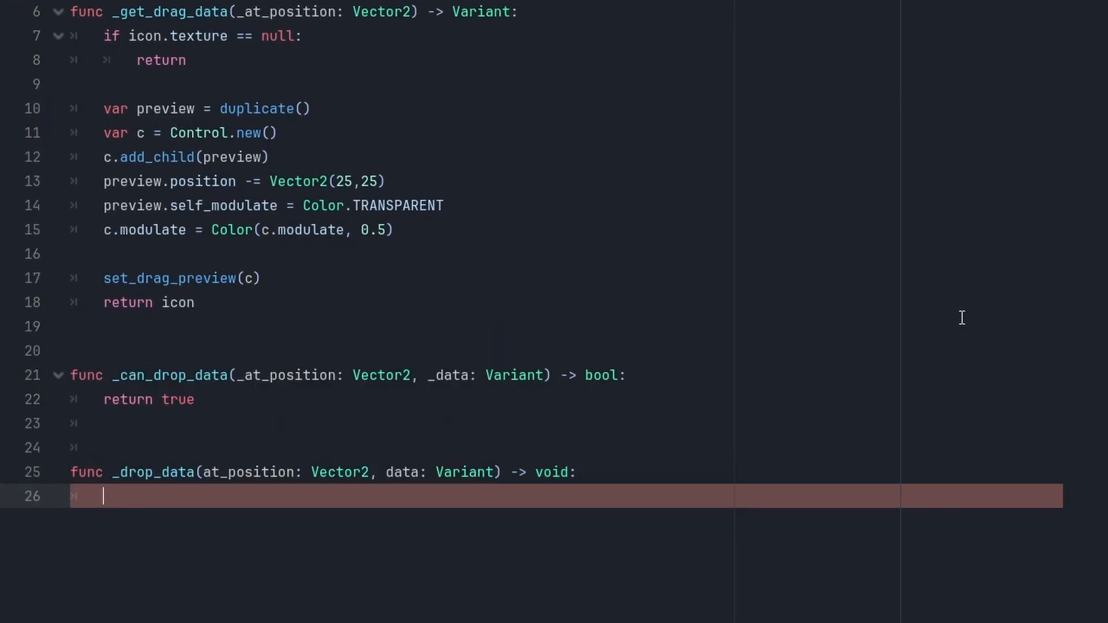
pyautogui.write('icon.texture =')
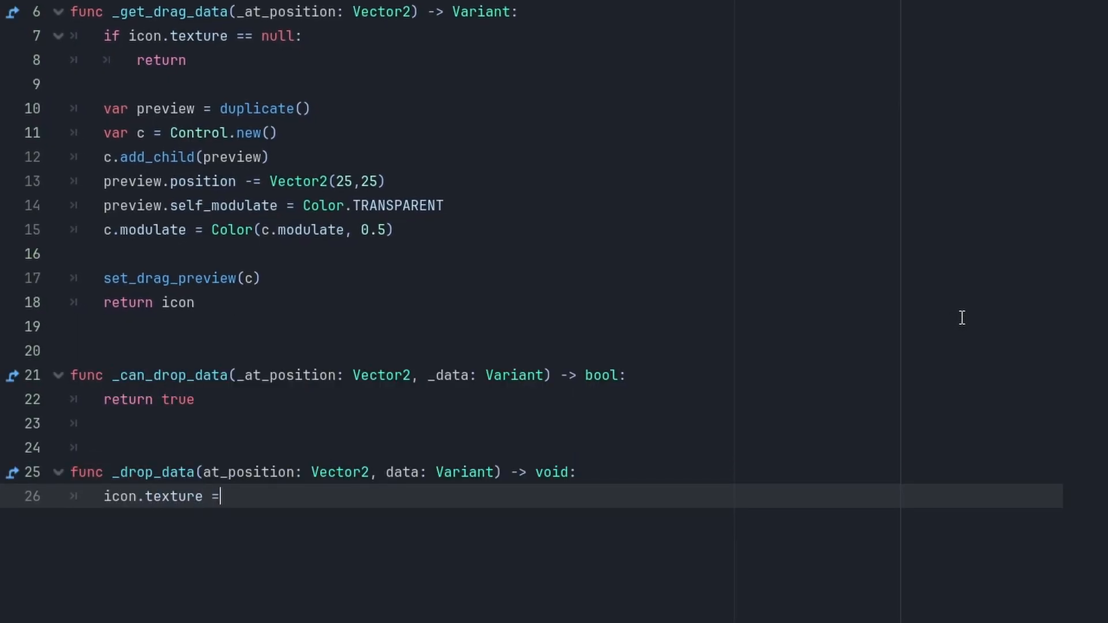
pyautogui.write('data.texture')
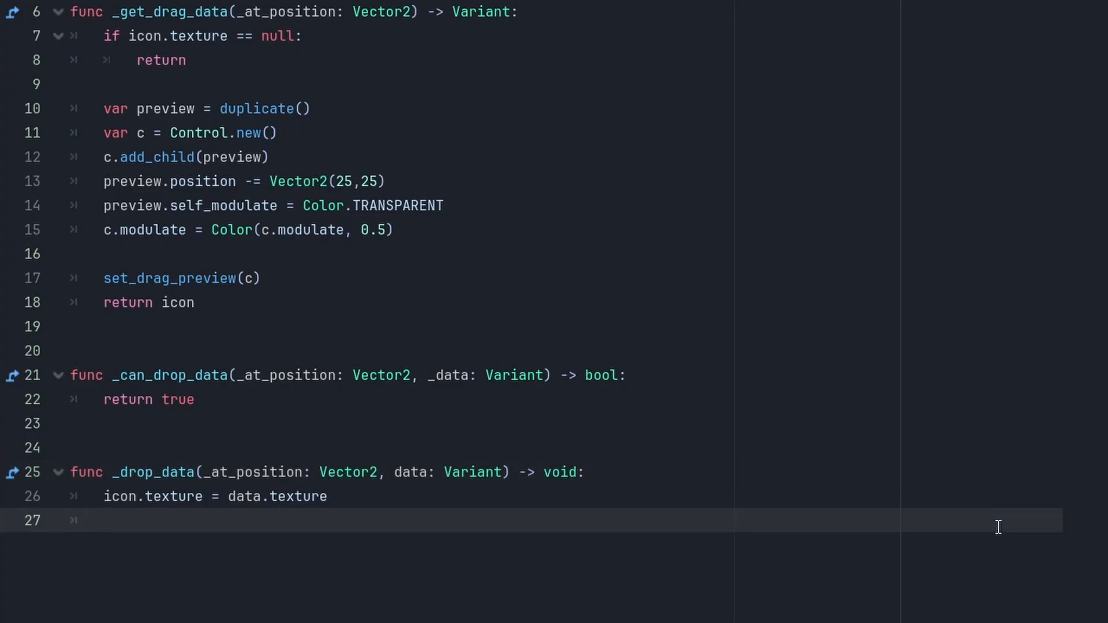
pyautogui.write('data.texture = null')
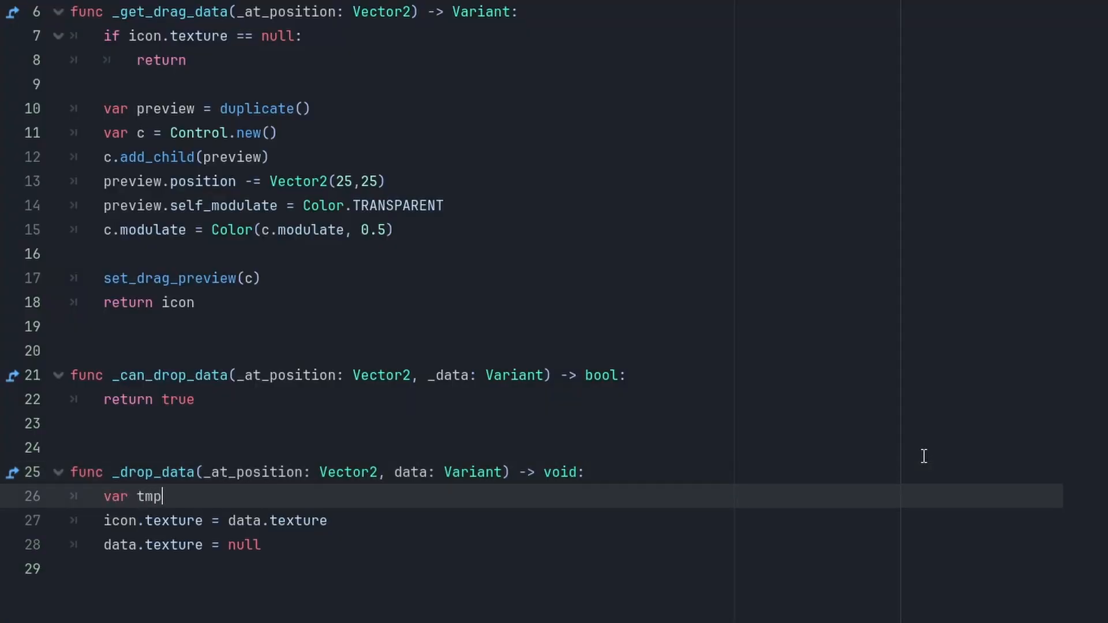
pyautogui.write('= icon.texture')
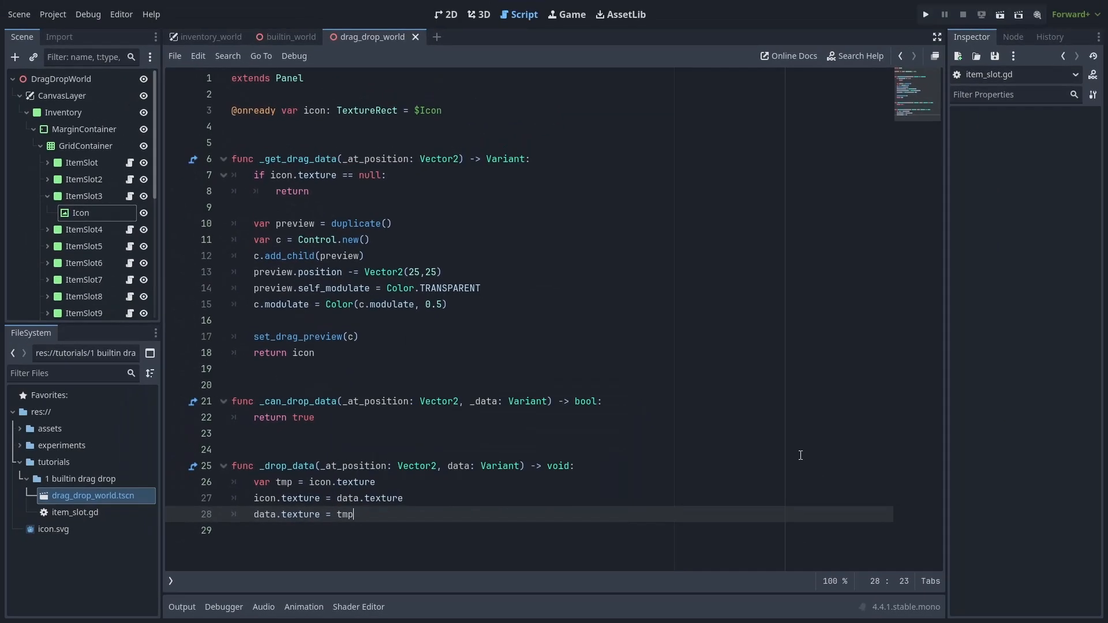
# Step: Attach a new script to Inventory that preloads hand_closed and hand_point and sets them as cursors in _ready
pyautogui.click(925, 13)
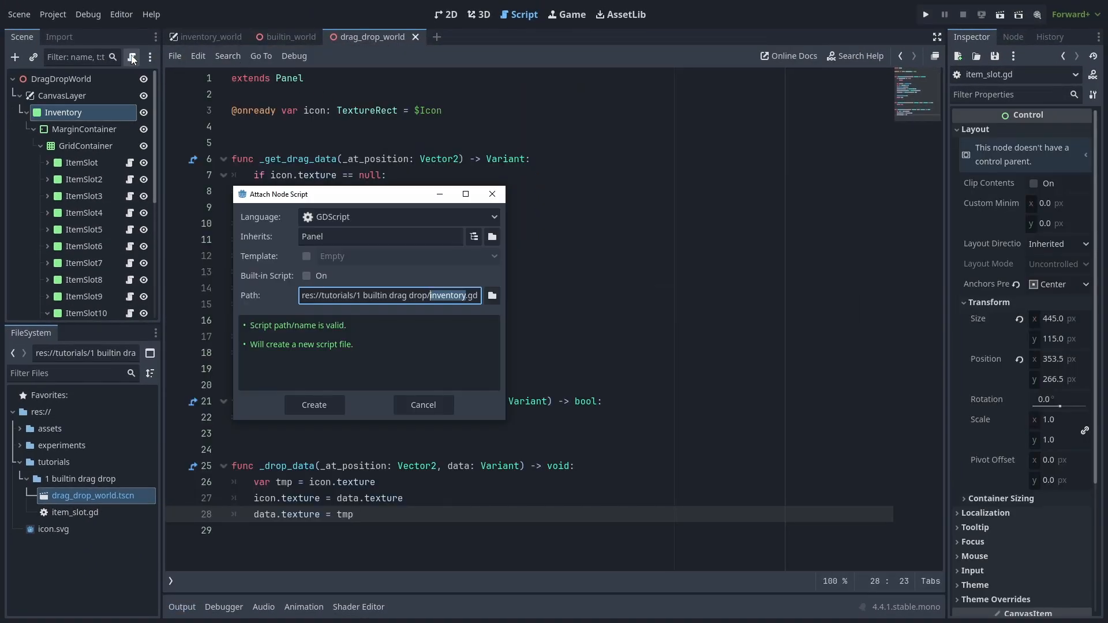
pyautogui.click(314, 405)
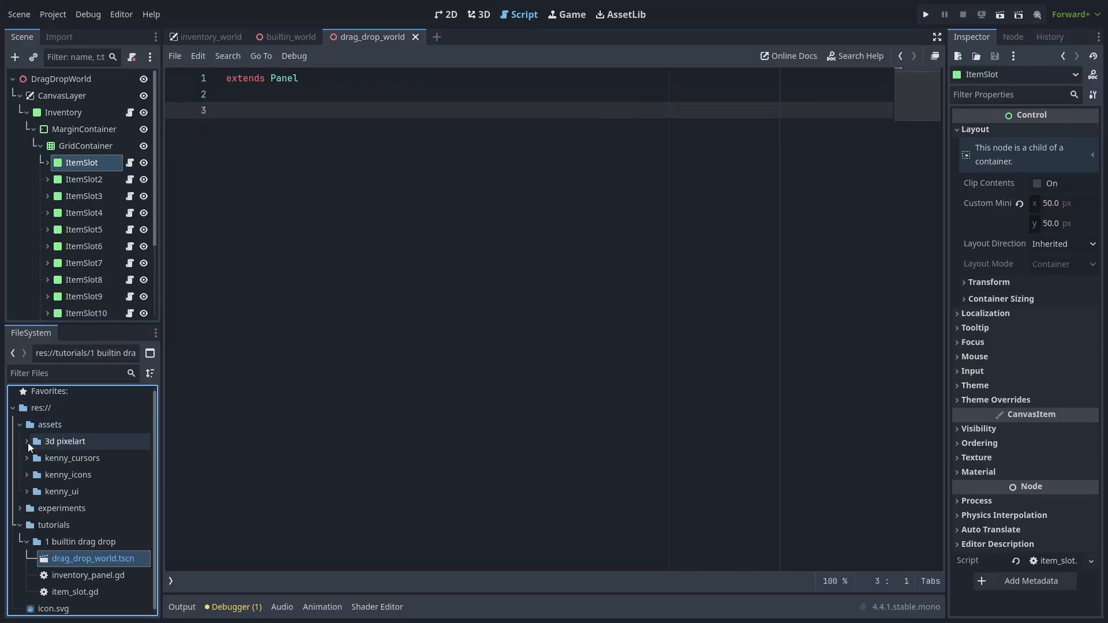
pyautogui.write('const HAND_CLOSED = preload("res://assets/kenny_cursors/hand_closed.png")')
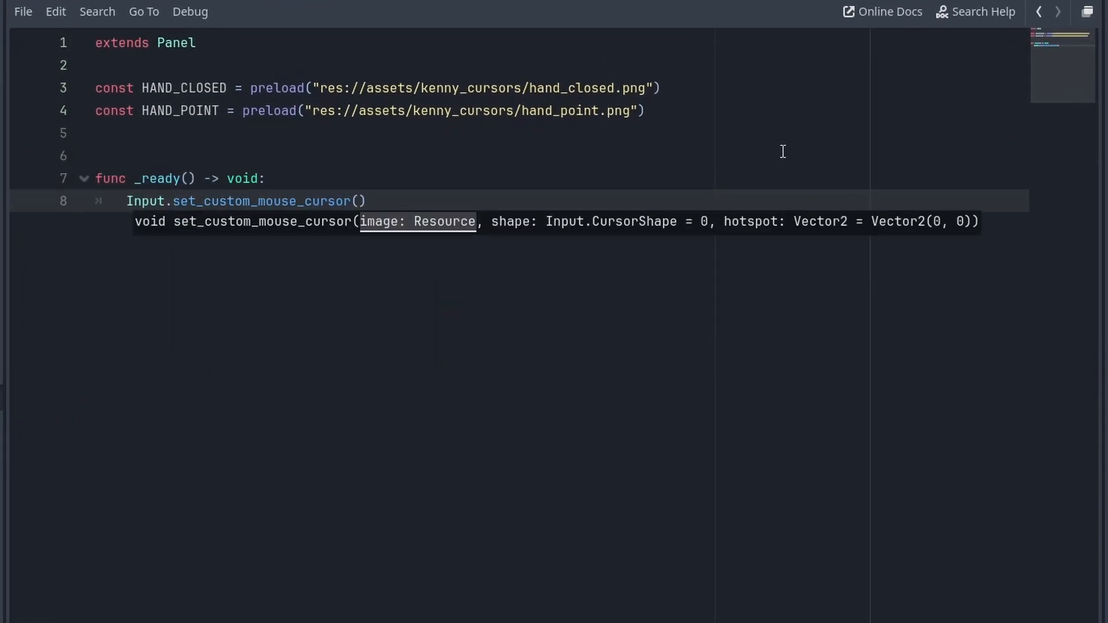
pyautogui.write('HAND_POINT, Input.CURSOR_ARROW')
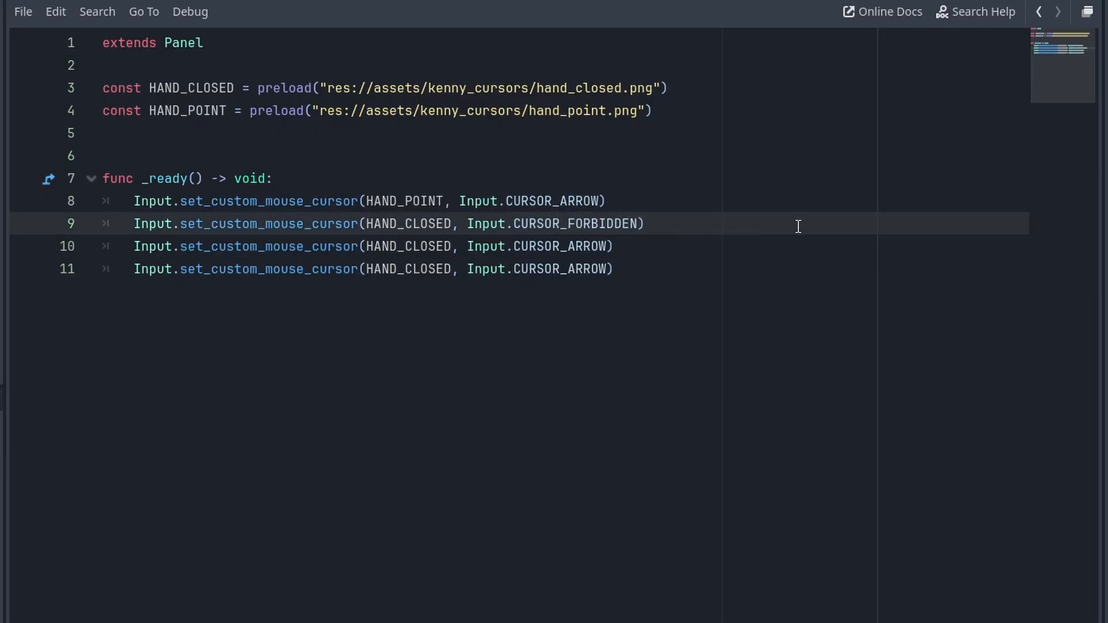
pyautogui.write('CURSOR_CU')
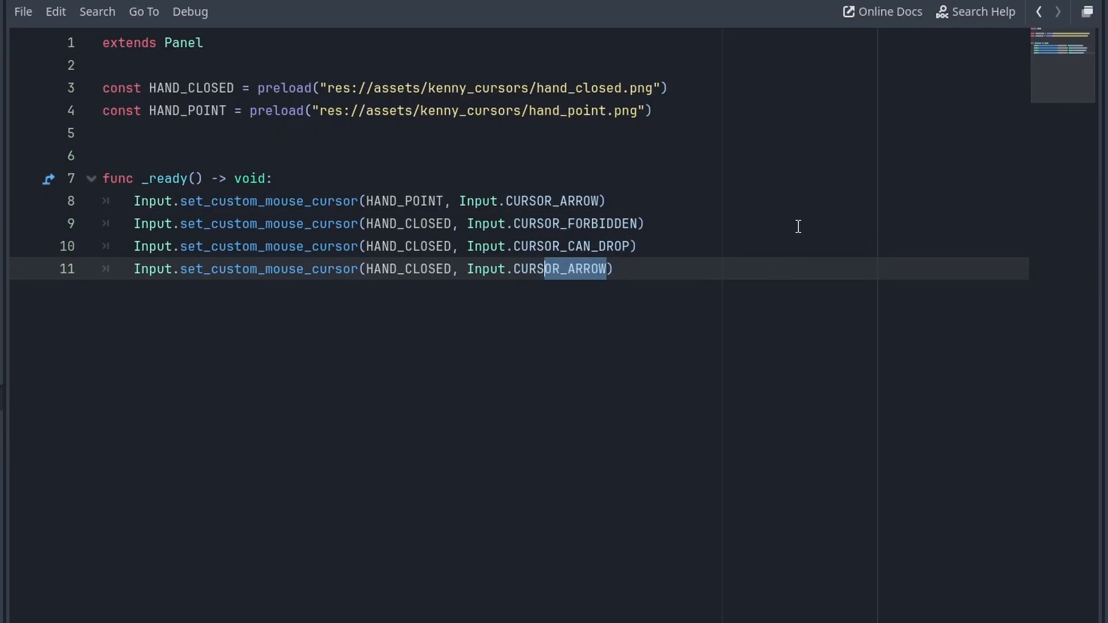
# Step: Run the scene, drag the potion into slot five, and try dropping an item outside the grid
pyautogui.press('F5')
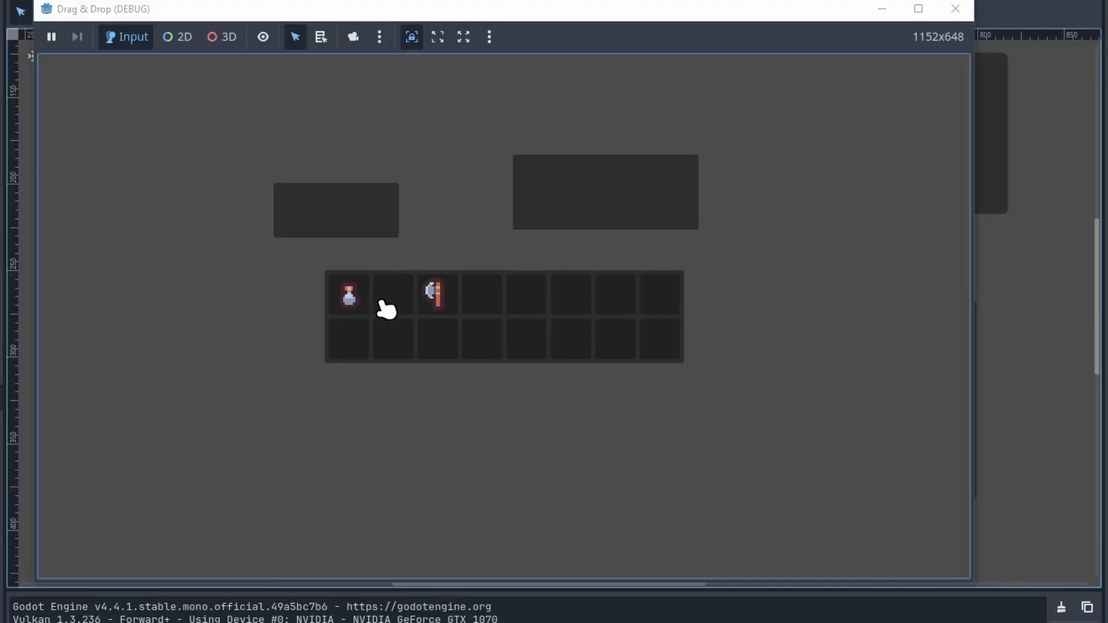
pyautogui.moveTo(347, 295); pyautogui.dragTo(526, 295)
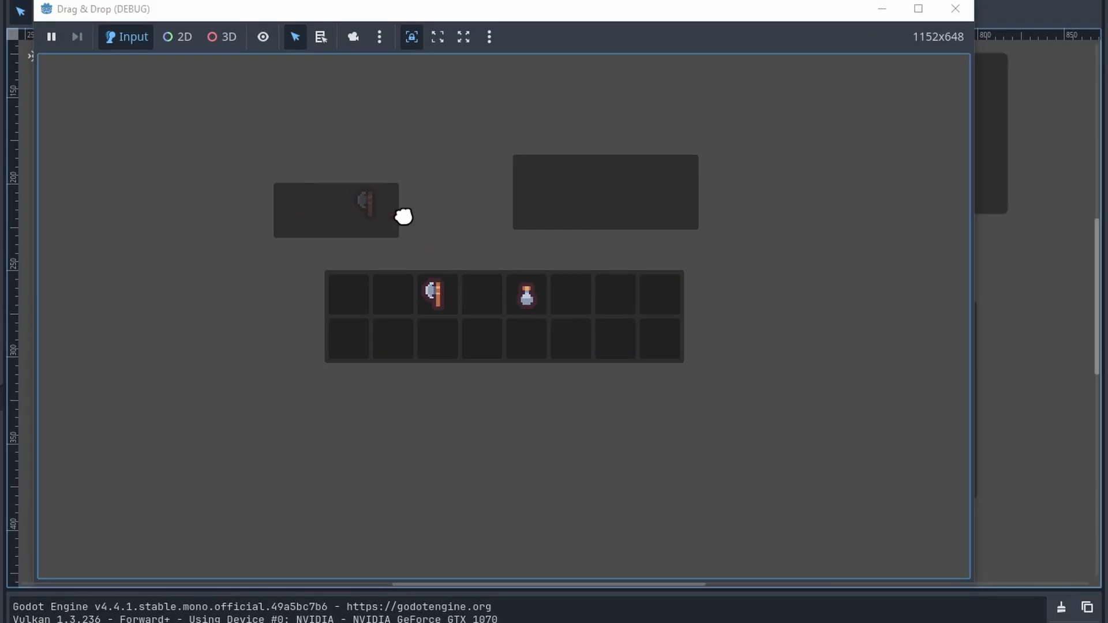
pyautogui.moveTo(364, 202); pyautogui.dragTo(597, 294)
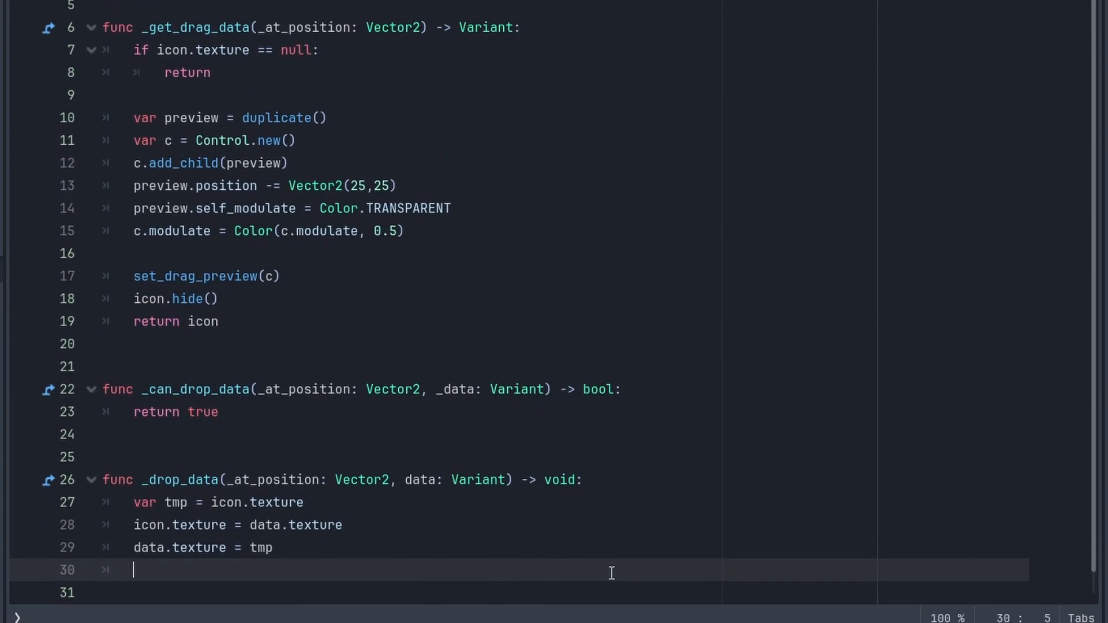
# Step: Re-show icons on drop and handle NOTIFICATION_DRAG_BEGIN/END in inventory_panel.gd, backing up the drag data
pyautogui.write('data.show(')
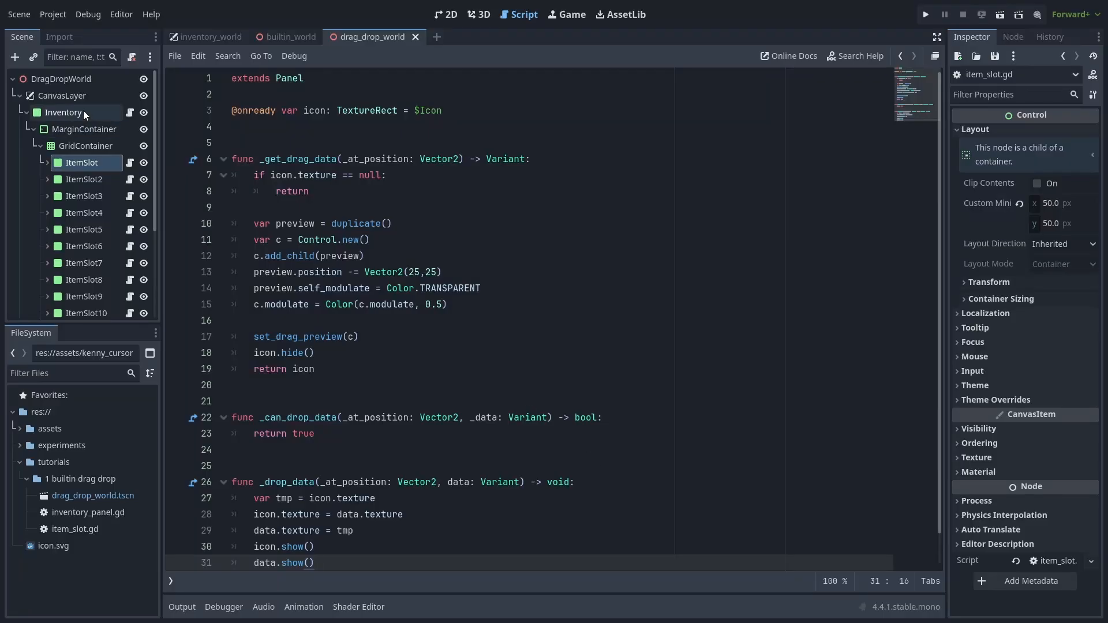
pyautogui.click(64, 112)
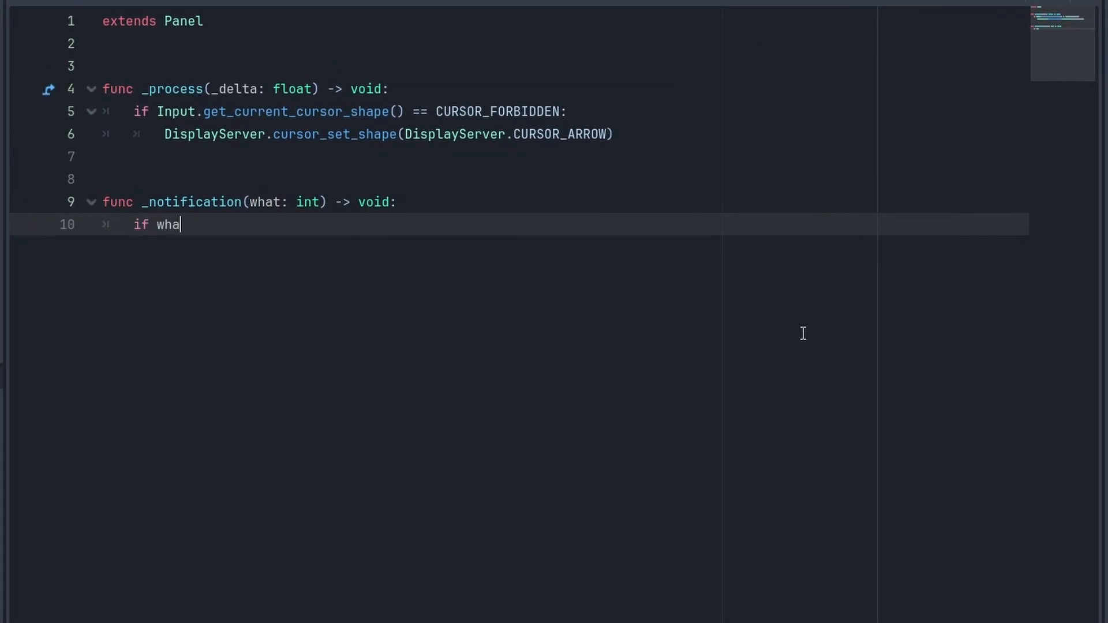
pyautogui.write('t == Node.')
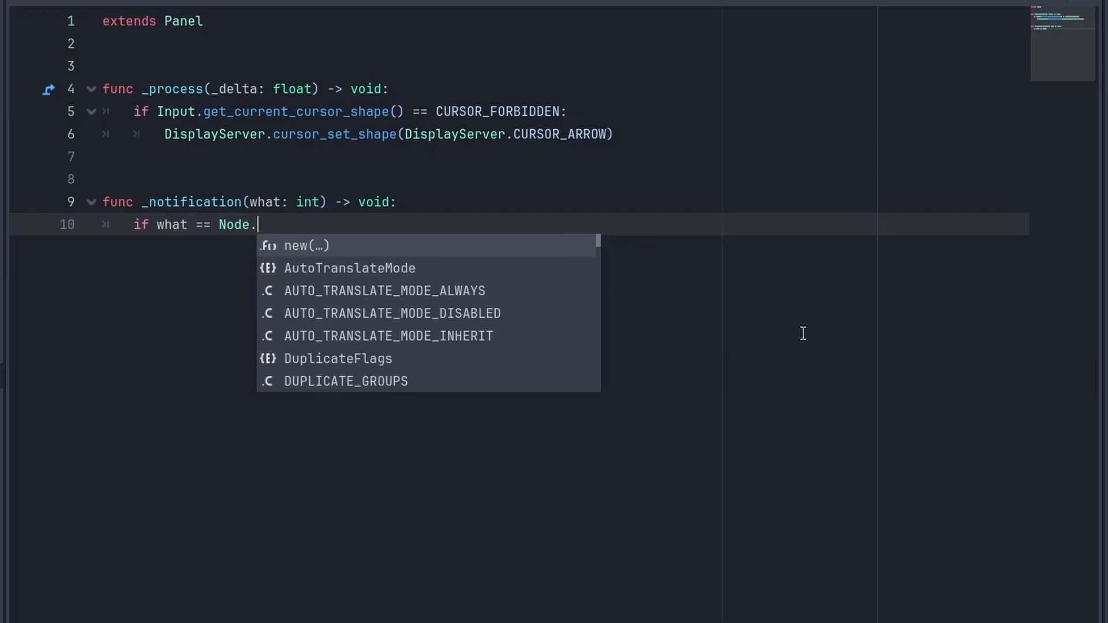
pyautogui.write('NOTIFICATION_DRAG_END:')
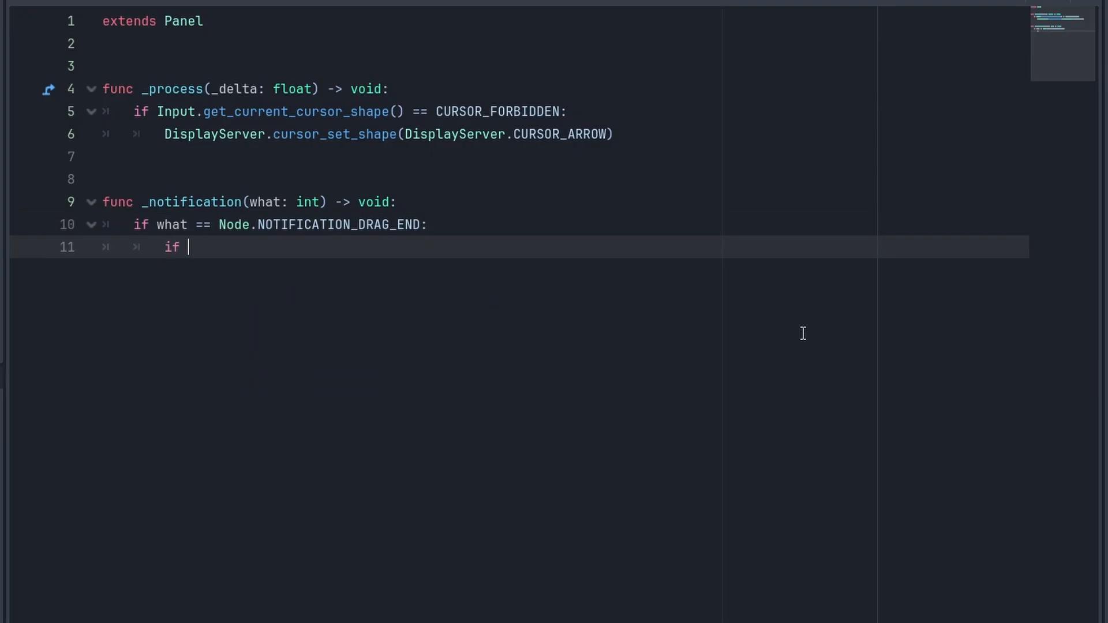
pyautogui.write('not is_drag_successful():')
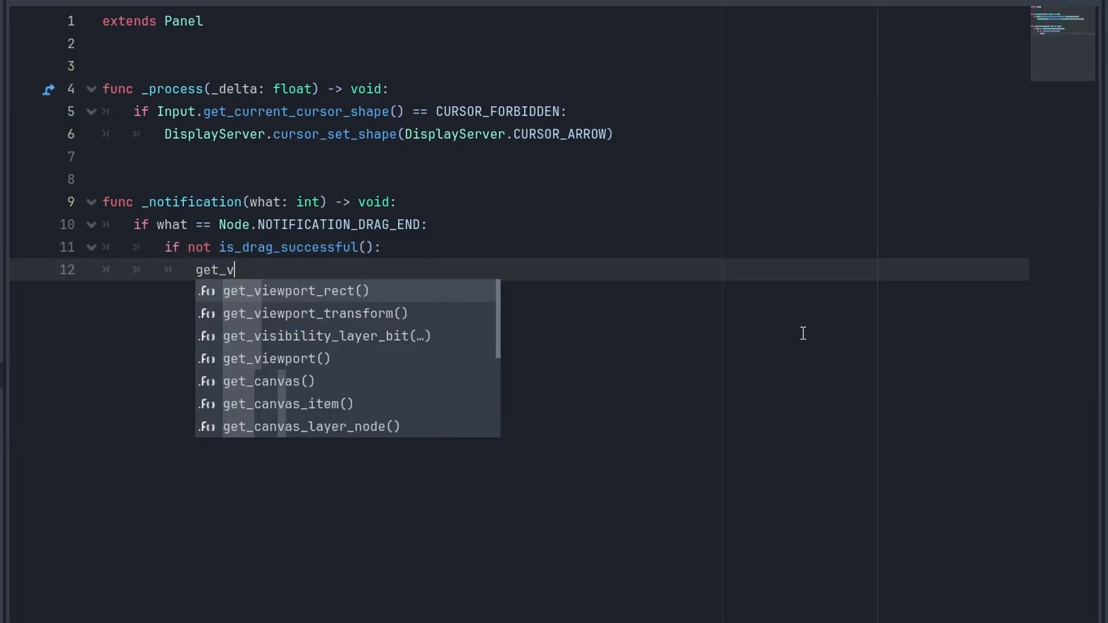
pyautogui.click(274, 359)
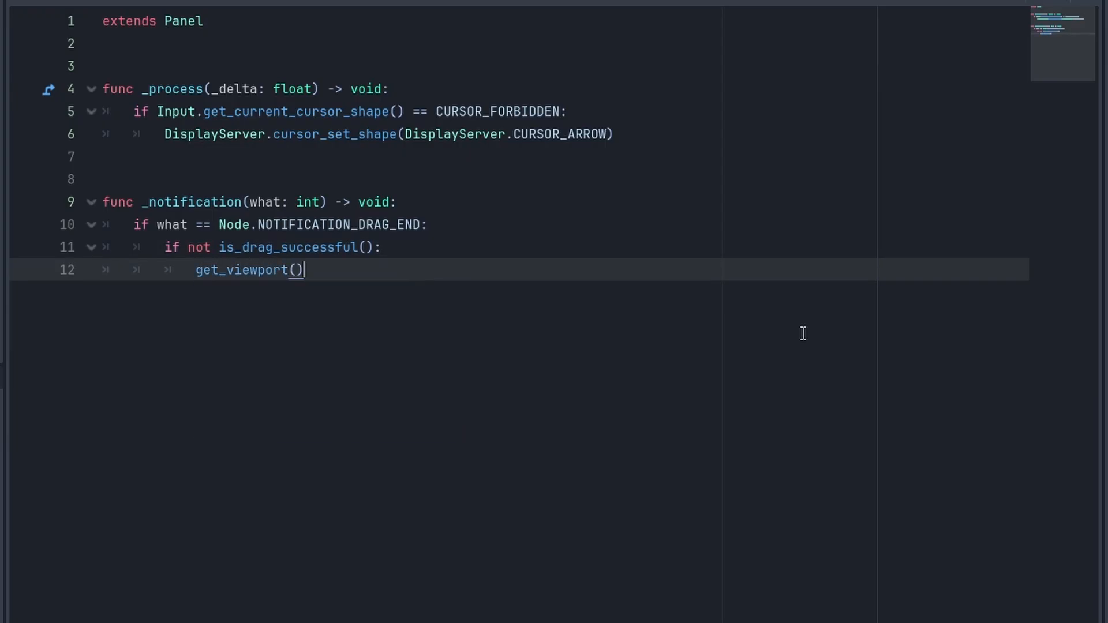
pyautogui.write('.gui_')
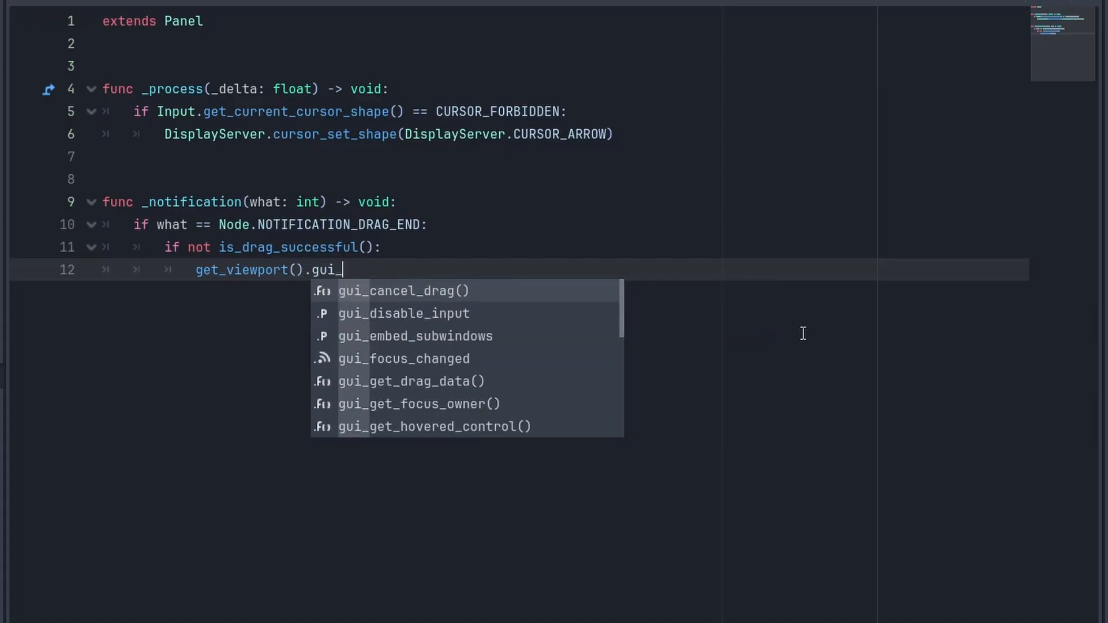
pyautogui.click(412, 381)
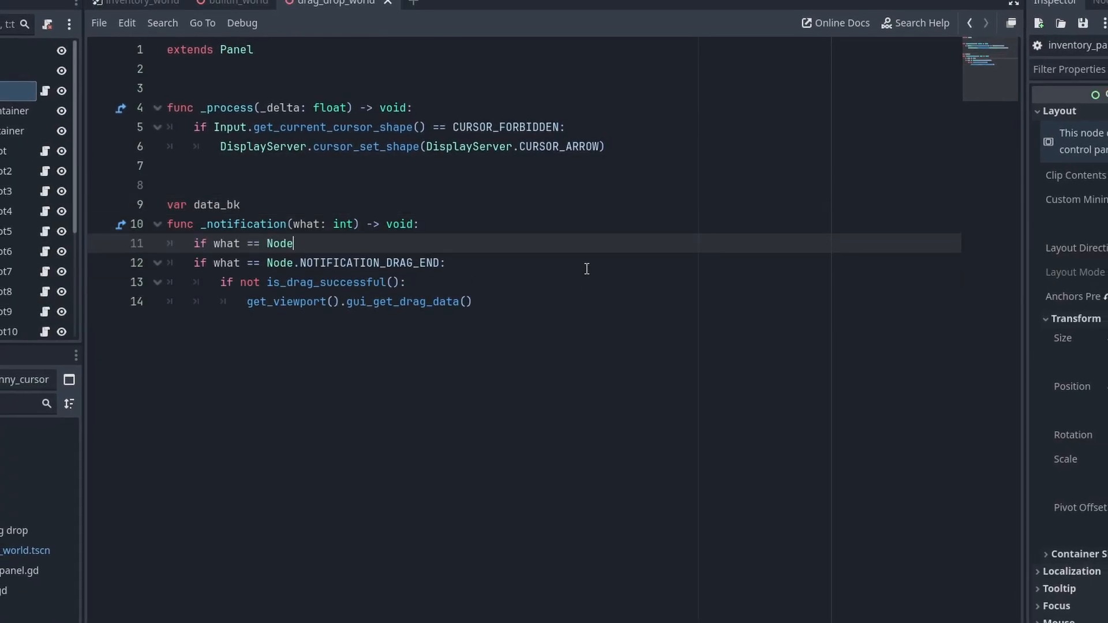
pyautogui.write('.NOTIFICATION_DRAG_BEGIN:')
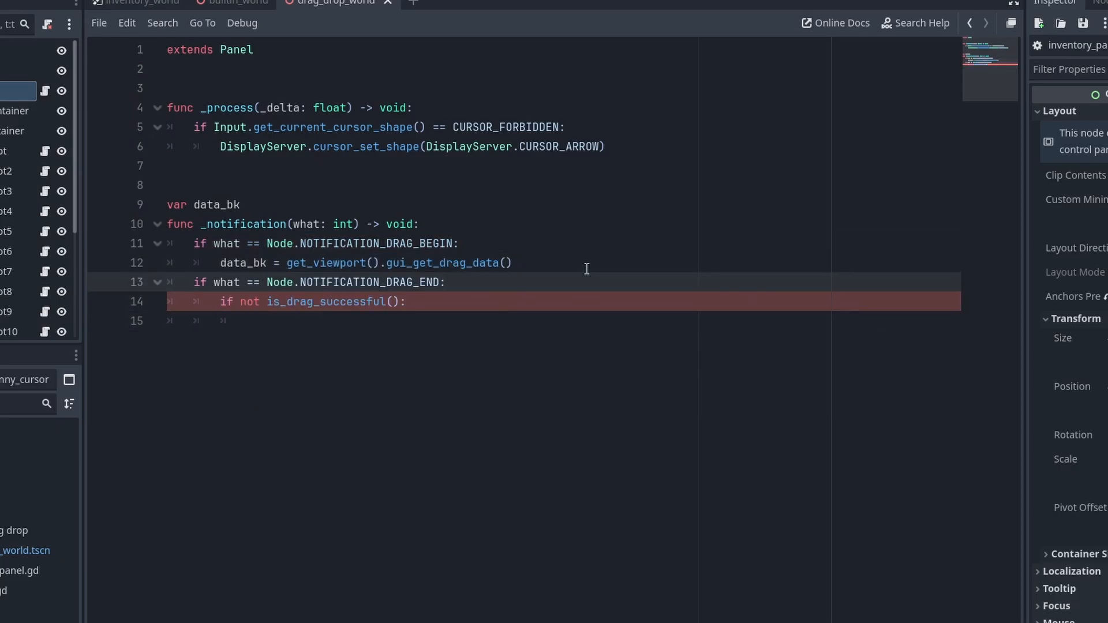
pyautogui.write('if da')
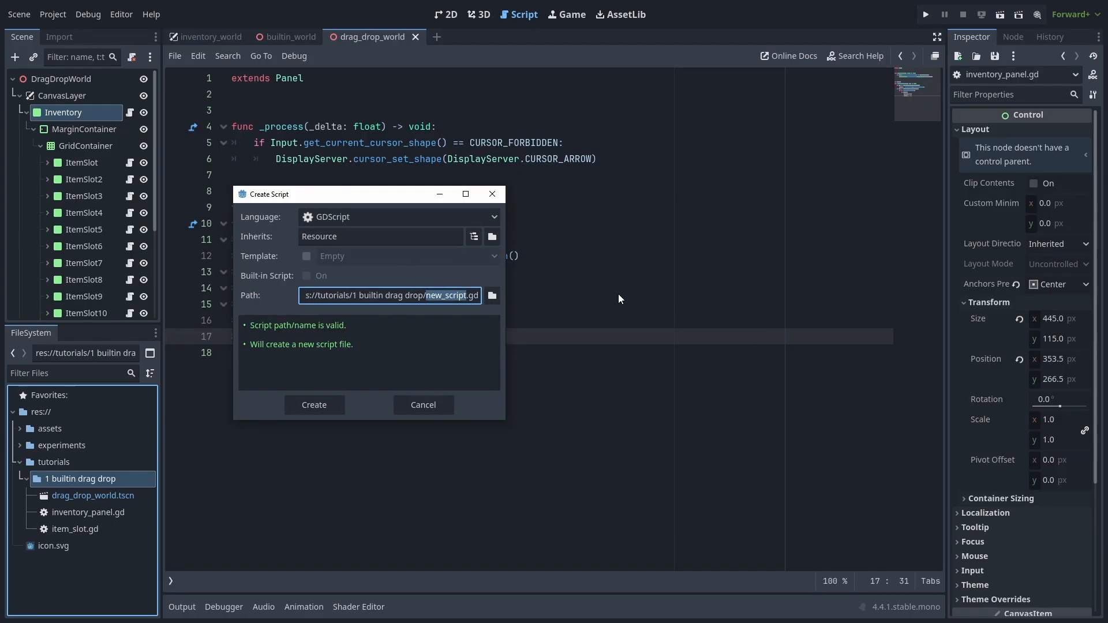
# Step: Create item_data.gd with class_name ItemData and exported fields such as icon: Texture2D
pyautogui.click(314, 405)
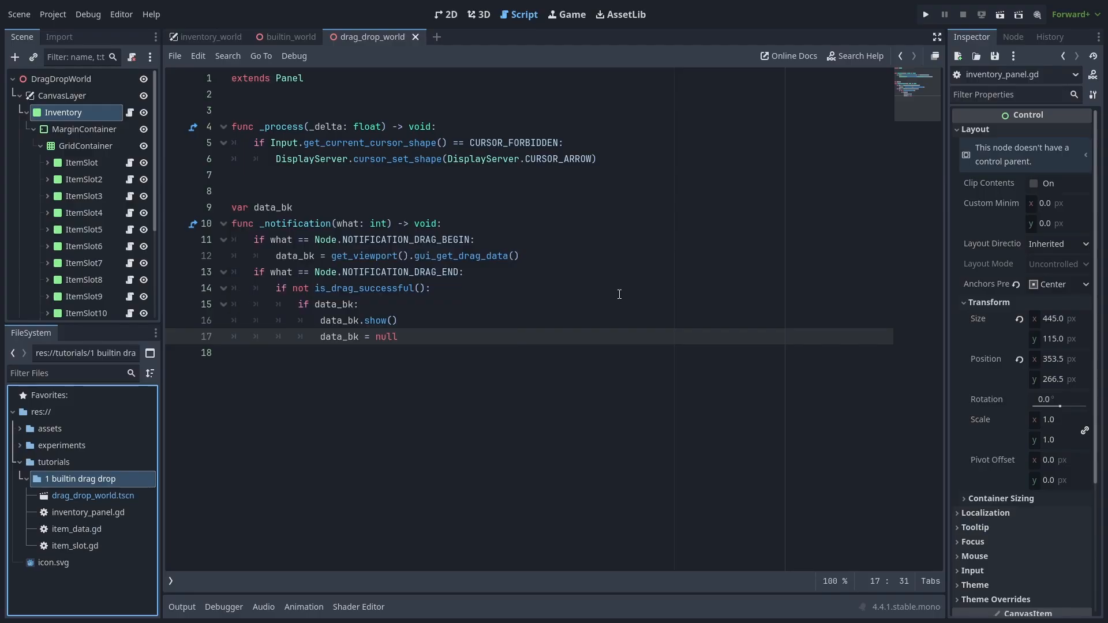
pyautogui.click(76, 529)
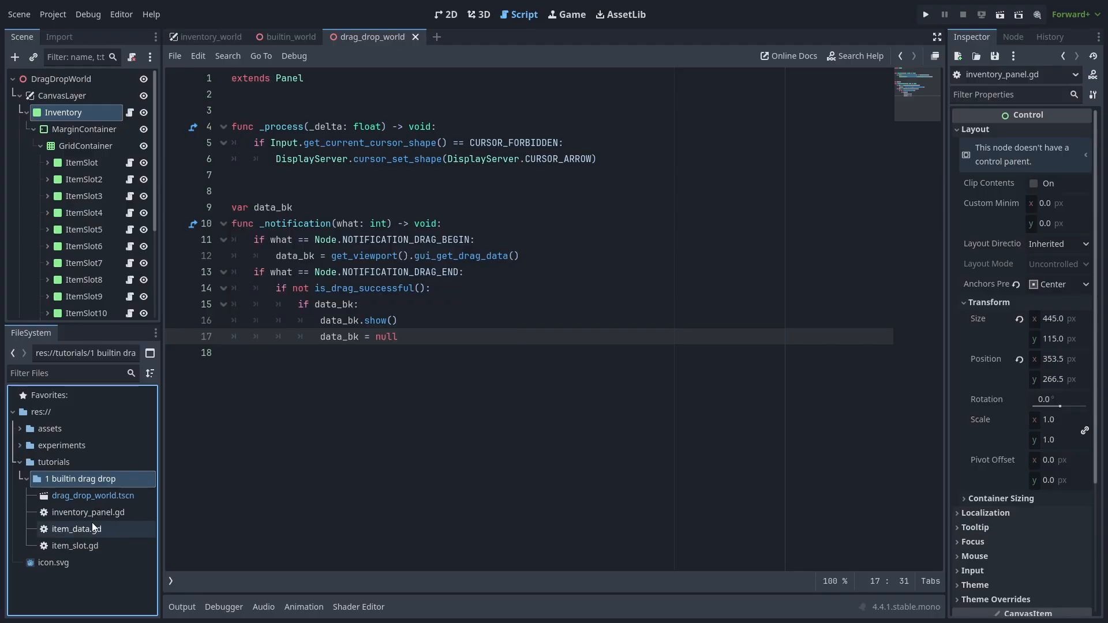
pyautogui.click(76, 529)
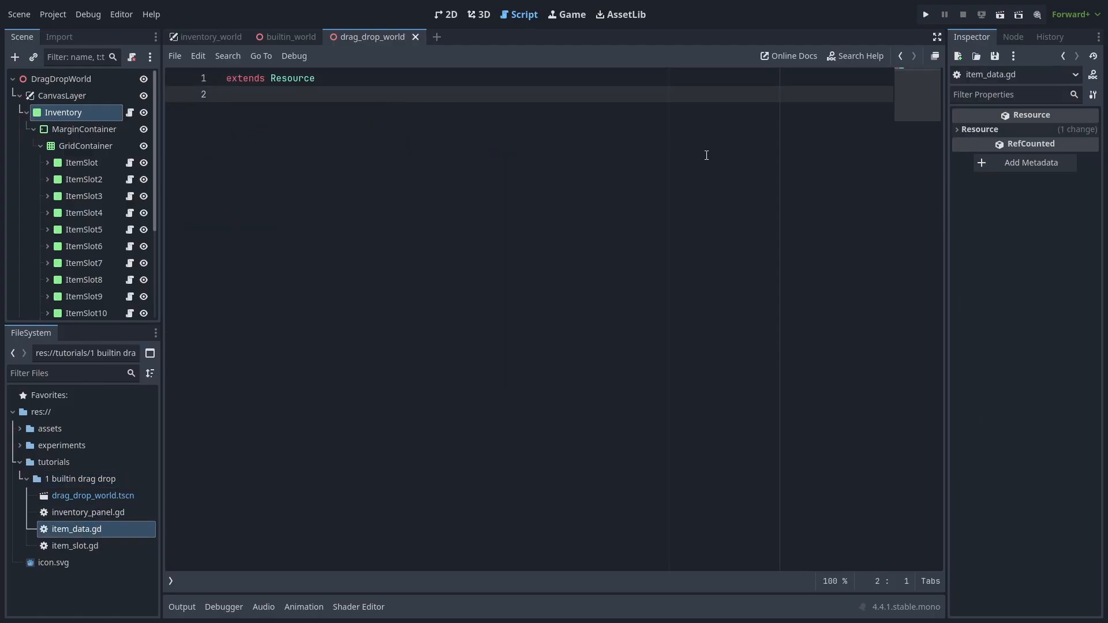
pyautogui.write('class_name ItemData')
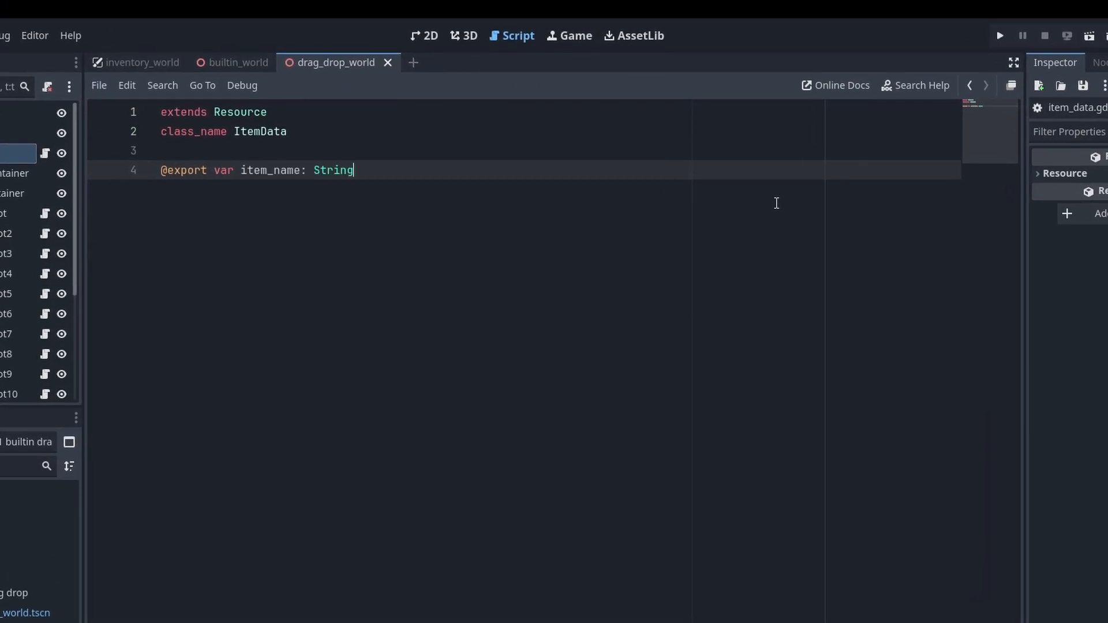
pyautogui.write('@export var icon: Texture2D')
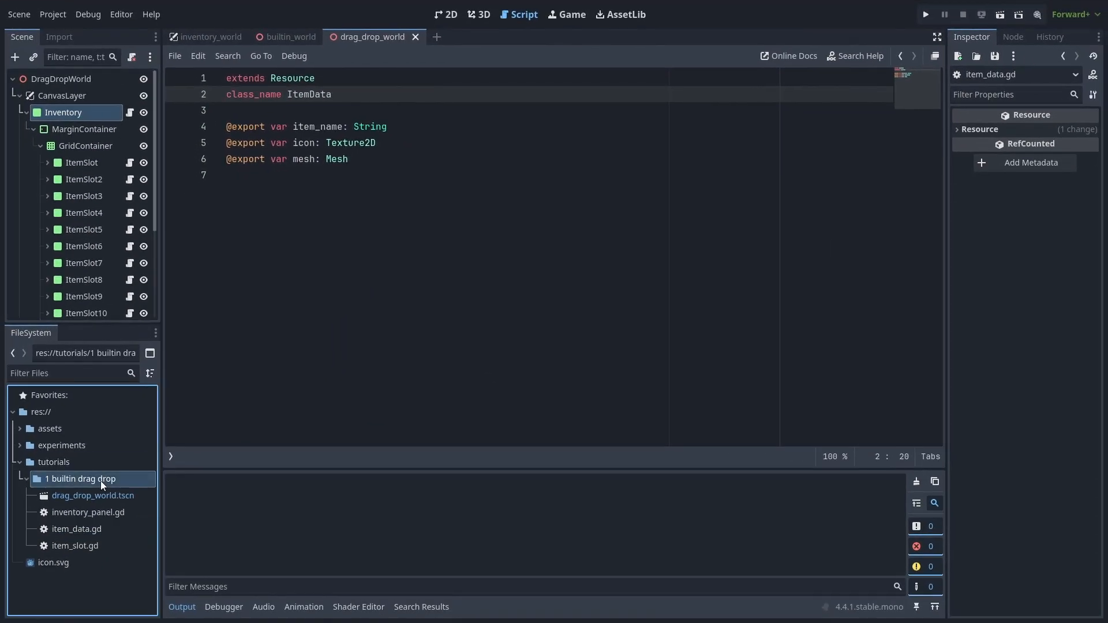
# Step: Create an ItemData resource in the drag drop folder saved as axe.tres, then start another
pyautogui.rightClick(80, 478)
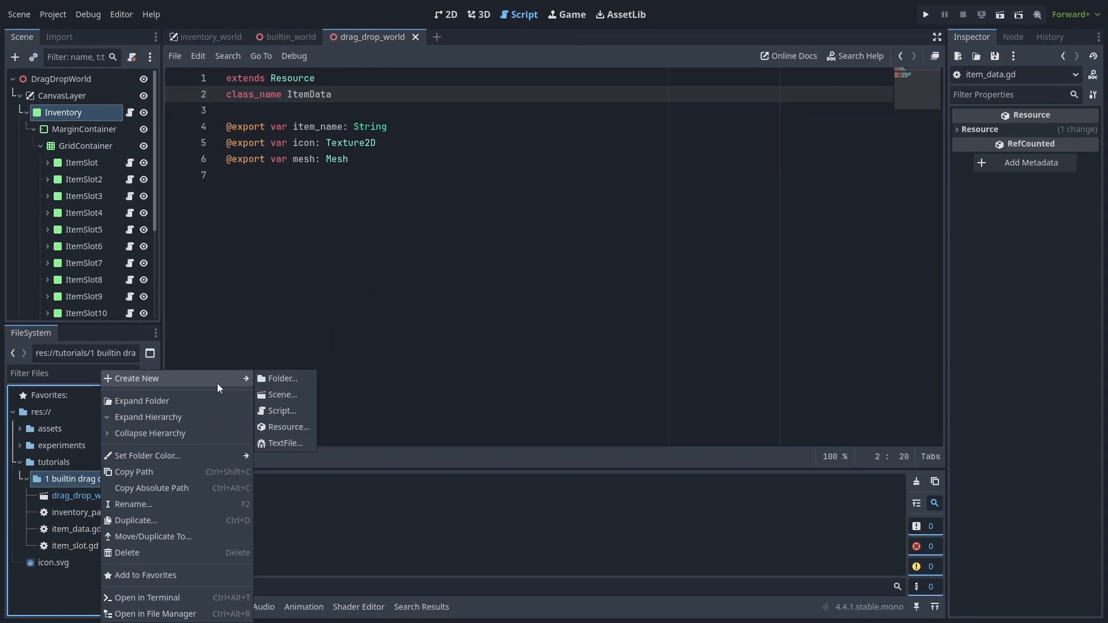
pyautogui.click(289, 427)
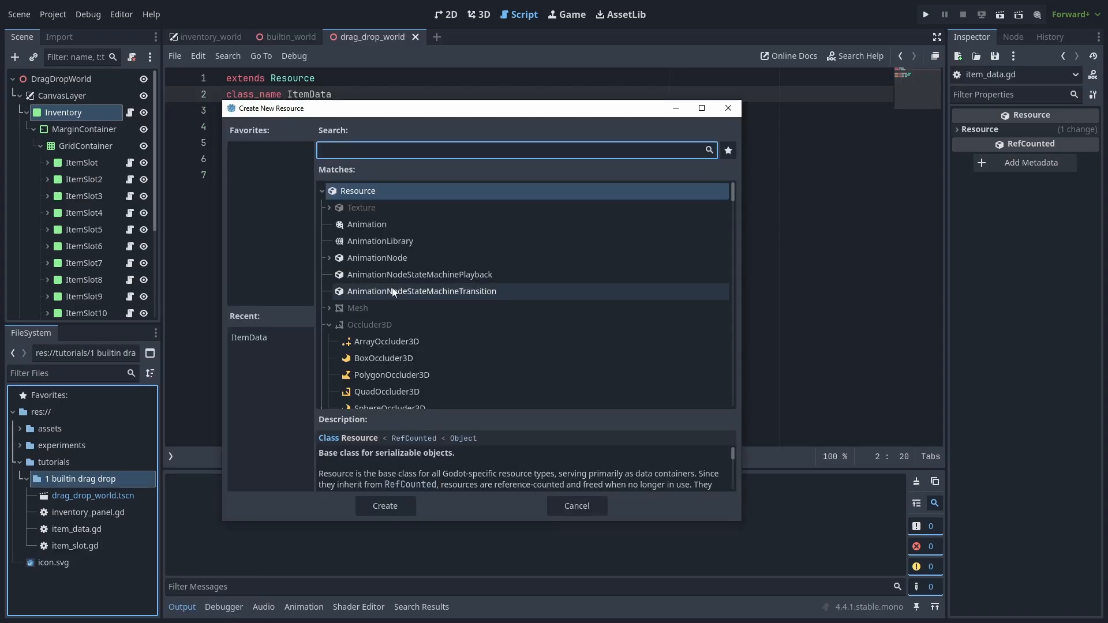
pyautogui.click(385, 506)
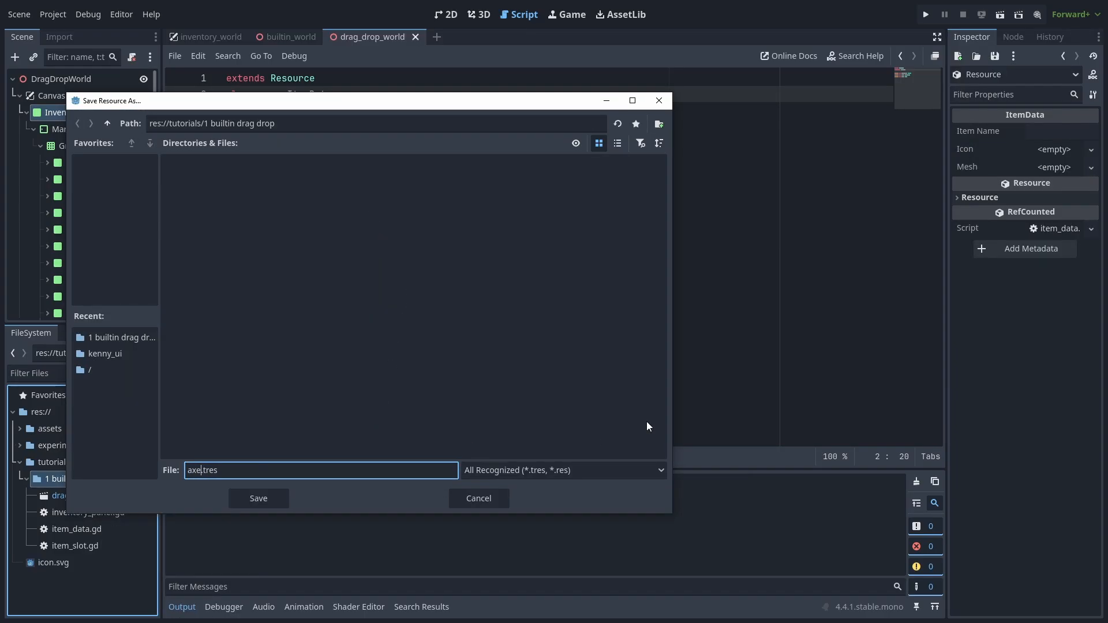
pyautogui.click(258, 498)
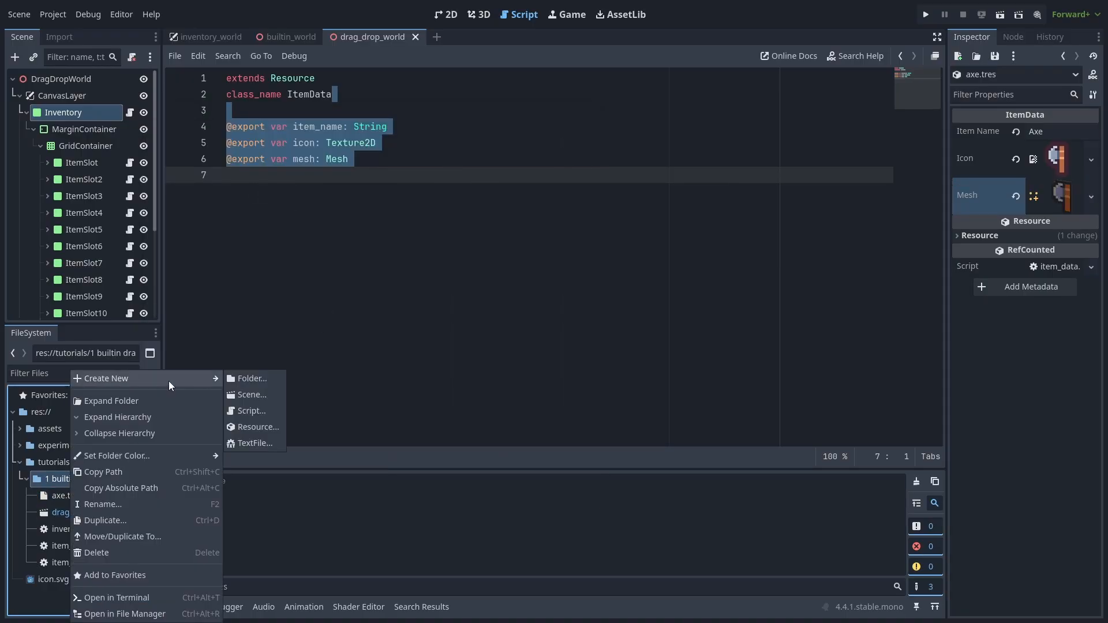
pyautogui.click(258, 427)
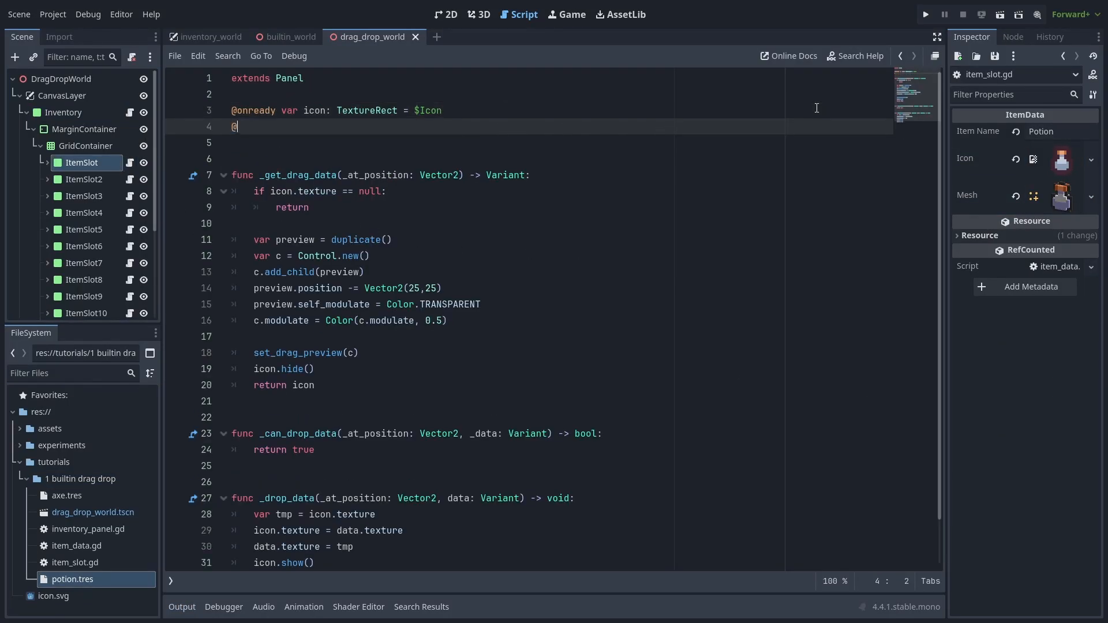
# Step: Export an ItemData item on the slot and add update_ui() setting the icon texture
pyautogui.write('export var item:')
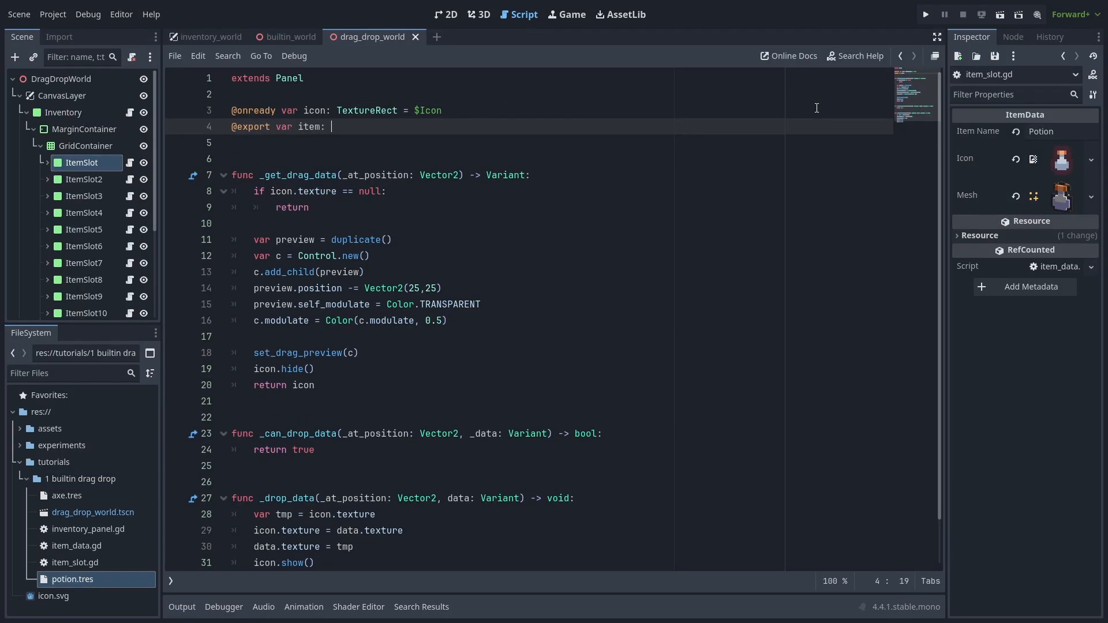
pyautogui.write('ItemData')
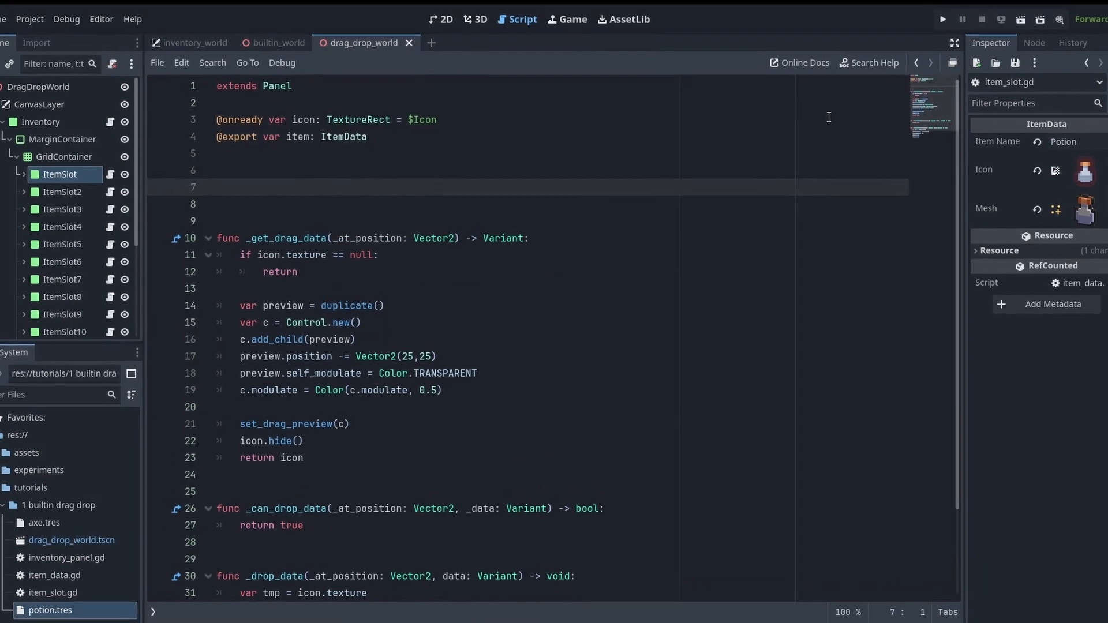
pyautogui.write('func update')
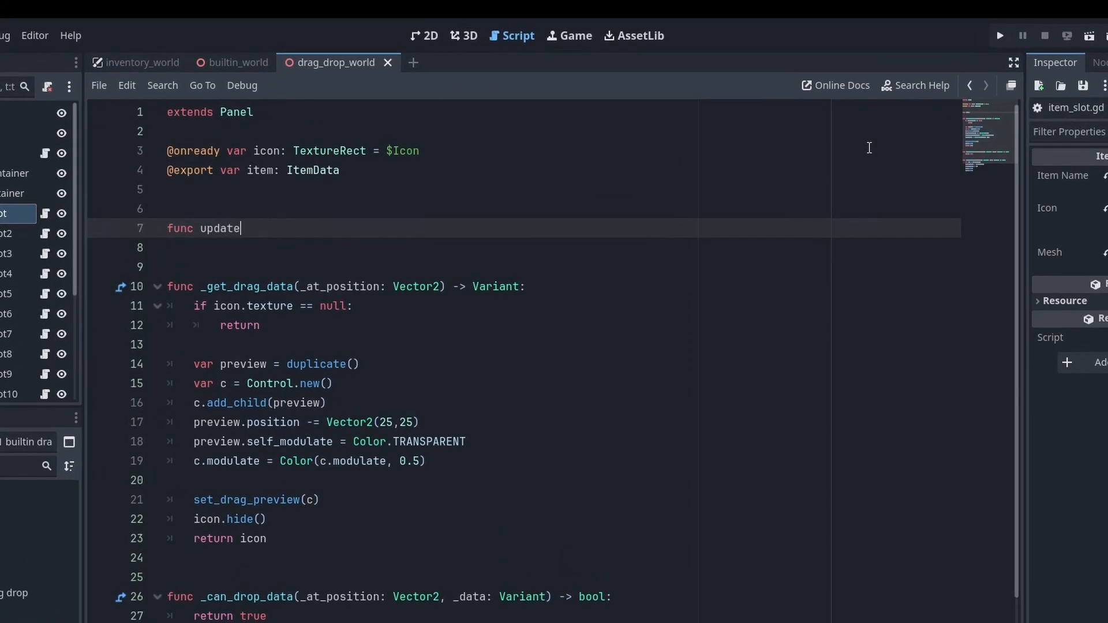
pyautogui.write('_ui() -> void:')
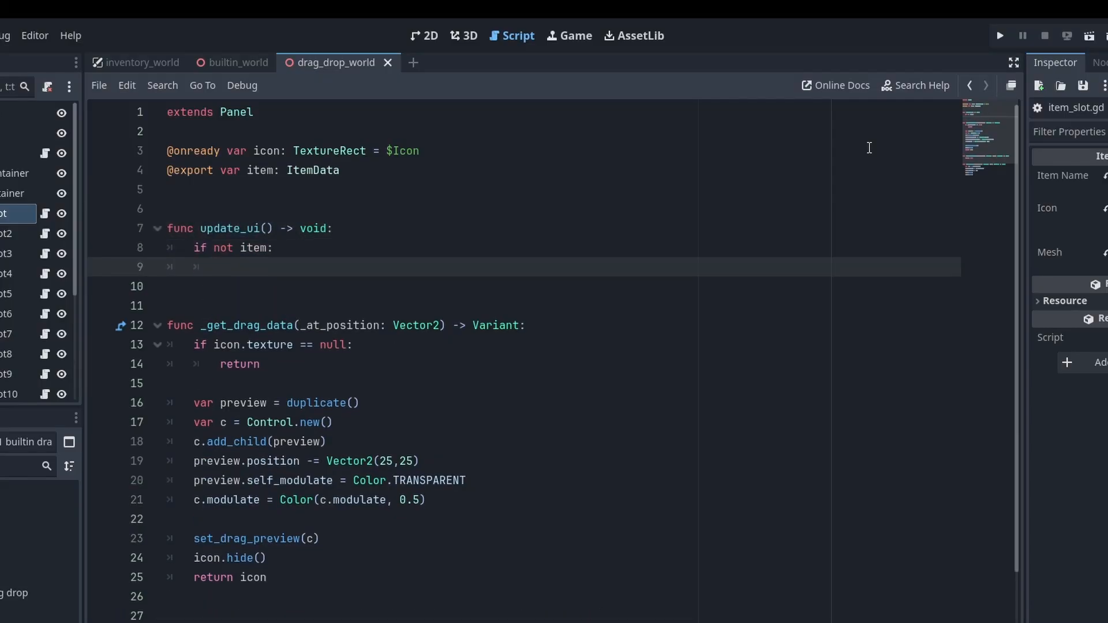
pyautogui.write('icon.texture = null')
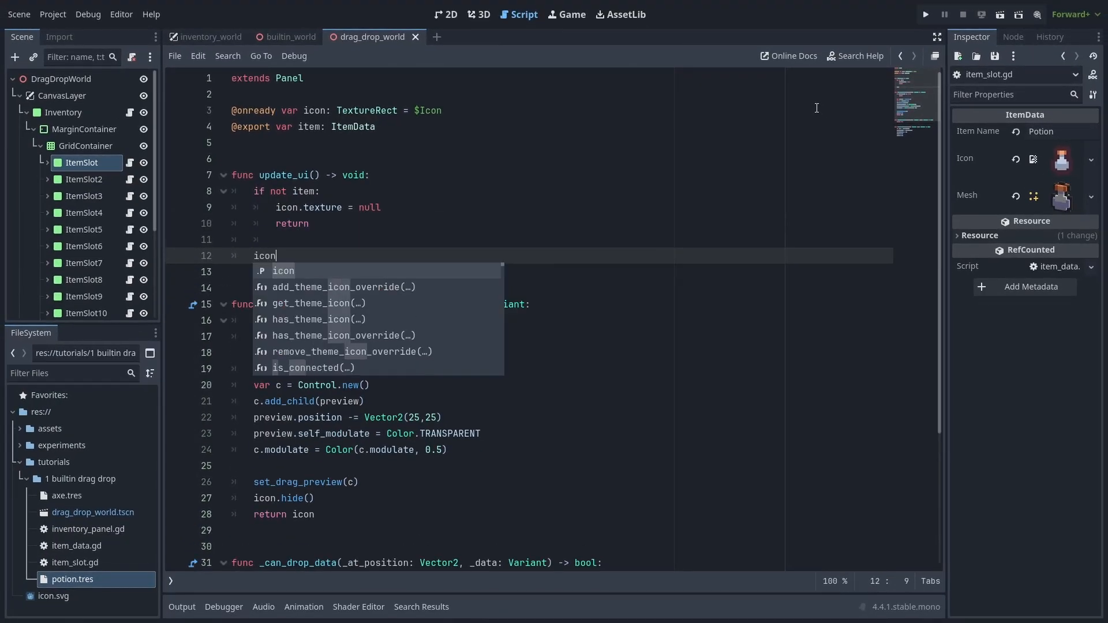
pyautogui.write('.texture = item.icon')
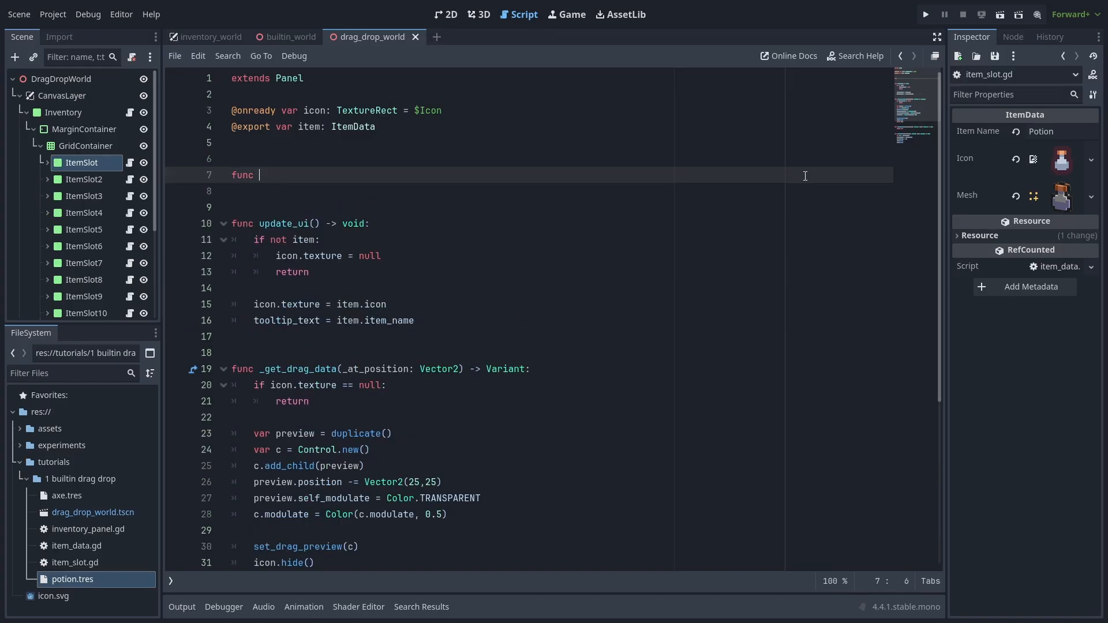
# Step: Call update_ui() from _ready() and load an item resource into the ItemSlot's Item
pyautogui.write('_ready() -> void:')
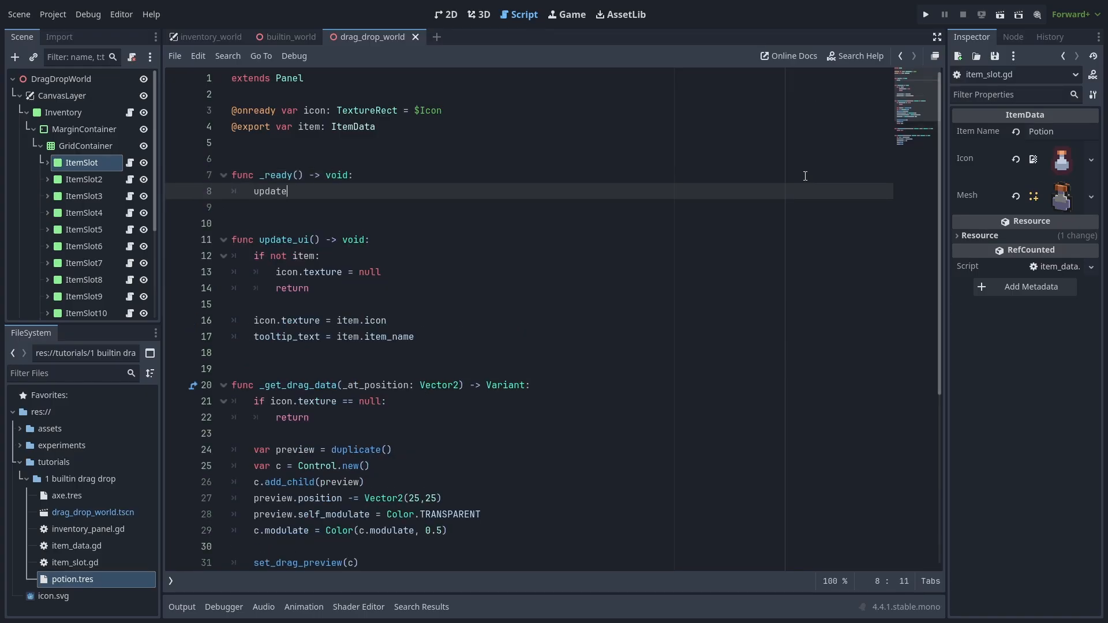
pyautogui.write('_ui()')
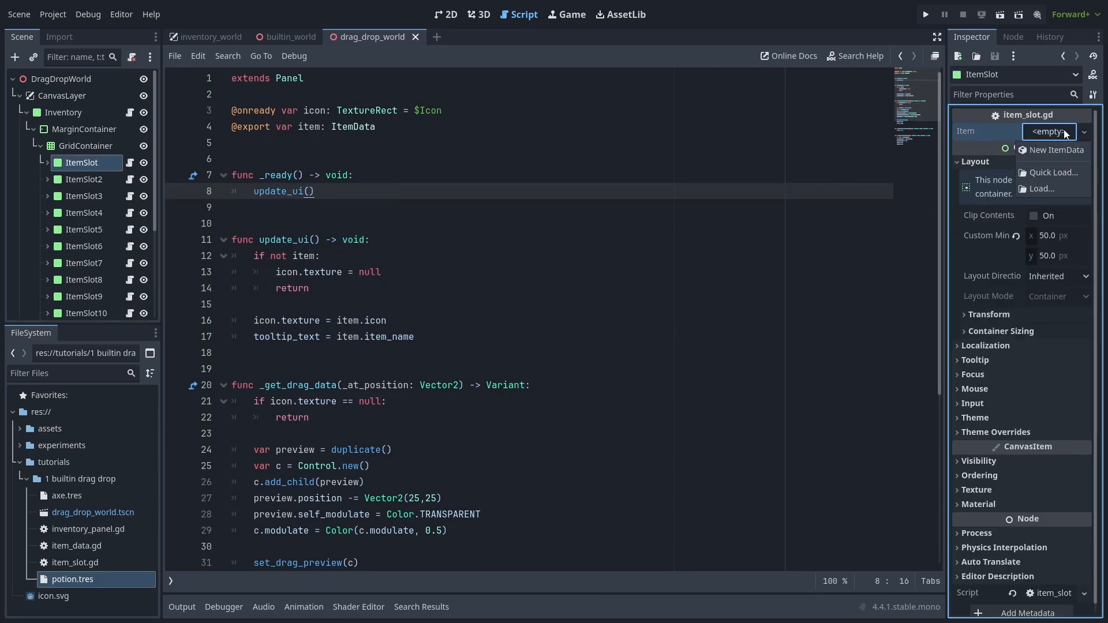
pyautogui.click(1052, 172)
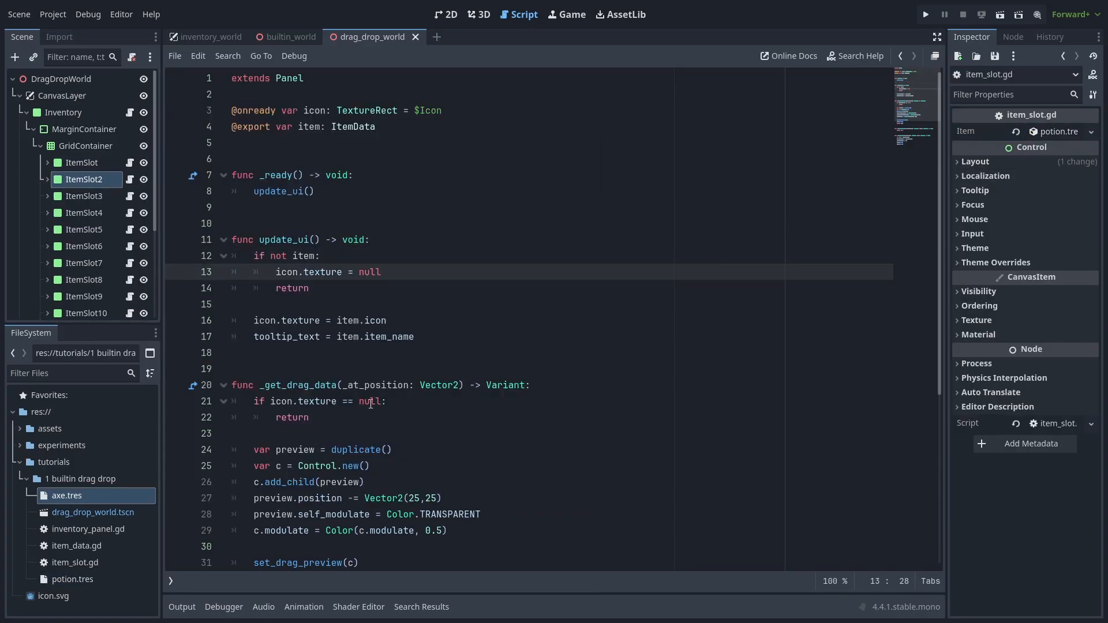
# Step: Return self from _get_drag_data, swap items on drop, re-show the dragged icon, and run
pyautogui.doubleClick(302, 401)
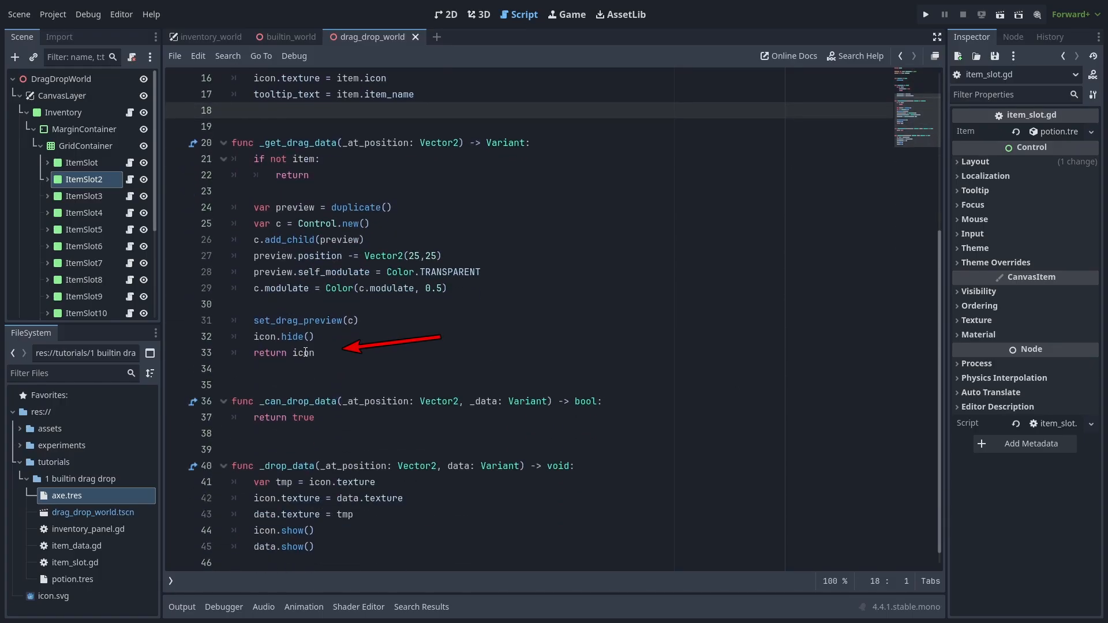
pyautogui.write('self')
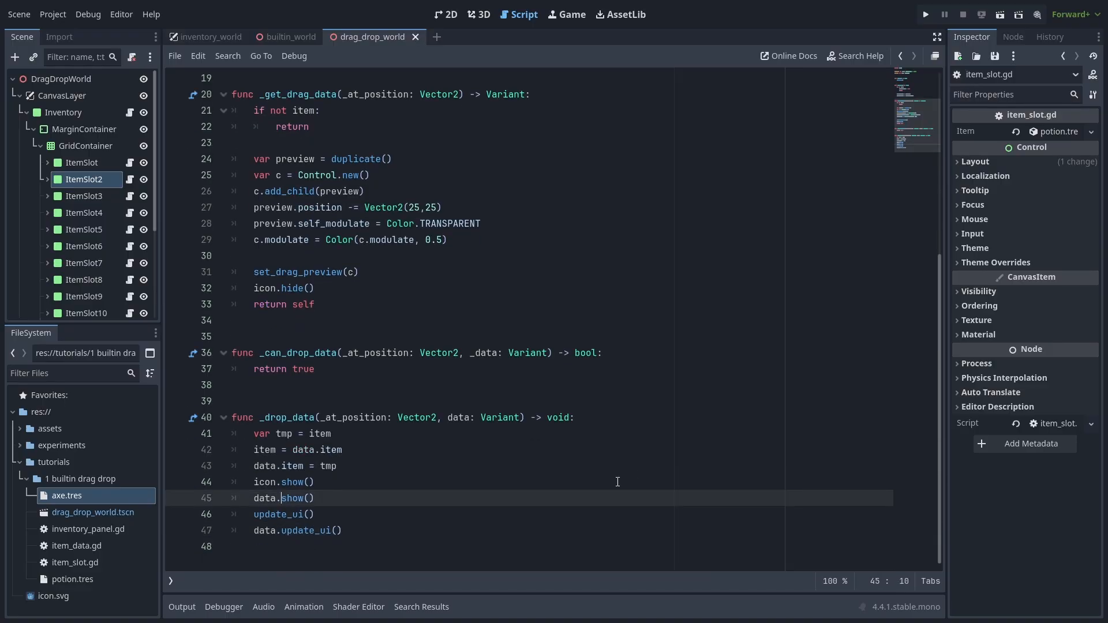
pyautogui.write('icon.')
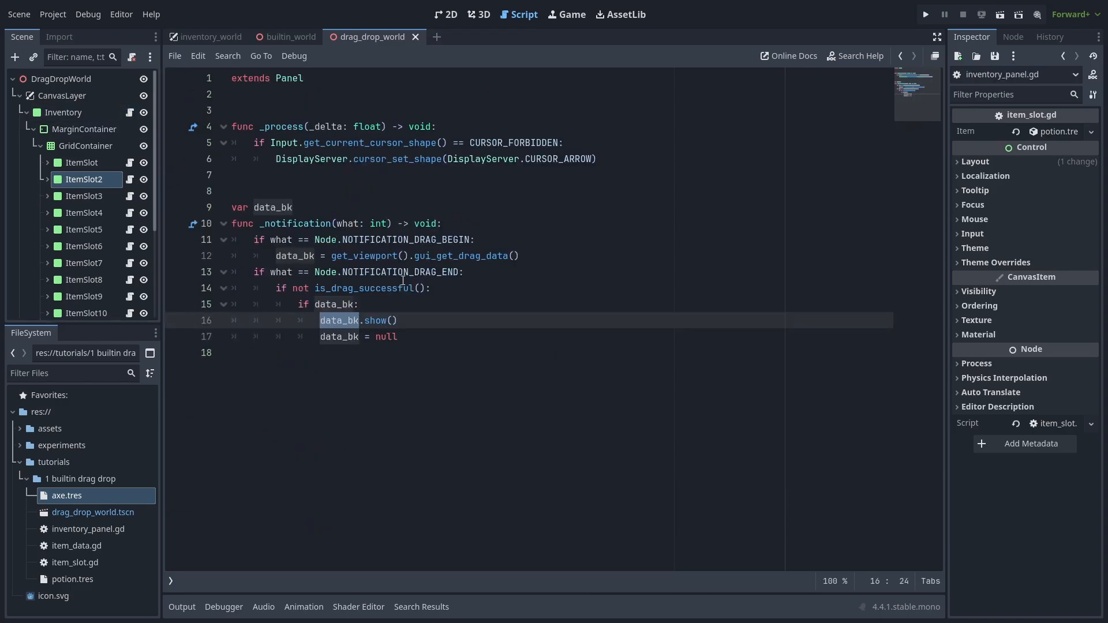
pyautogui.write('icon.')
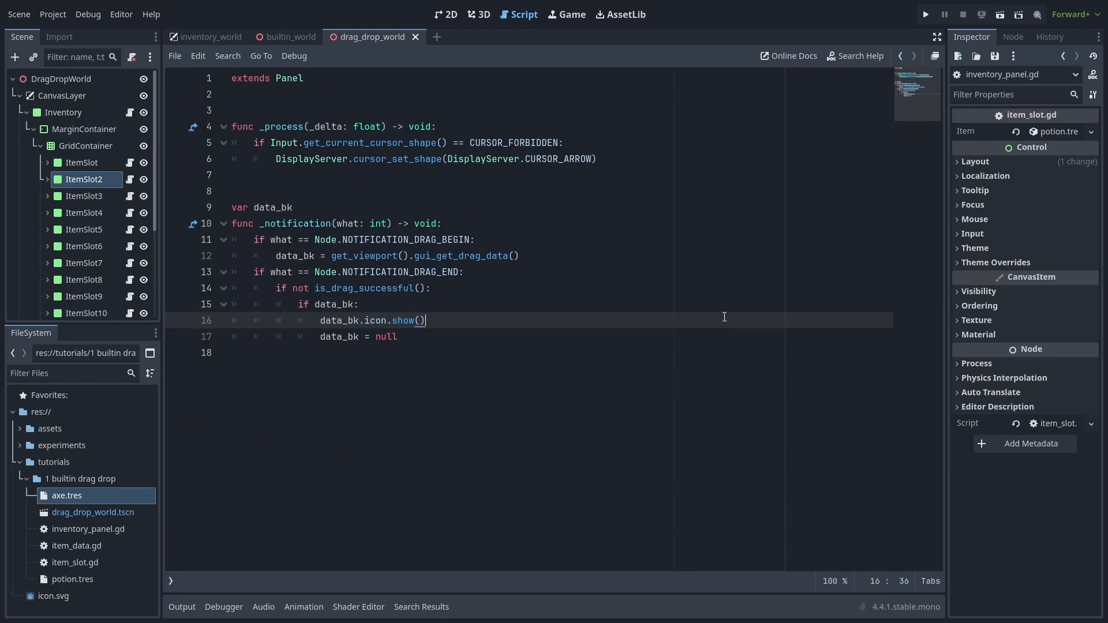
pyautogui.click(925, 14)
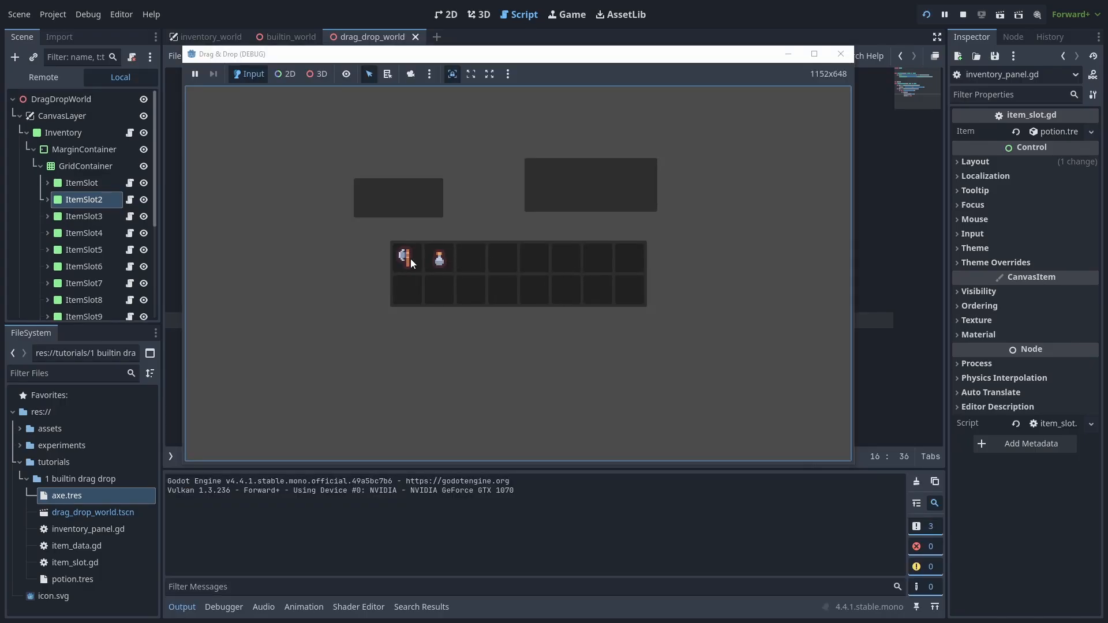
# Step: Drag the axe into another inventory slot in the running game
pyautogui.moveTo(406, 256); pyautogui.dragTo(563, 256)
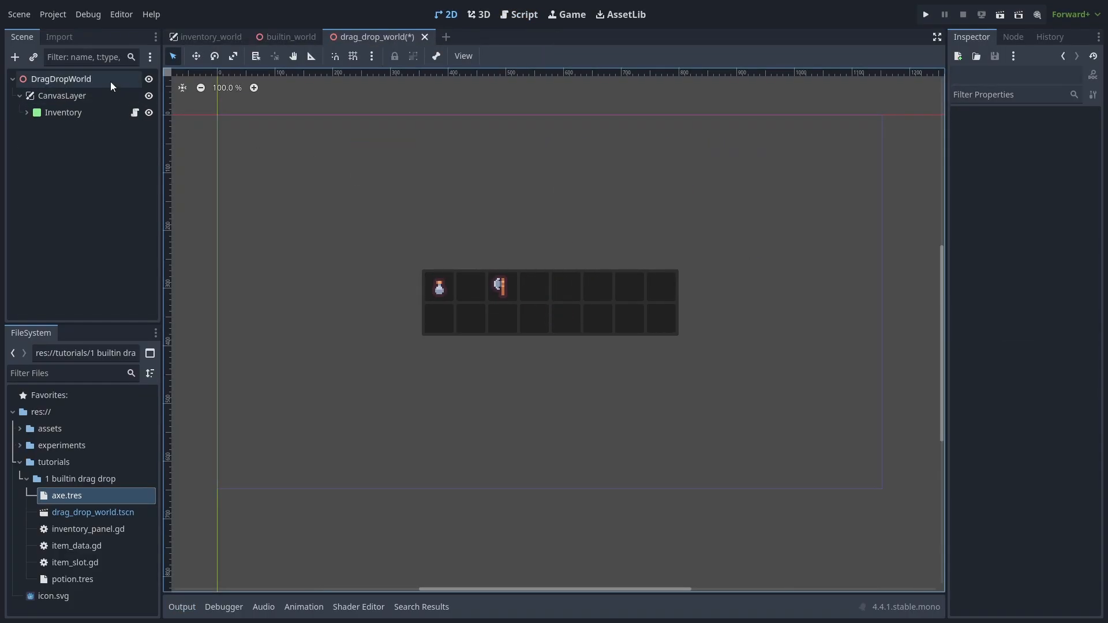
# Step: In 3D, add camera, 40×0.2×40 floor, environment and light, then drag items out in a test run
pyautogui.click(479, 14)
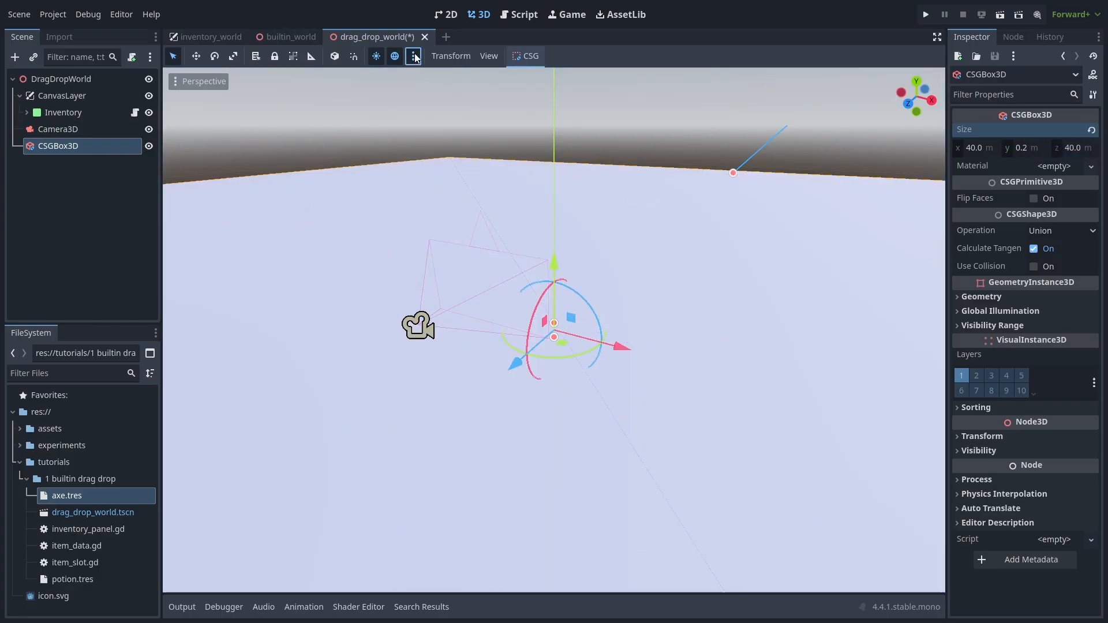
pyautogui.click(925, 14)
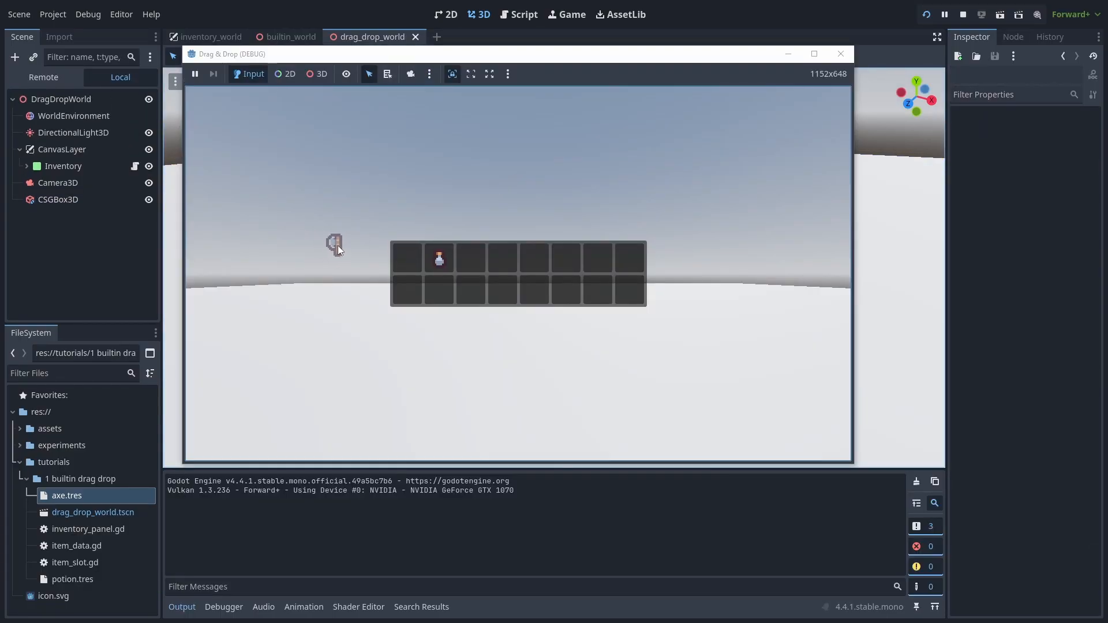
pyautogui.moveTo(438, 259); pyautogui.dragTo(452, 335)
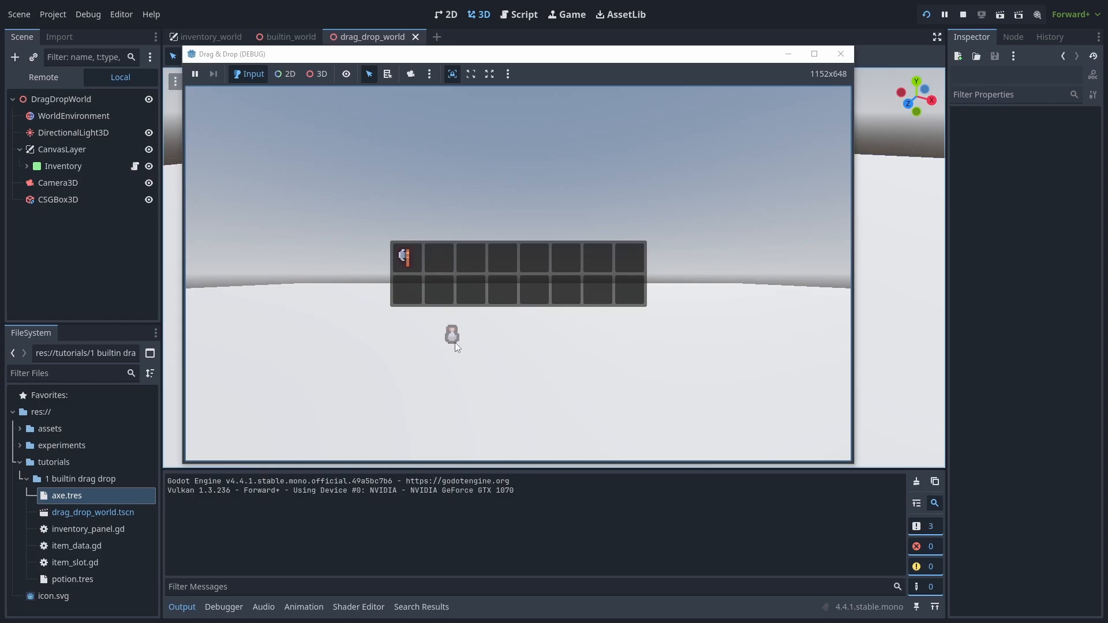
pyautogui.moveTo(453, 335); pyautogui.dragTo(438, 258)
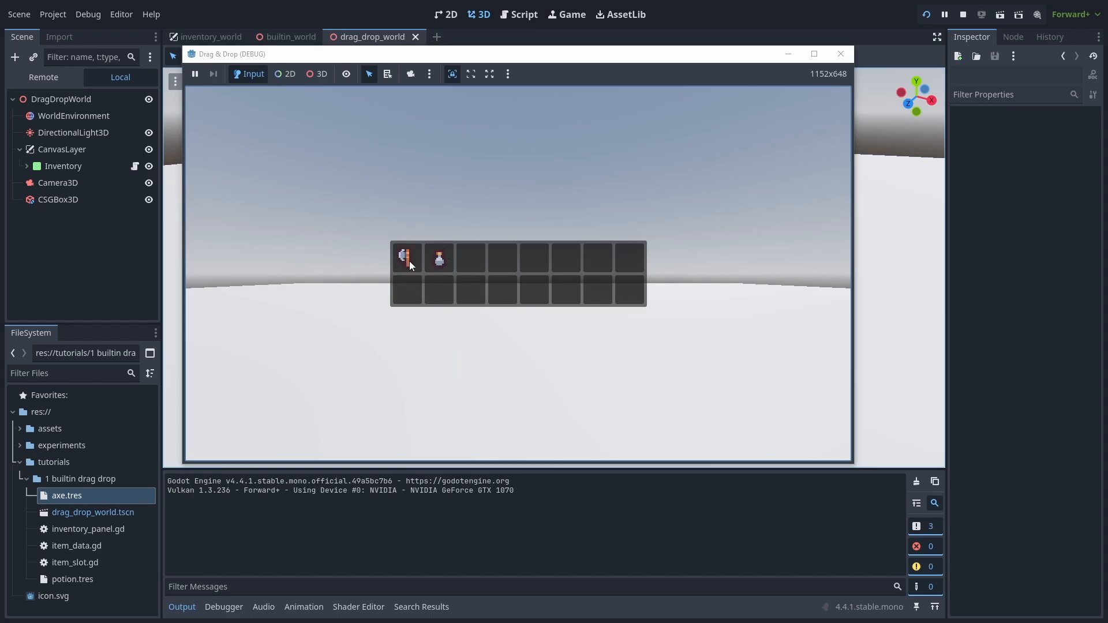
pyautogui.moveTo(406, 256); pyautogui.dragTo(336, 247)
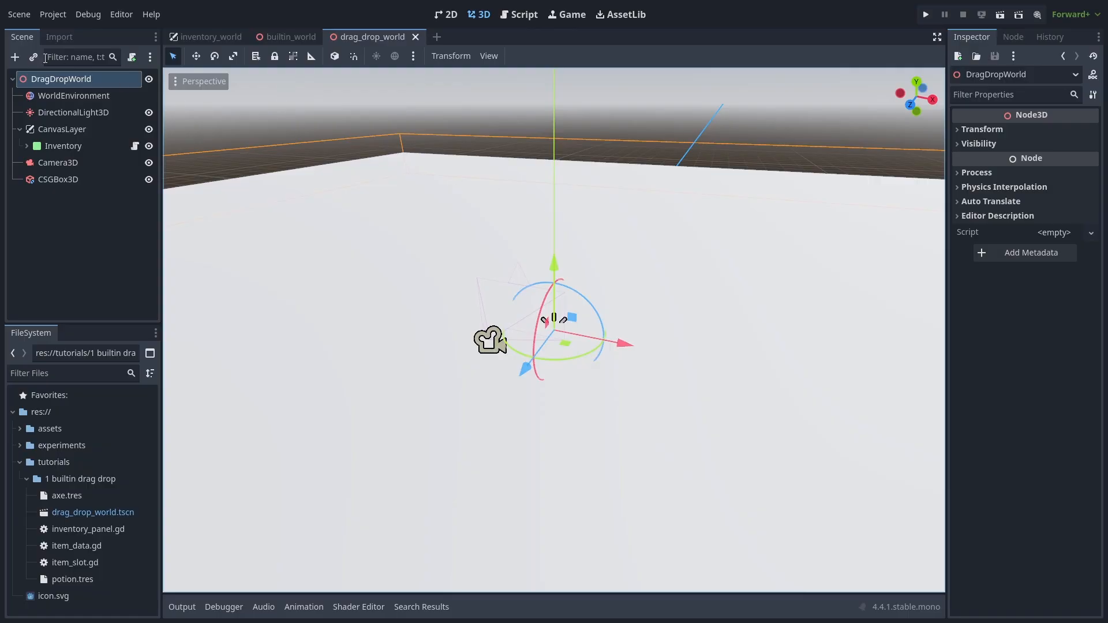
# Step: Build a RigidBody3D with a MeshInstance3D and a BoxShape3D CollisionShape3D
pyautogui.click(14, 56)
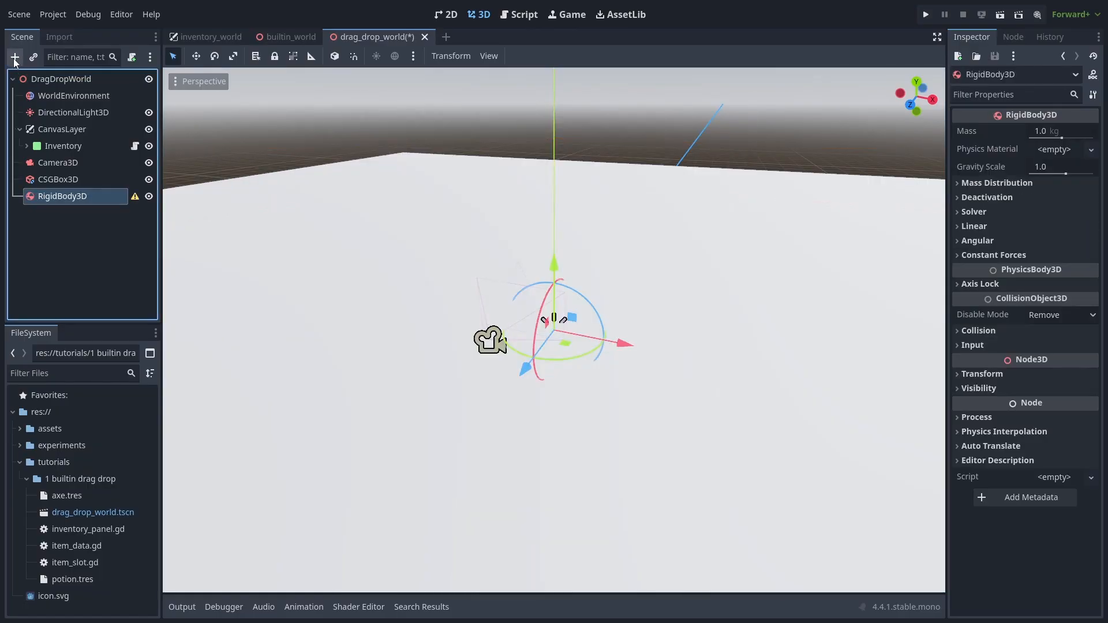
pyautogui.click(14, 56)
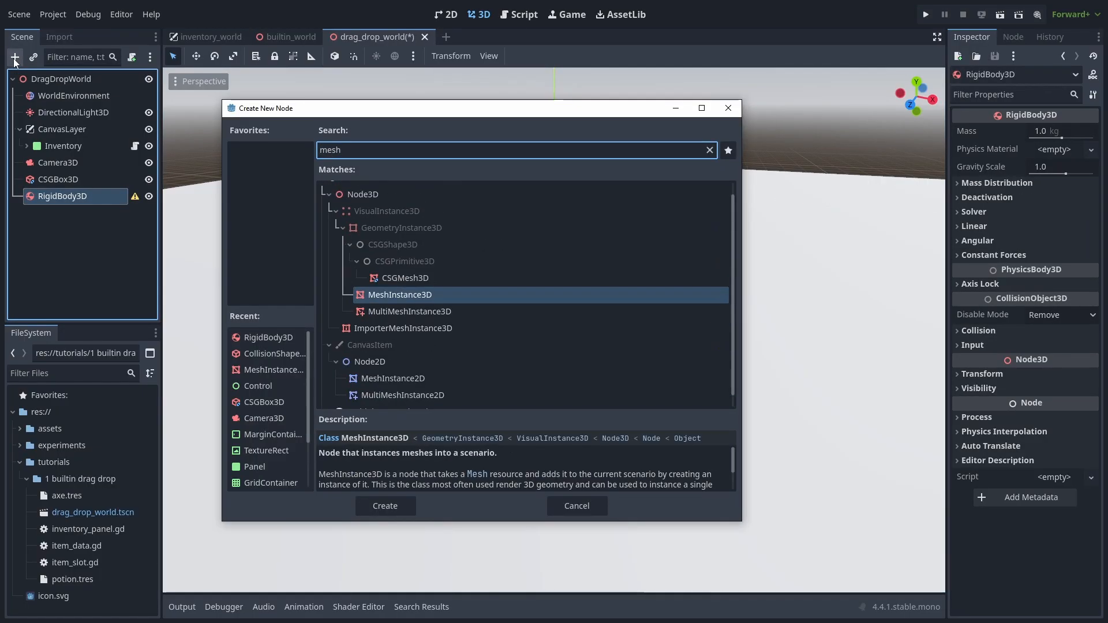
pyautogui.click(384, 505)
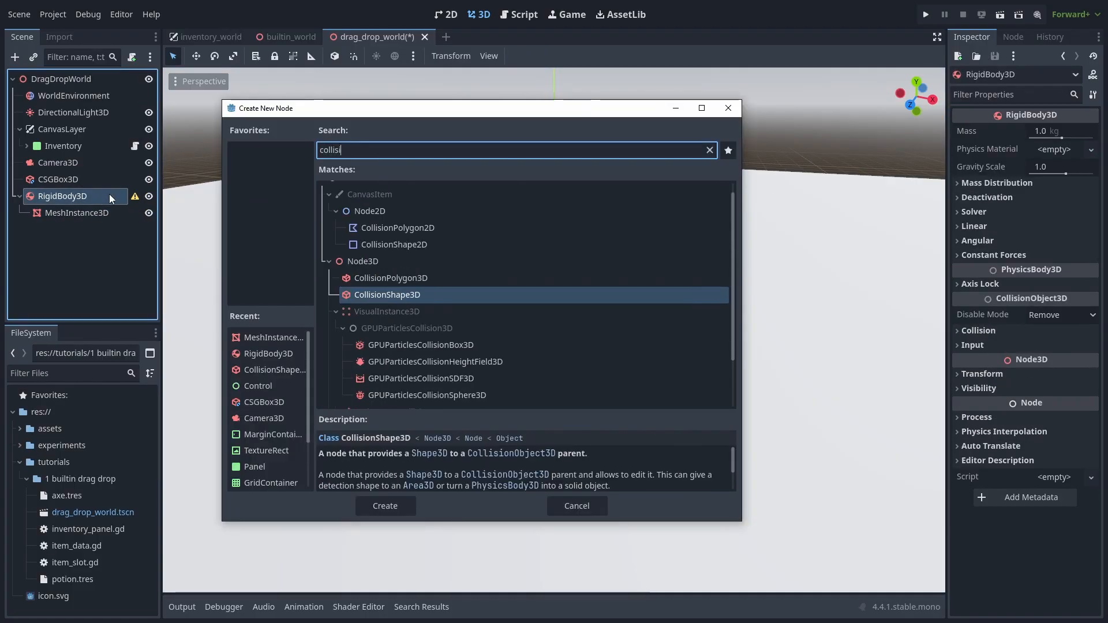
pyautogui.click(384, 506)
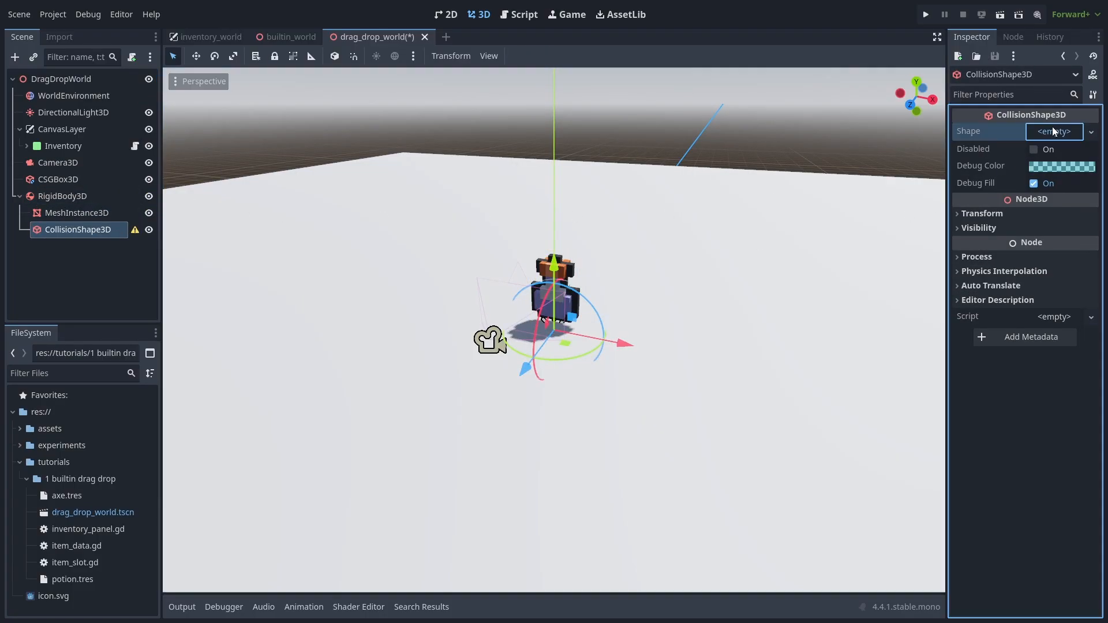
pyautogui.click(1054, 132)
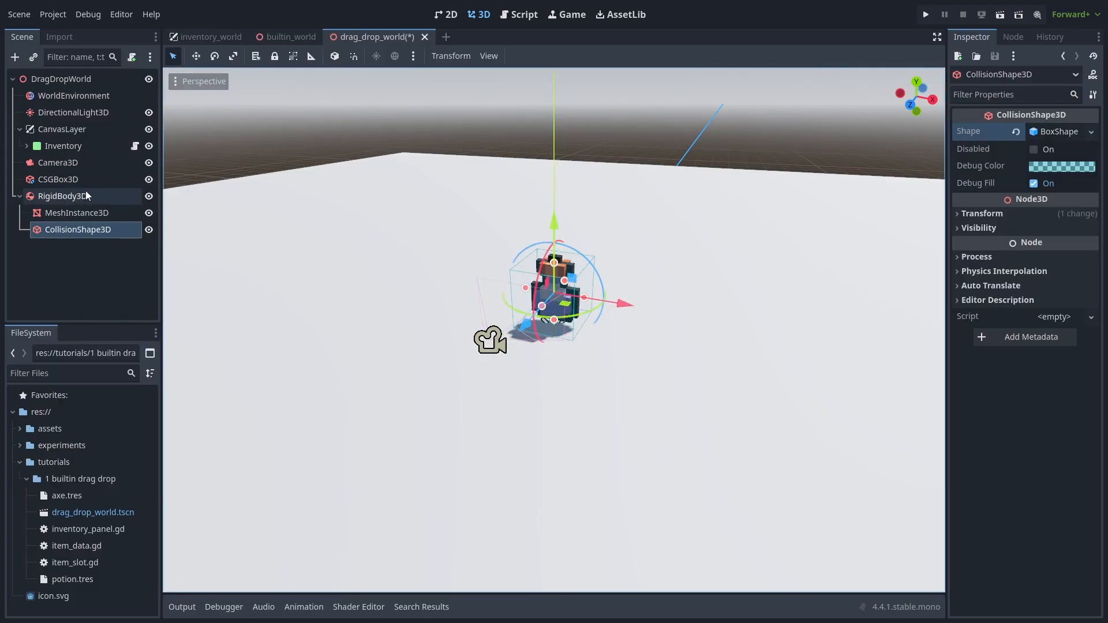
# Step: Save the rigid body branch as world_item.tscn and delete it from the world
pyautogui.rightClick(64, 195)
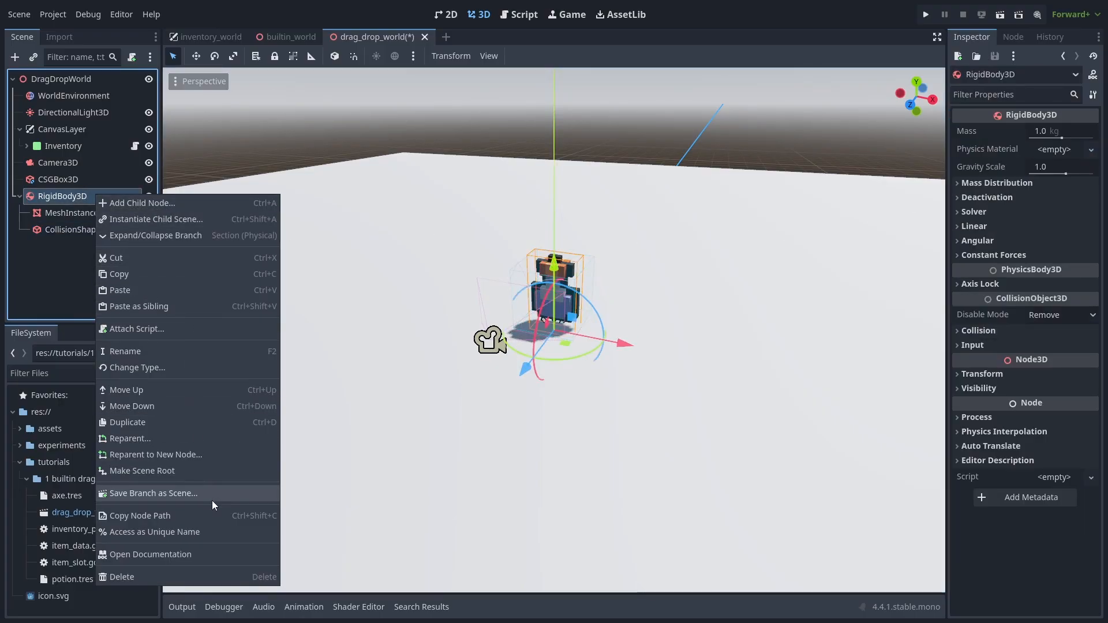
pyautogui.click(153, 492)
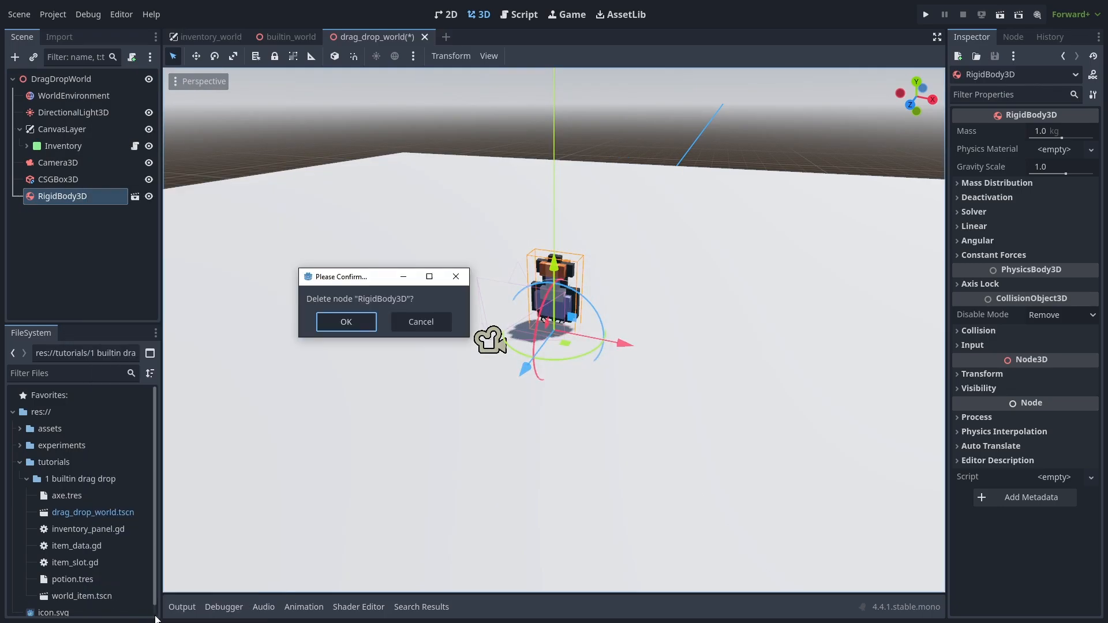
pyautogui.click(345, 321)
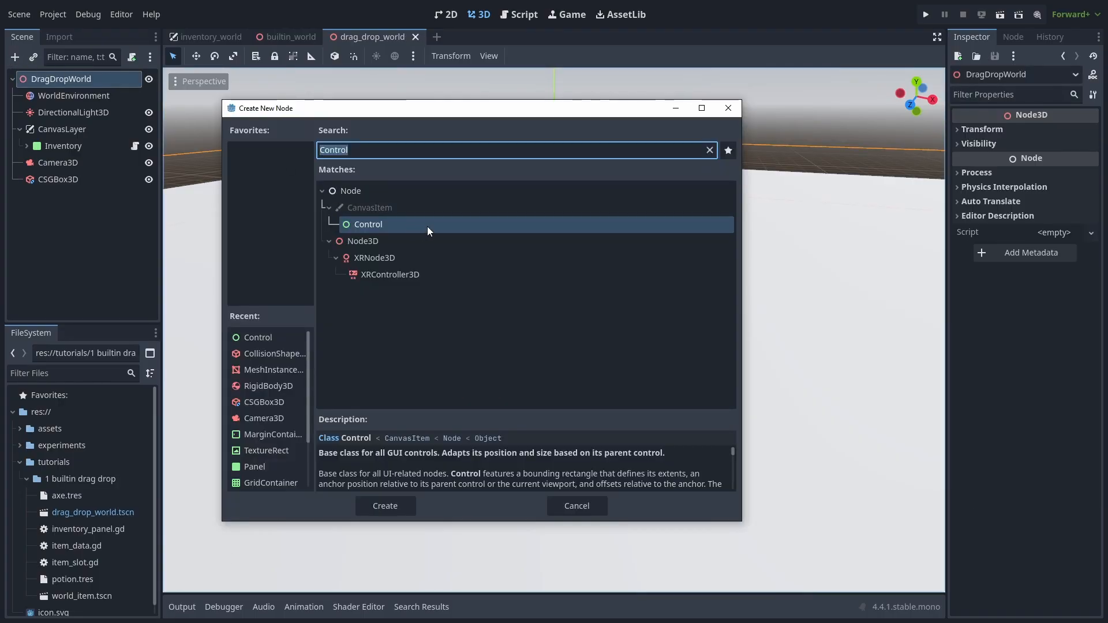
# Step: Add a Control named WorldDropArea, apply the Full Rect anchor preset, and attach a script
pyautogui.click(385, 505)
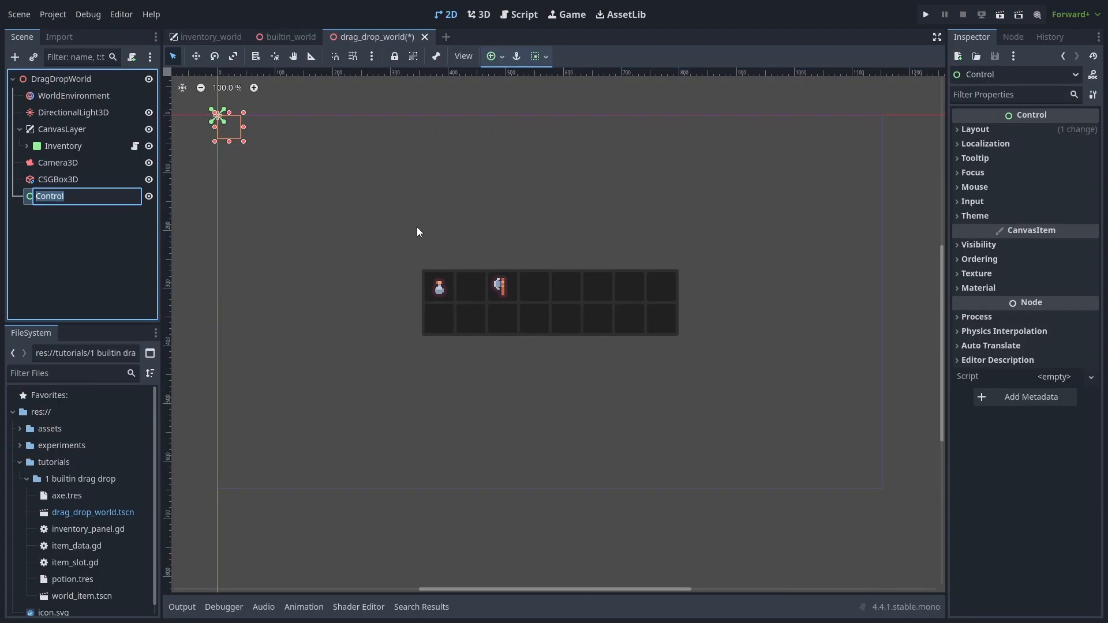
pyautogui.write('WorldDropArea')
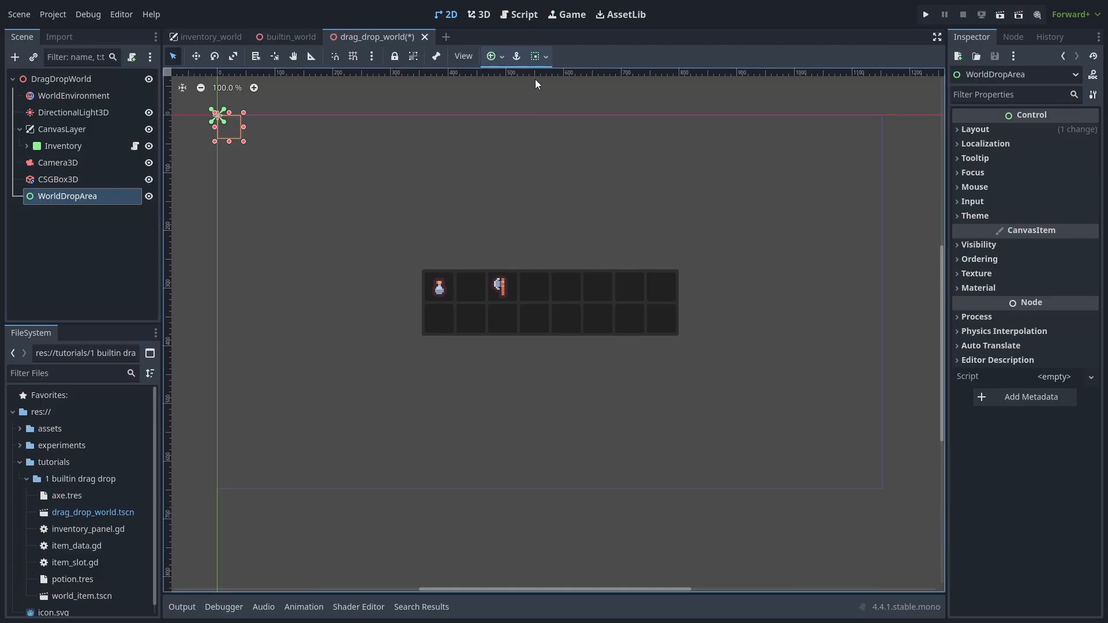
pyautogui.click(490, 56)
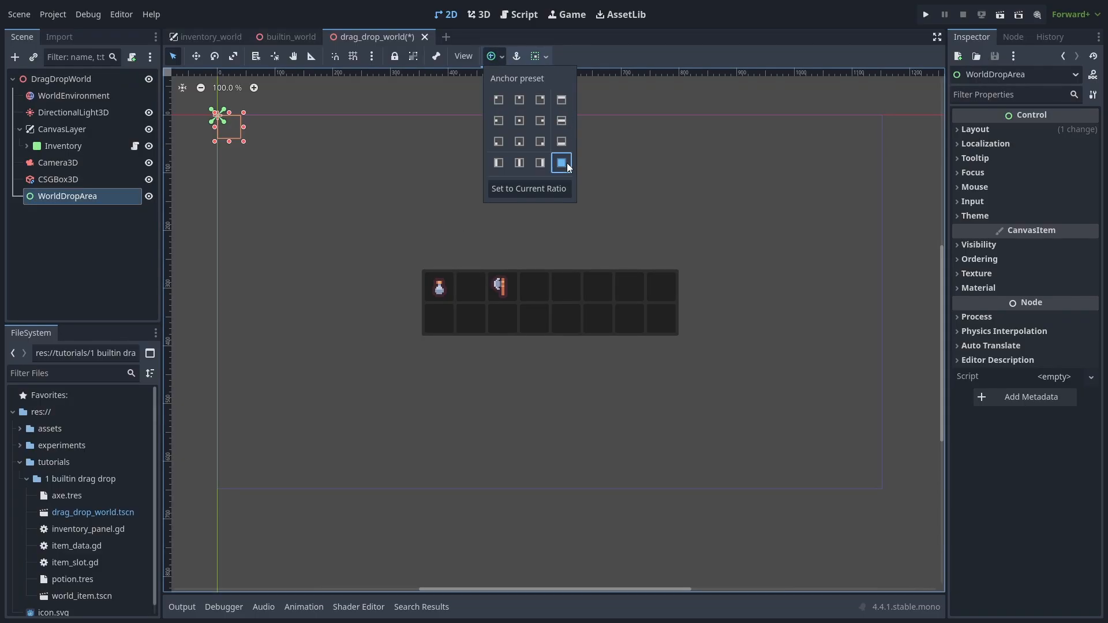
pyautogui.click(560, 161)
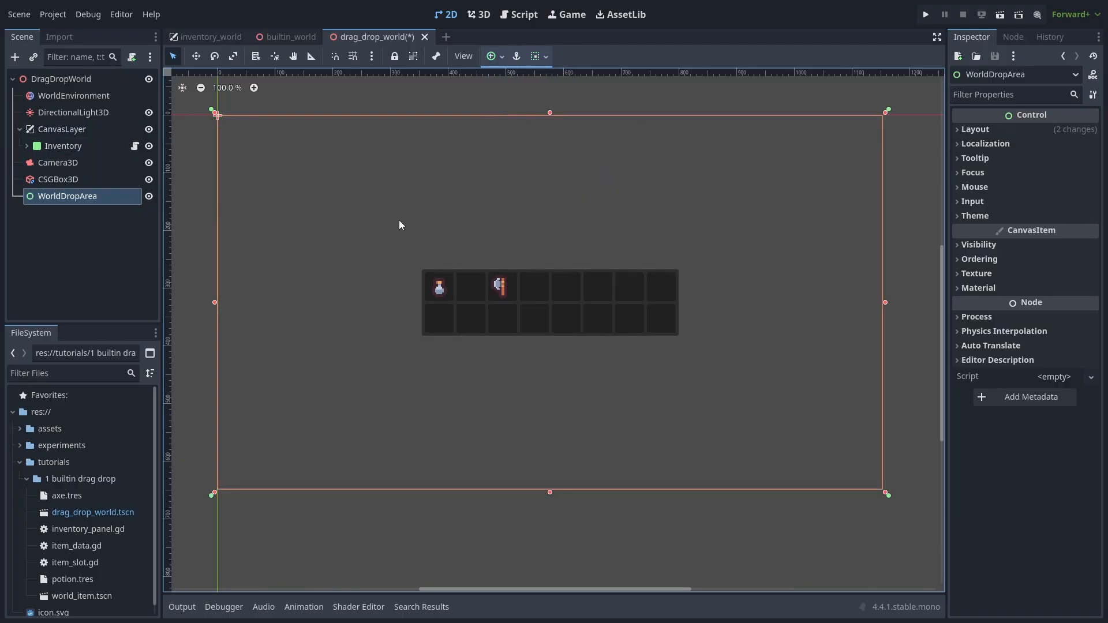
pyautogui.click(132, 57)
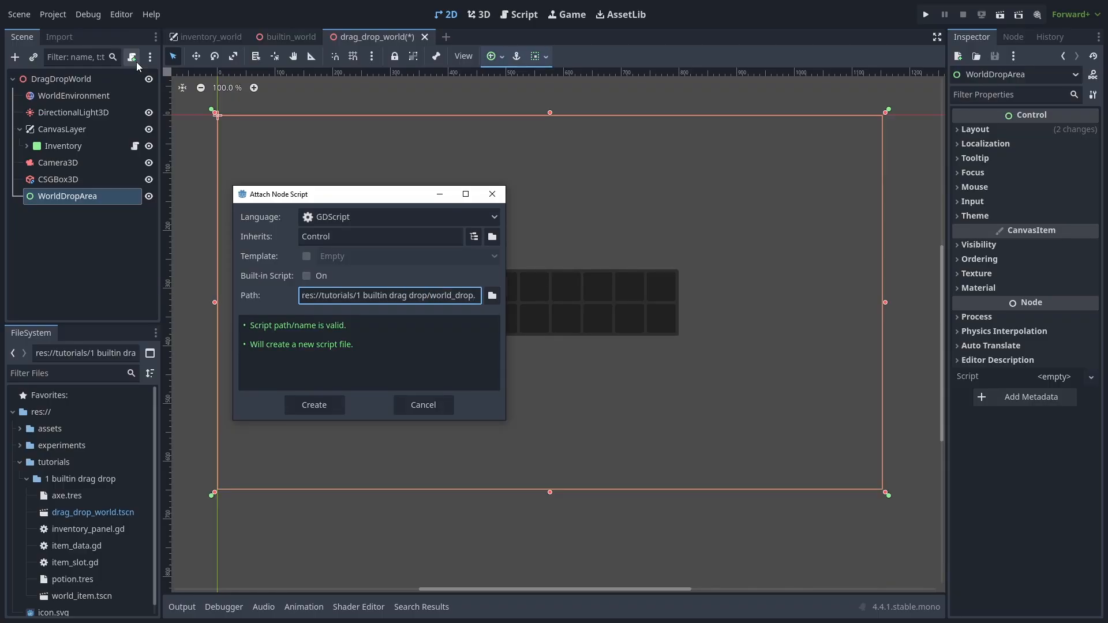
# Step: Create world_drop.gd with _can_drop_data returning true and a WORLD_ITEM preload of world_item.tscn
pyautogui.click(314, 405)
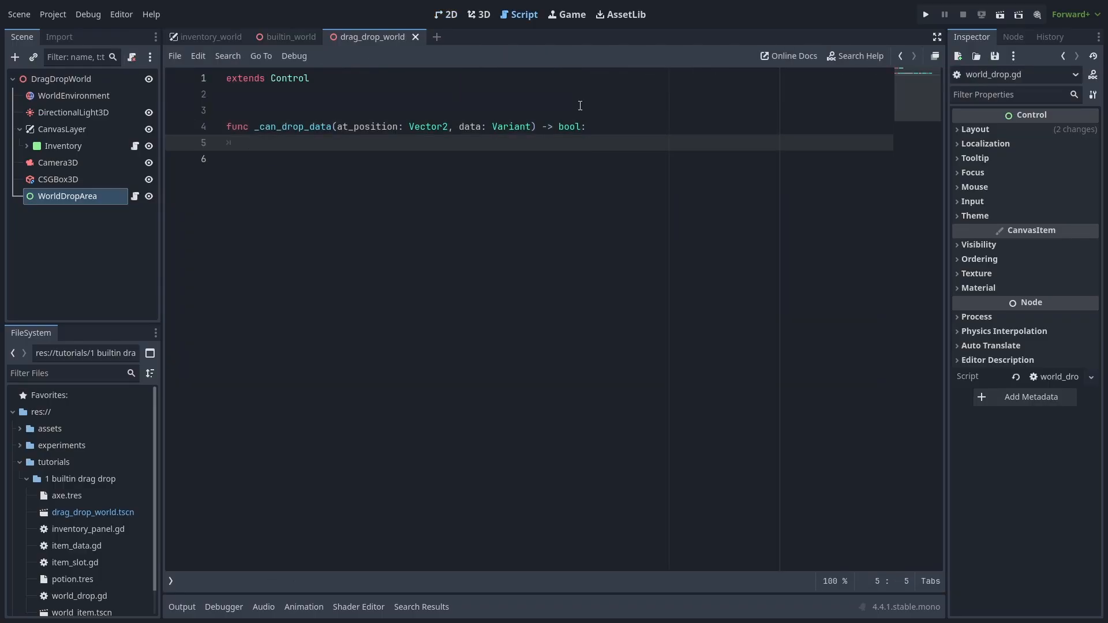
pyautogui.write('return true')
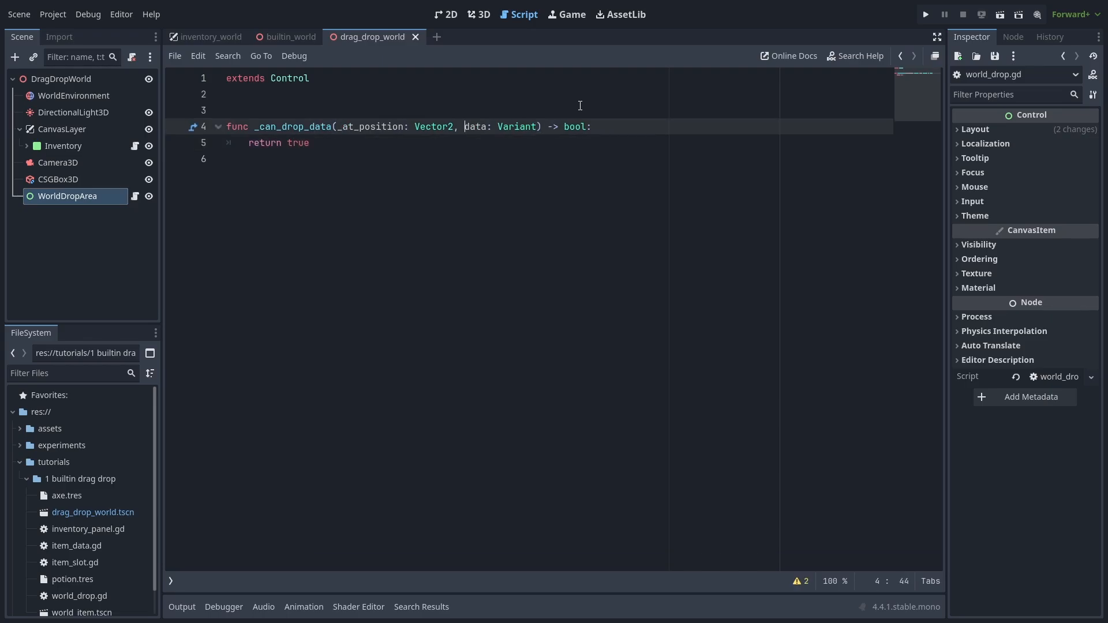
pyautogui.write('func _drop_data(at_position: Vector2, data: Variant) -> void:')
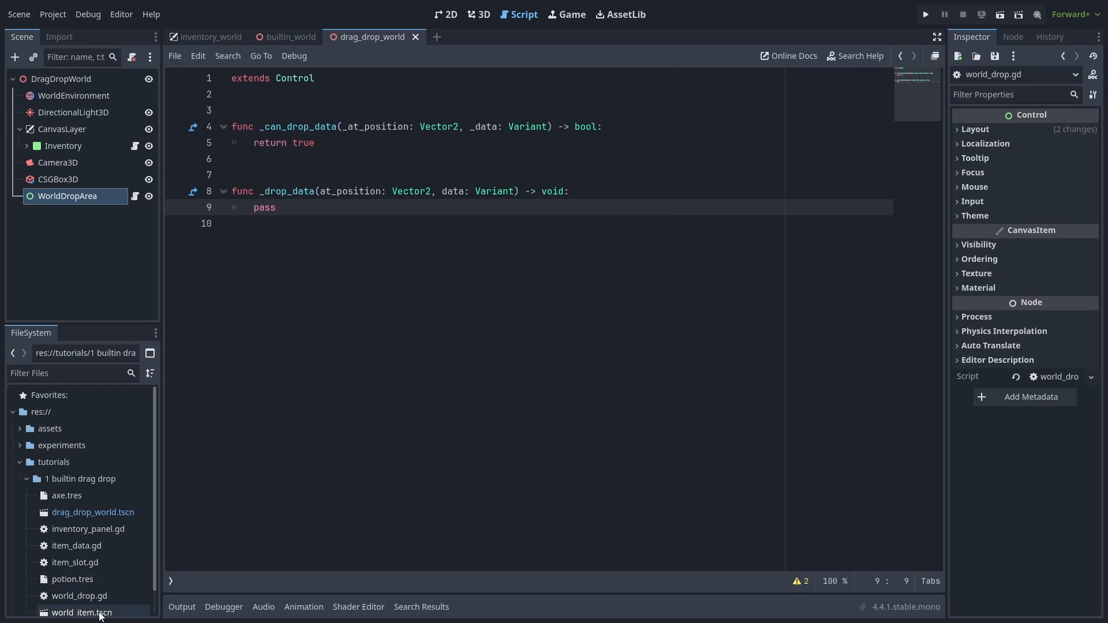
pyautogui.write('const WORLD_ITEM = preload("res://tutorials/1 builtin drag drop/world_item.tscn")')
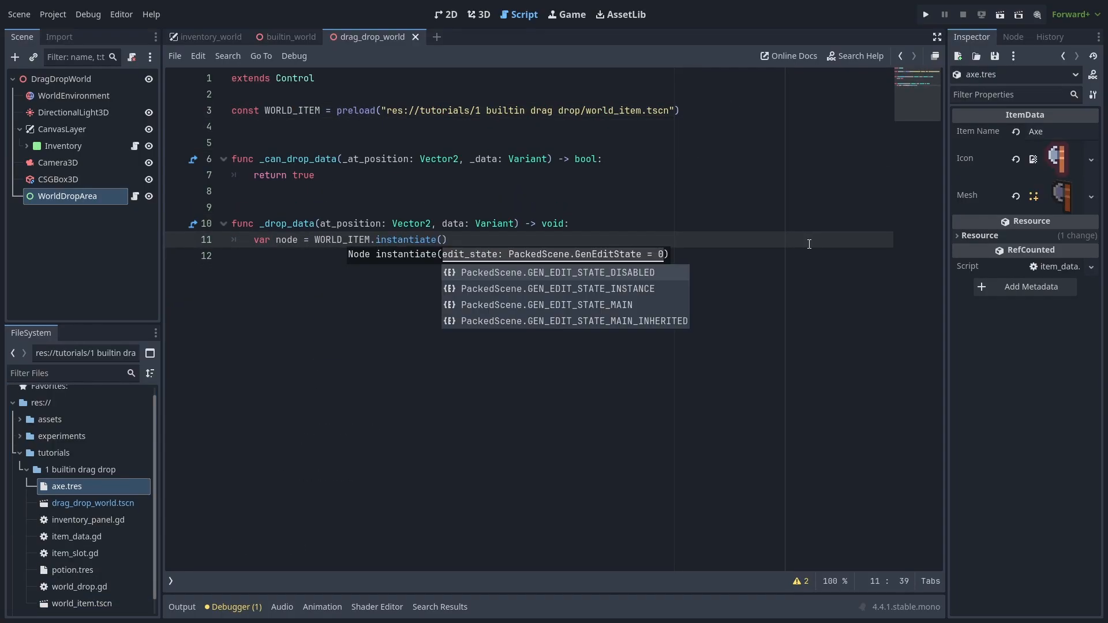
# Step: Write _drop_data to set item_data meta and the mesh, then add the item to the current scene
pyautogui.write('node.set_meta("item_data')
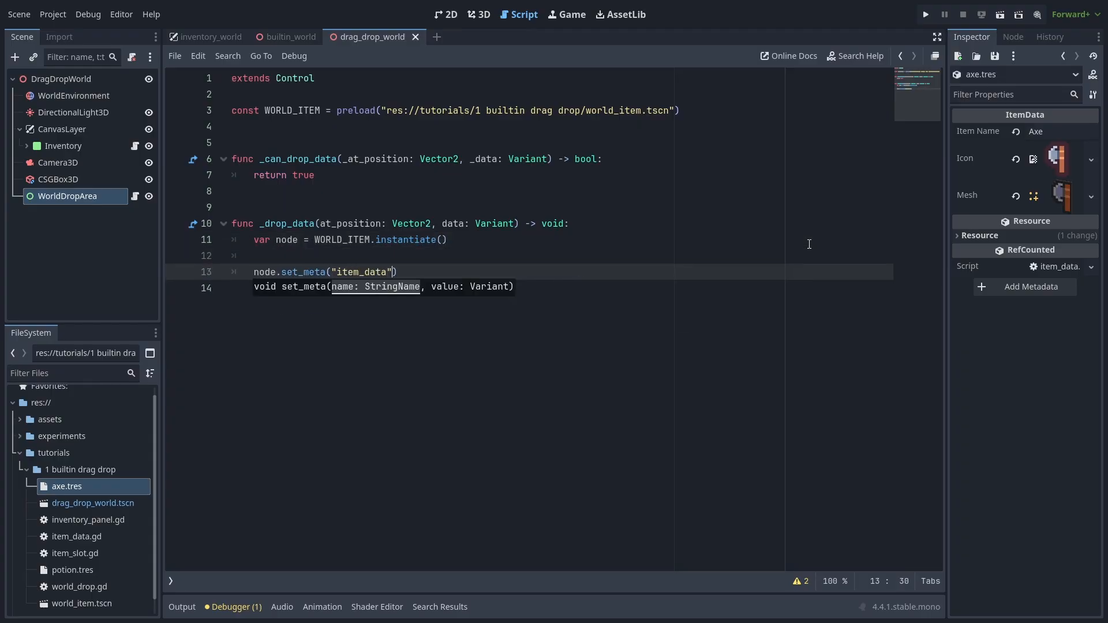
pyautogui.write(', data.item)')
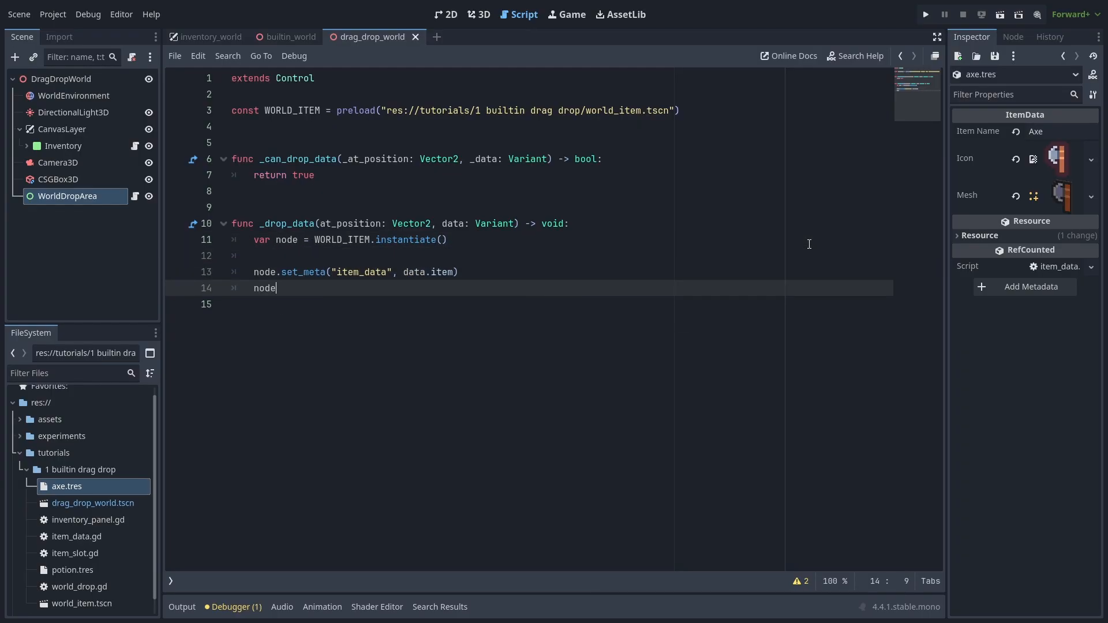
pyautogui.write('.get_node("MeshInstance3D")')
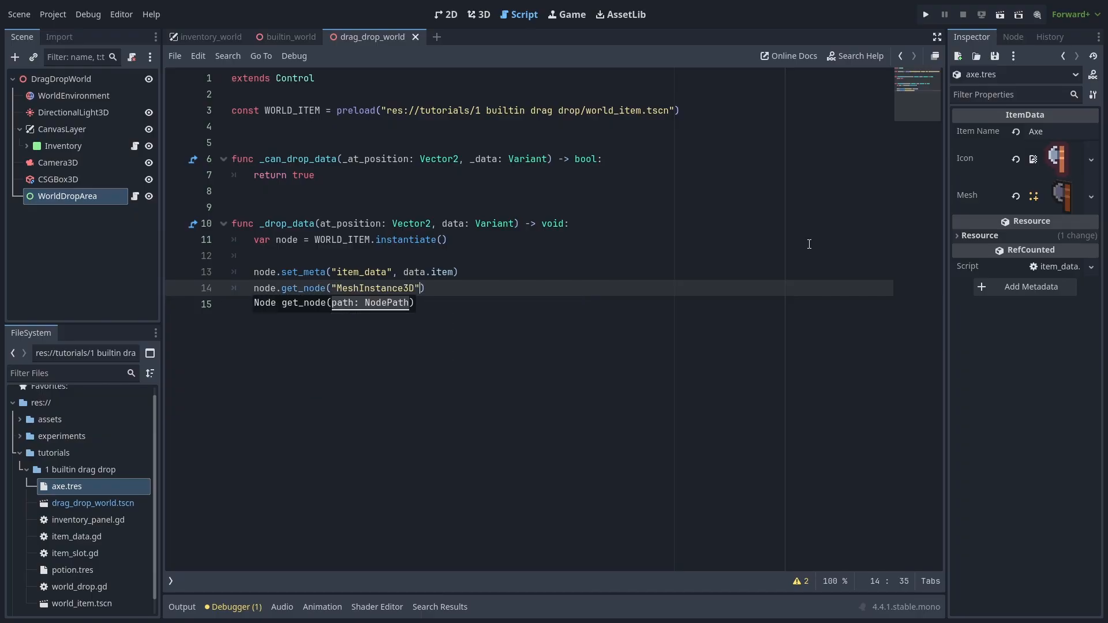
pyautogui.write('.mesh = data.item.mesh')
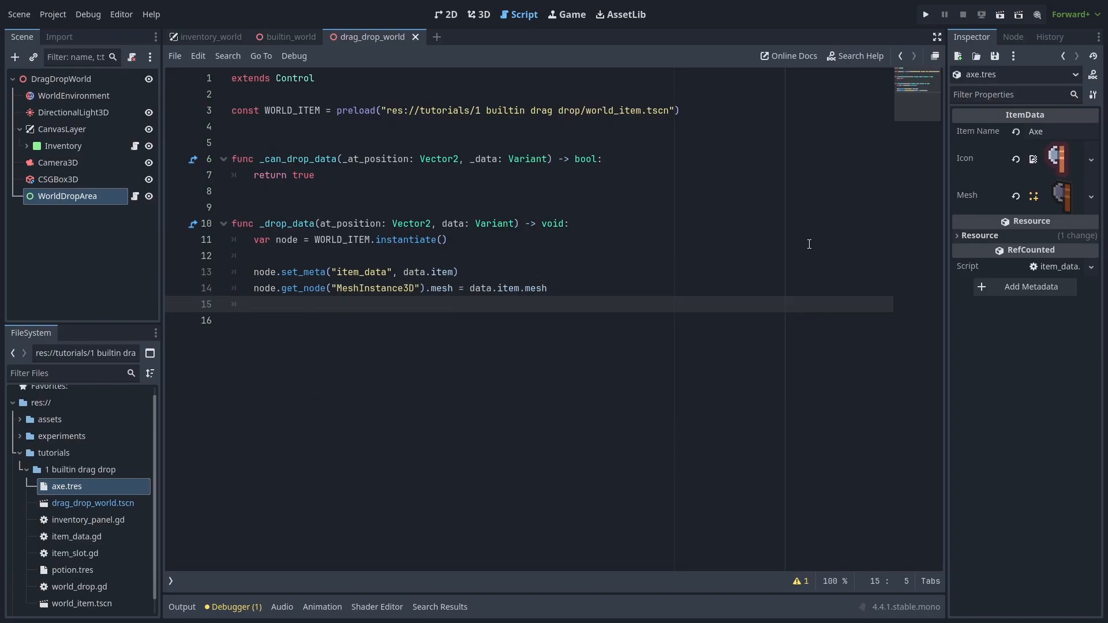
pyautogui.write('get_tree().cu')
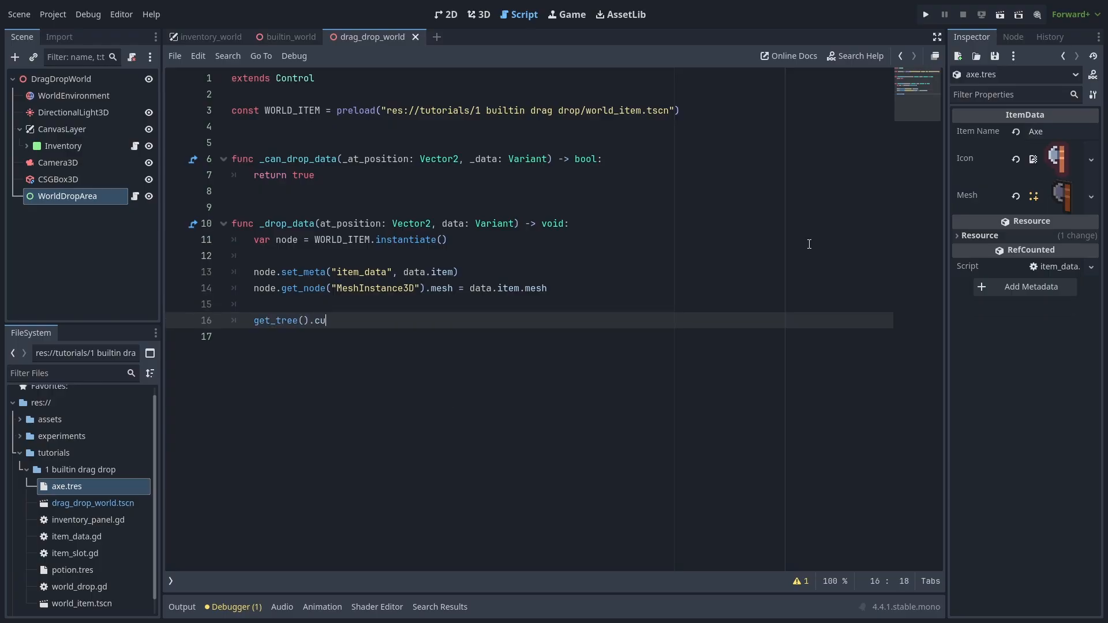
pyautogui.write('rrent_scene.add_child(node')
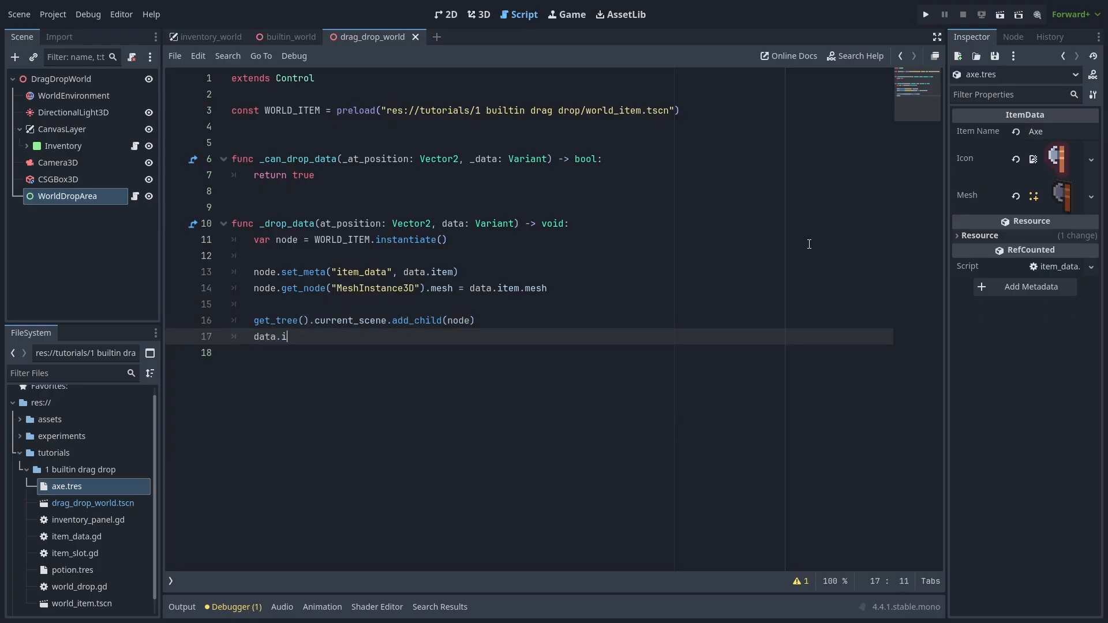
pyautogui.click(479, 14)
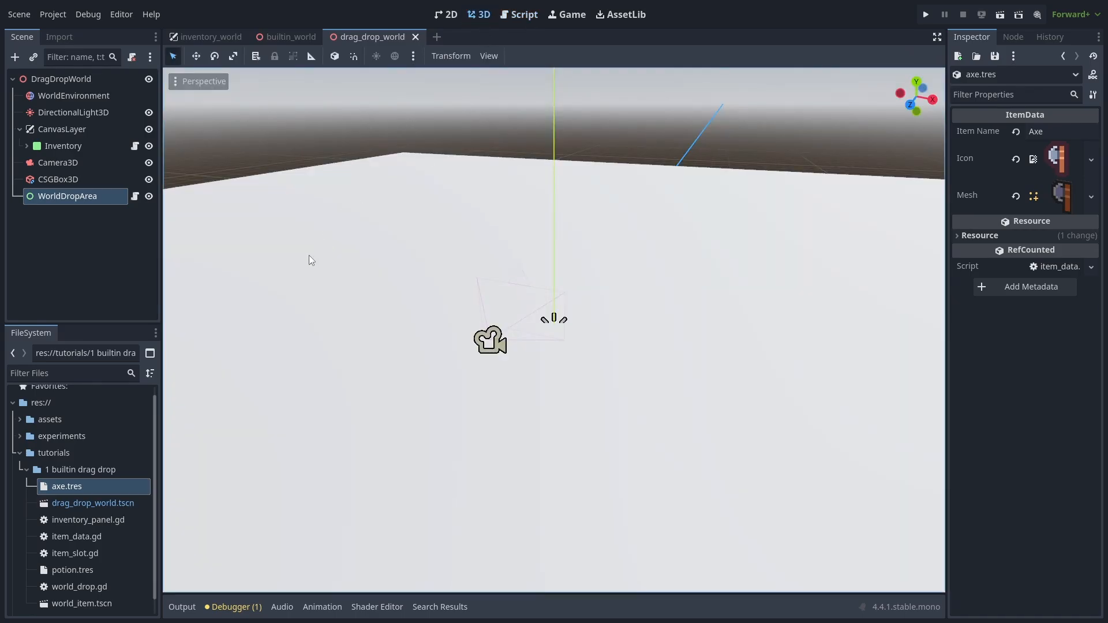
# Step: Check world_item.tscn's nodes, then spawn dropped items at global_position Vector3(randf(), 1, randf())
pyautogui.click(58, 179)
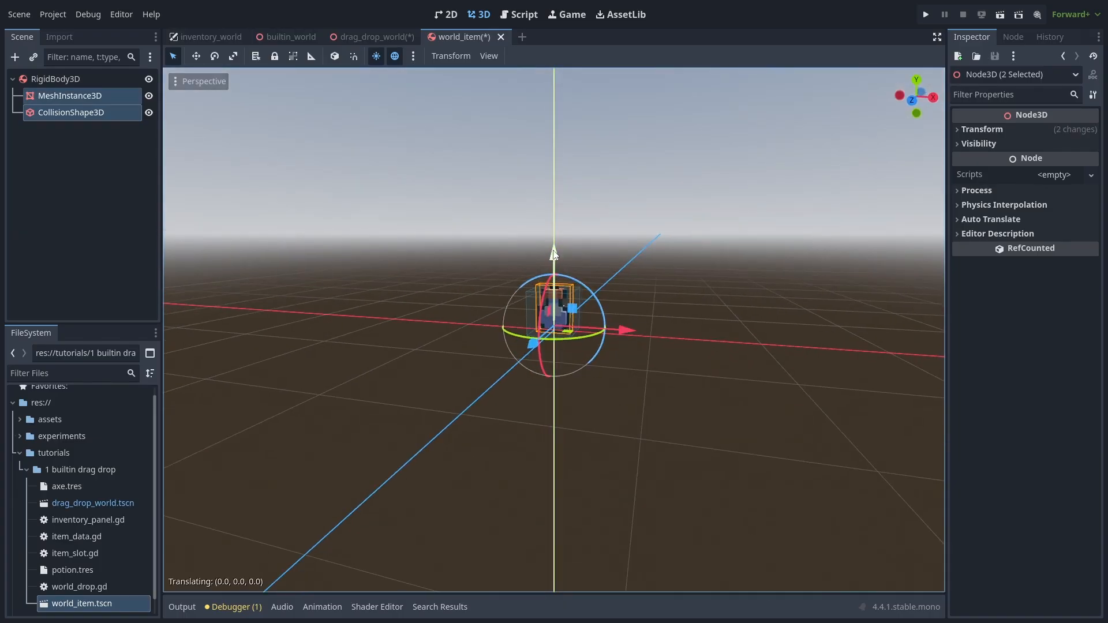
pyautogui.click(519, 14)
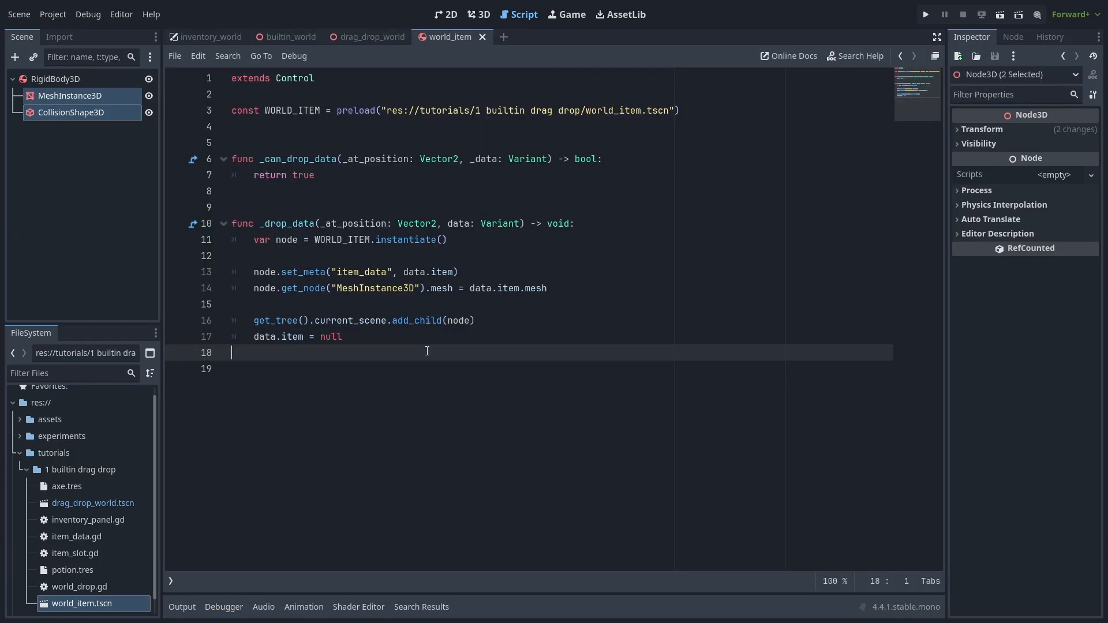
pyautogui.write('node.global_position = Vector3(randf(), 1, randf())')
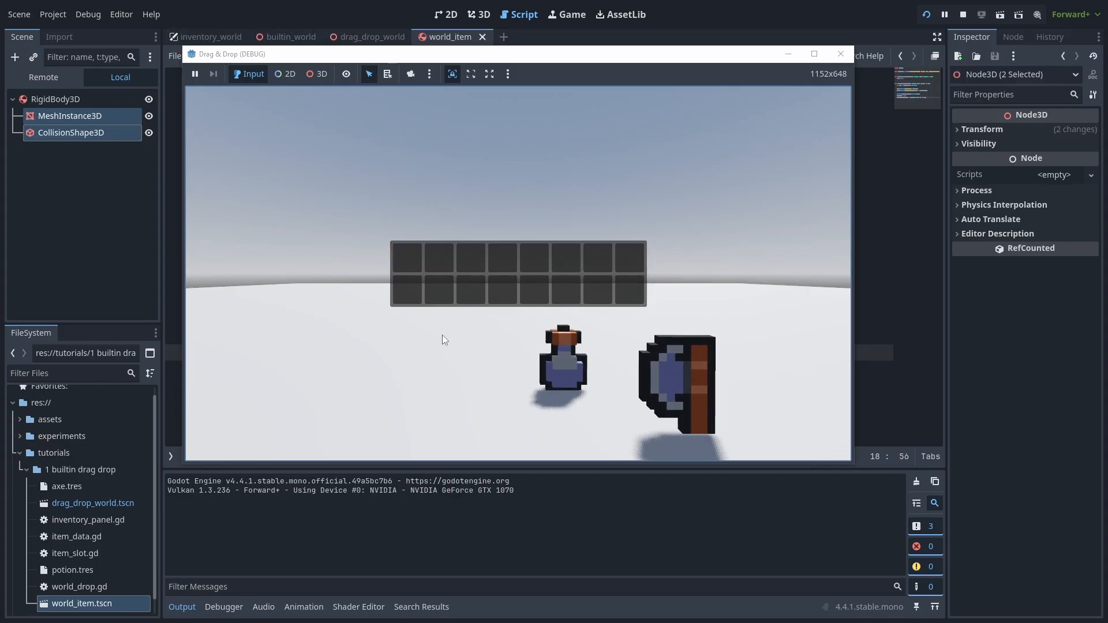
# Step: Stop the game and add an _input raycast that returns a clicked RigidBody3D to the first empty slot
pyautogui.click(371, 37)
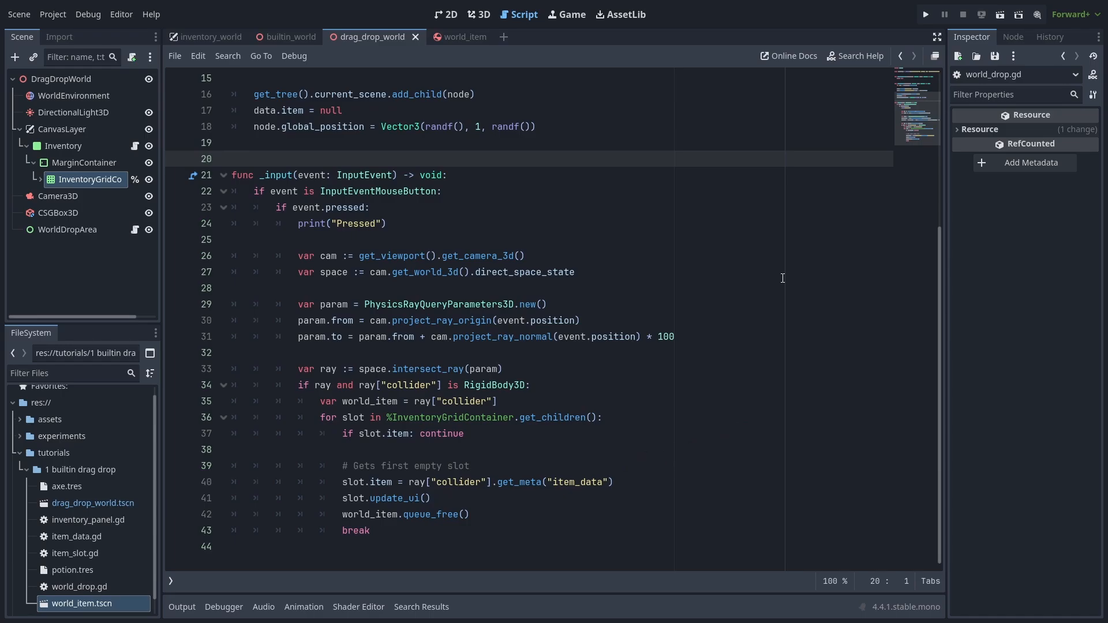
# Step: Rename WorldDropArea's _input to _unhandled_input and run the game to test pickups
pyautogui.click(35, 179)
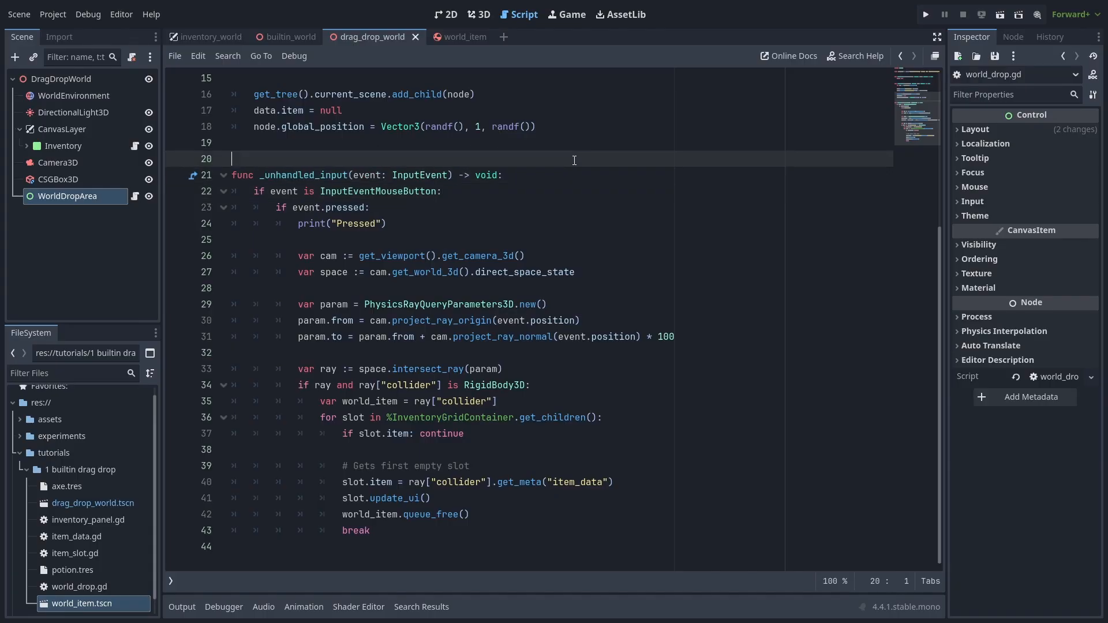
pyautogui.click(926, 14)
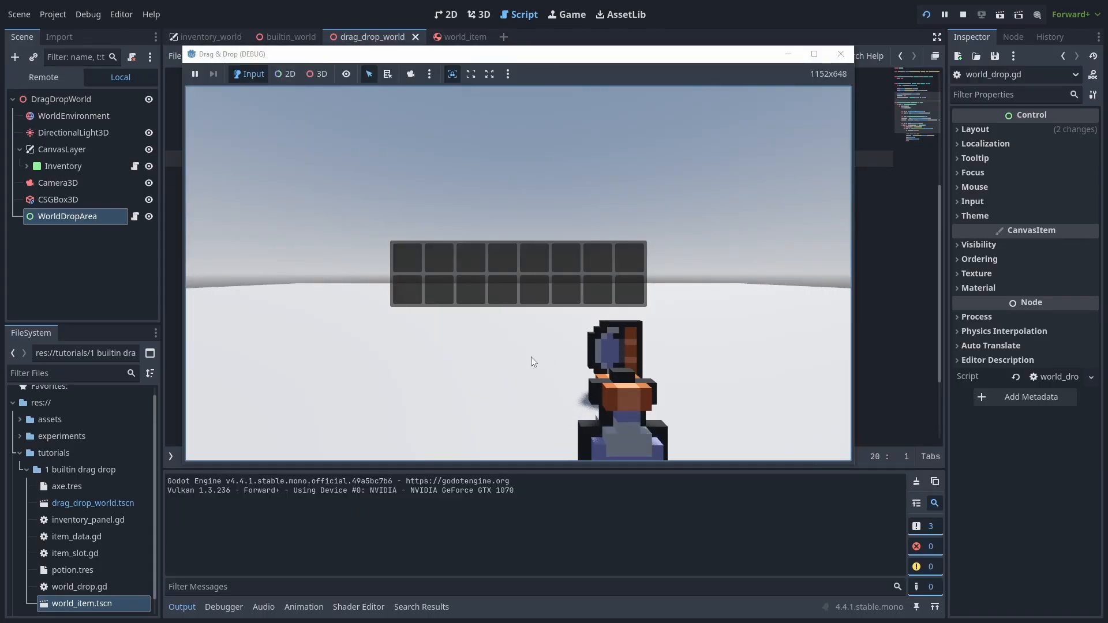
pyautogui.moveTo(622, 343)
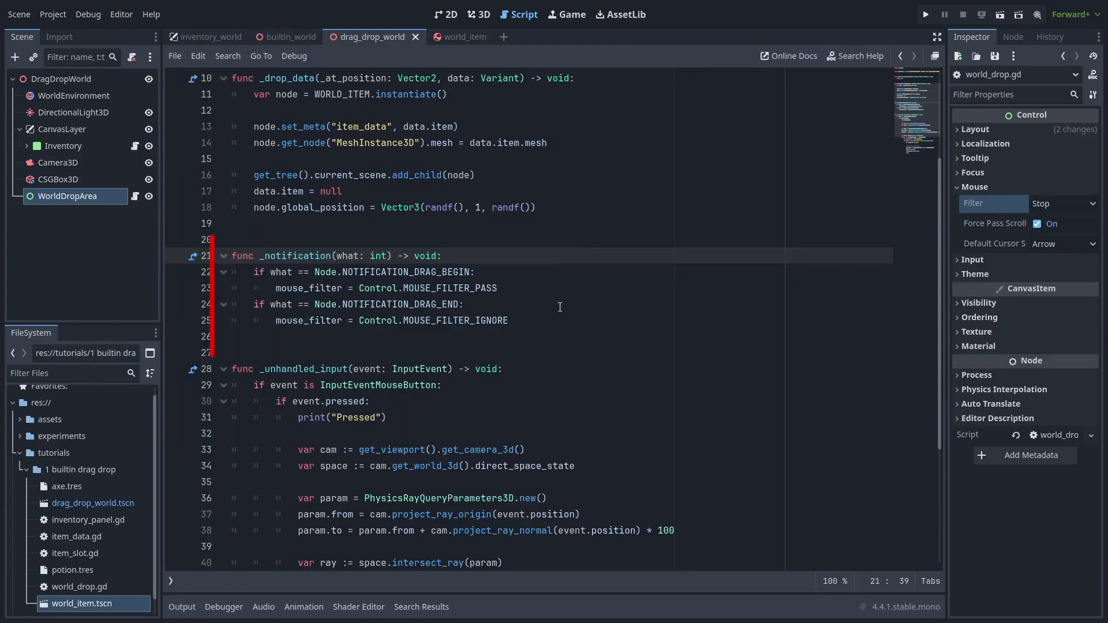
# Step: Set WorldDropArea's mouse Filter to Ignore and run the game to test dropping items
pyautogui.click(1062, 204)
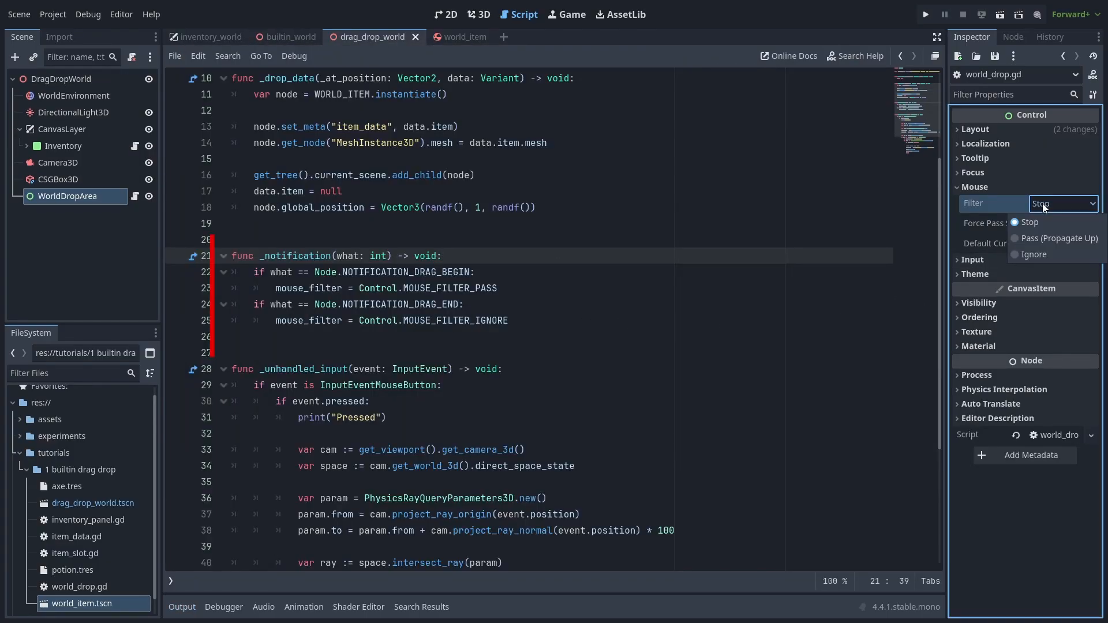
pyautogui.click(1032, 254)
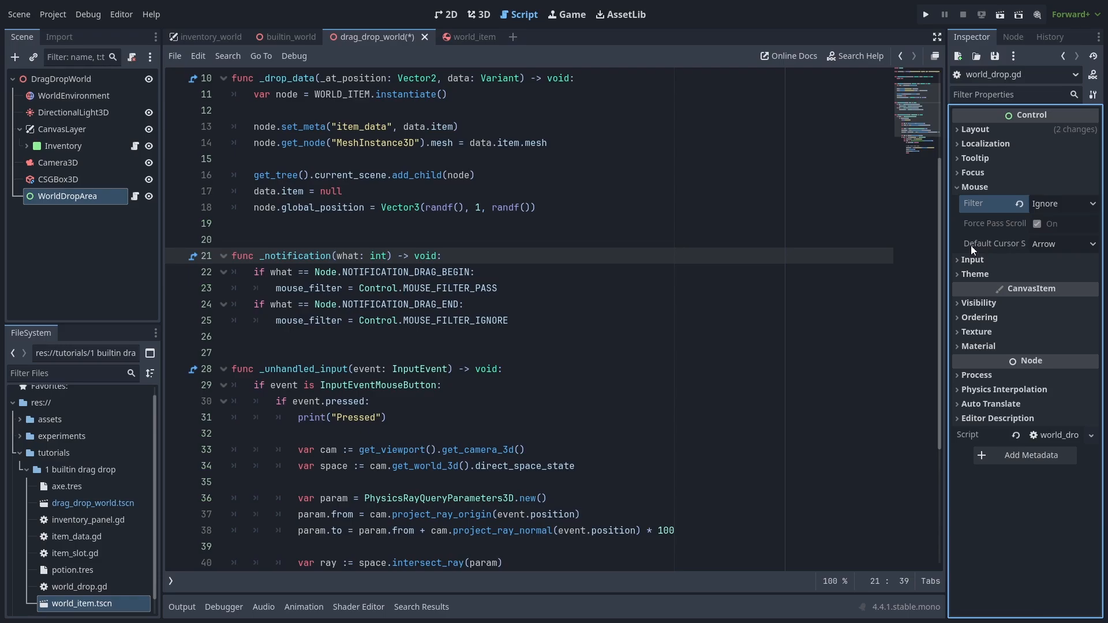
pyautogui.click(925, 14)
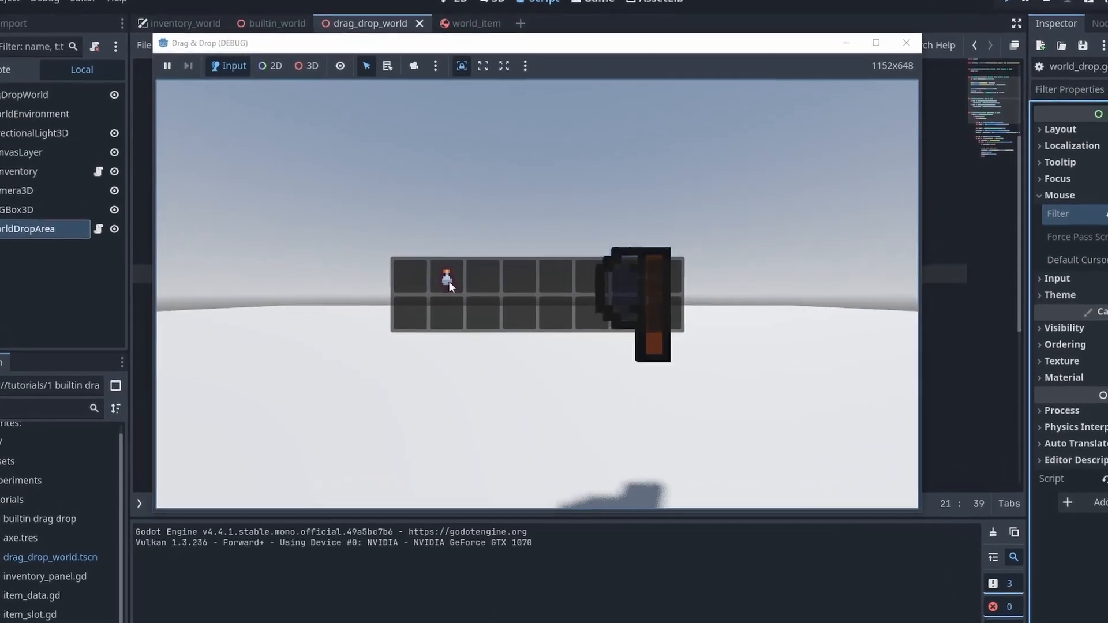